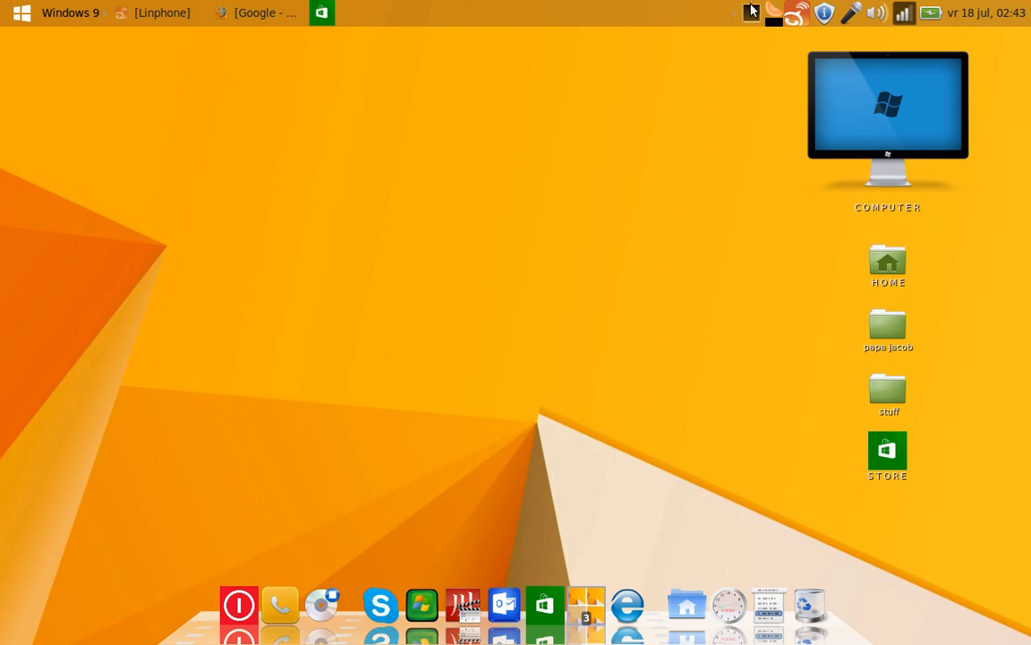
# Open the desktop's Computer location listing drives and devices, then close it.
pyautogui.click(848, 15)
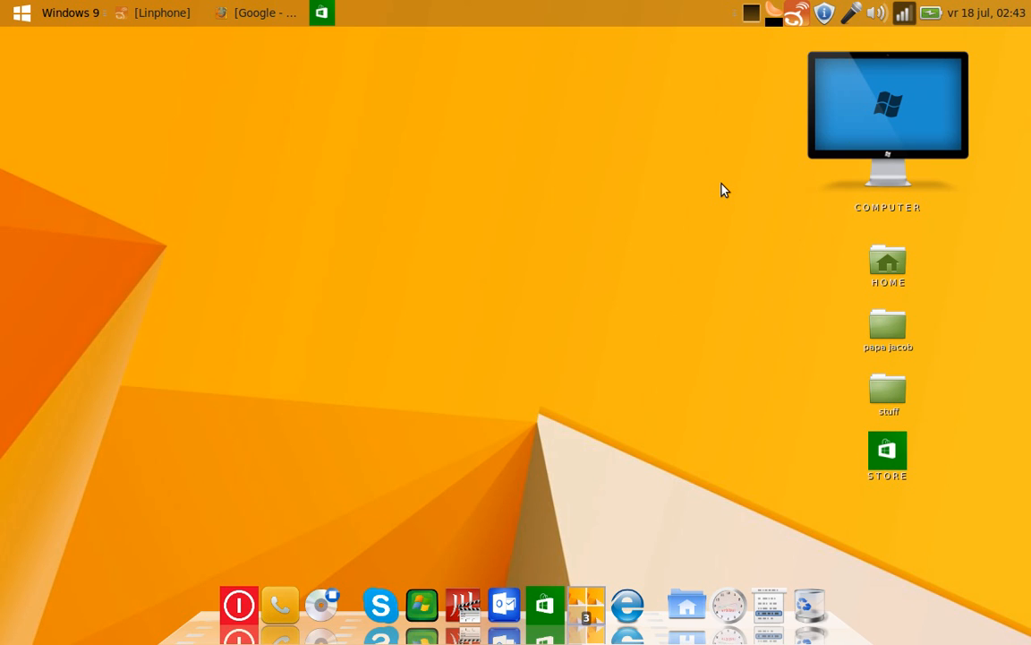
pyautogui.moveTo(689, 215)
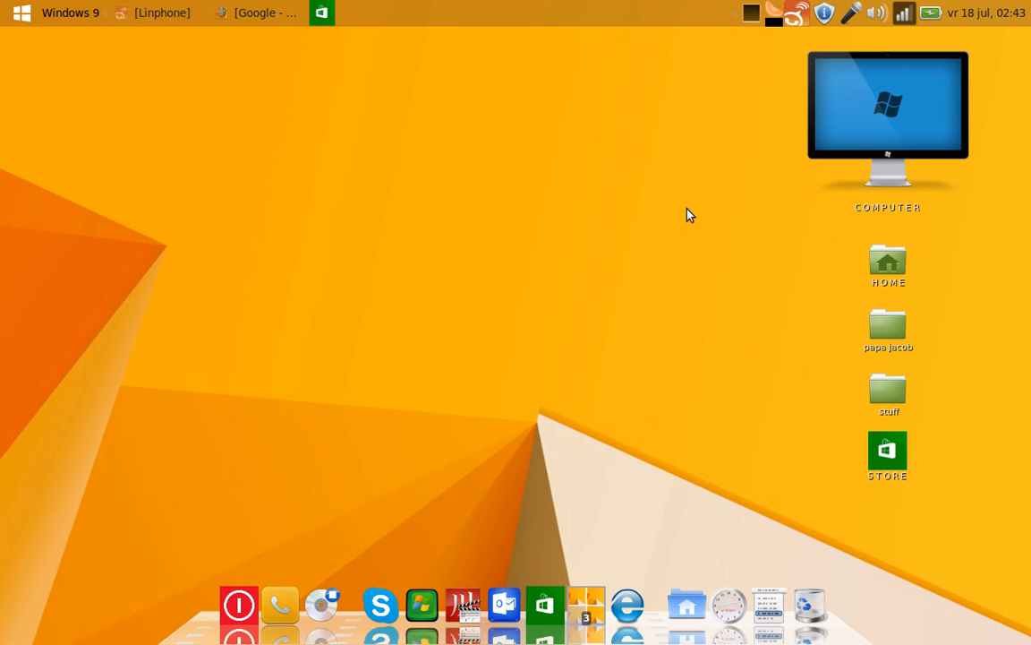
pyautogui.moveTo(186, 163)
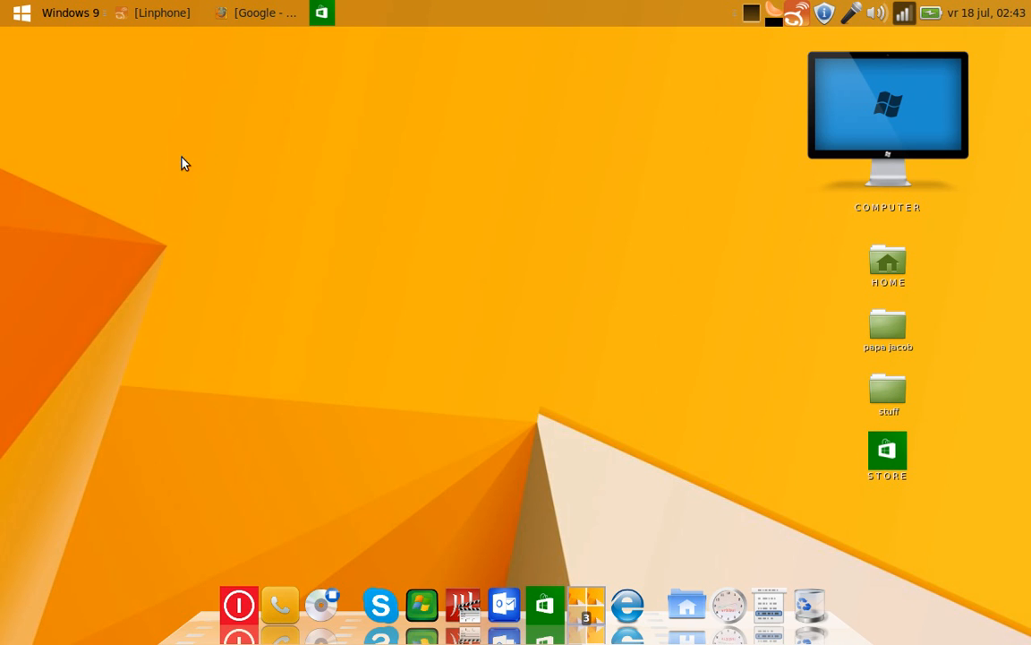
pyautogui.moveTo(365, 392)
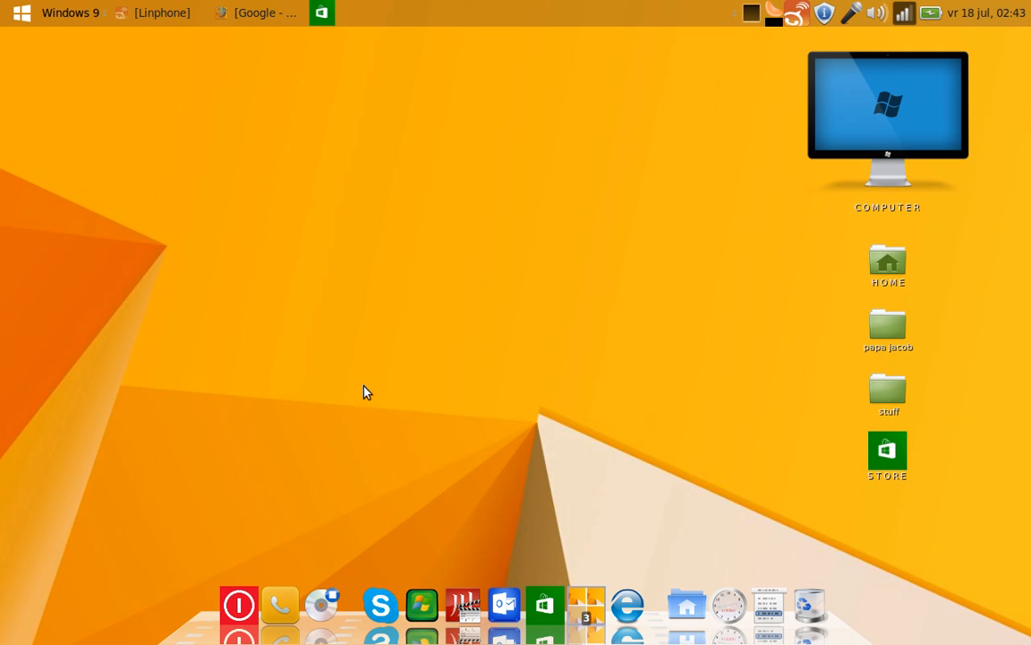
pyautogui.moveTo(547, 429)
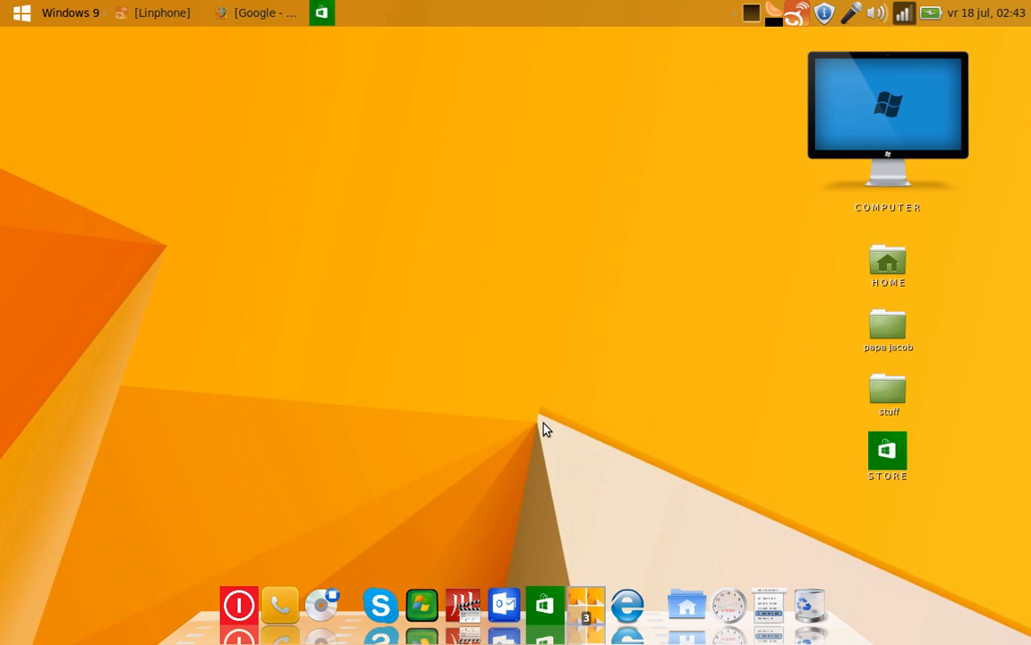
pyautogui.moveTo(627, 412)
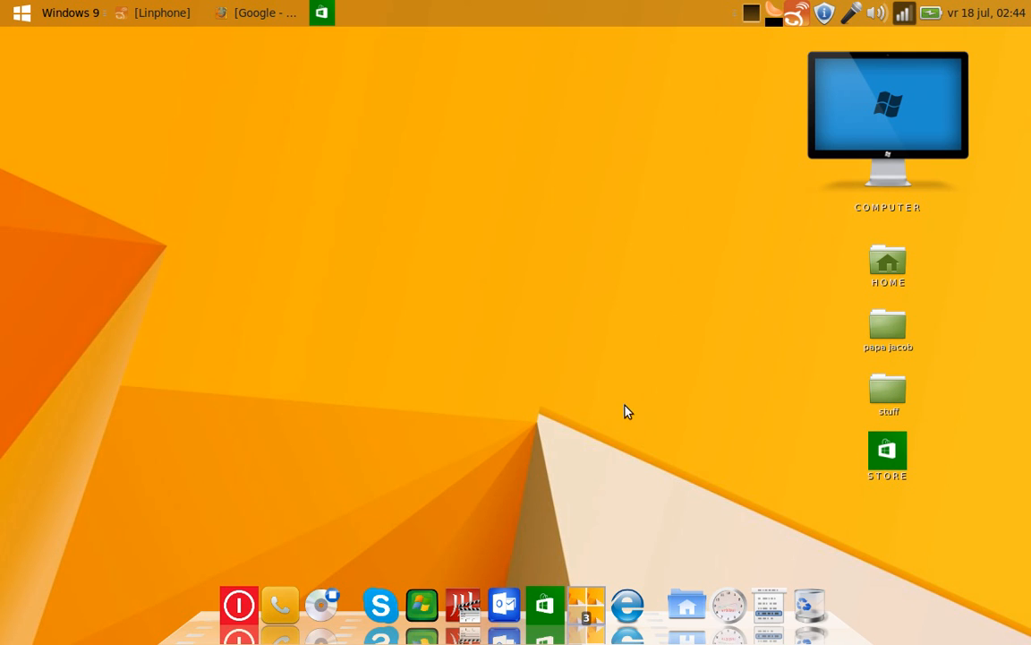
pyautogui.moveTo(751, 384)
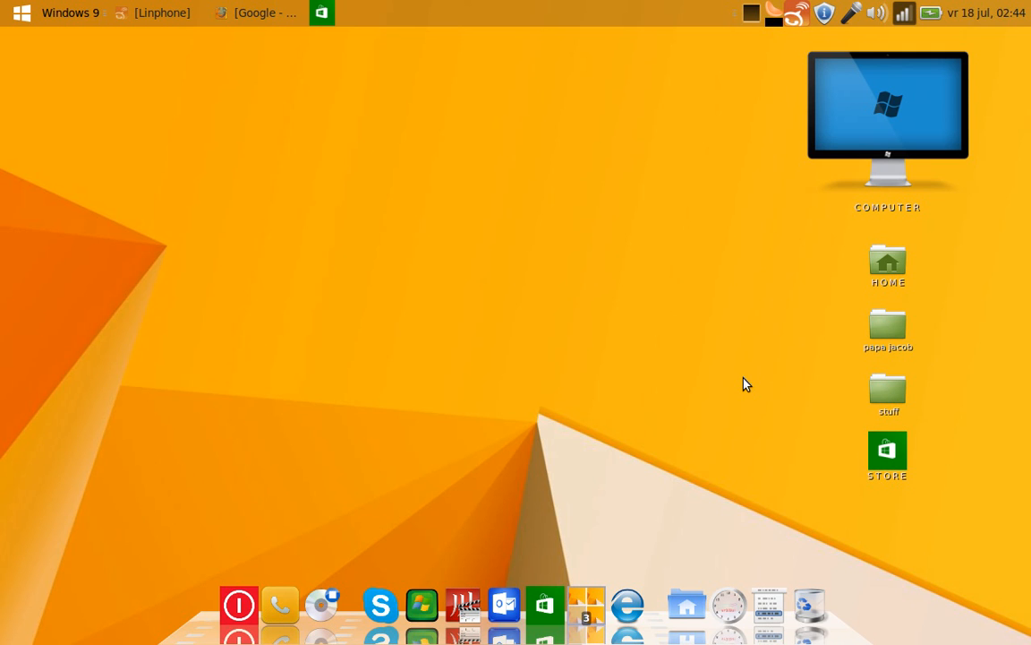
pyautogui.moveTo(761, 369)
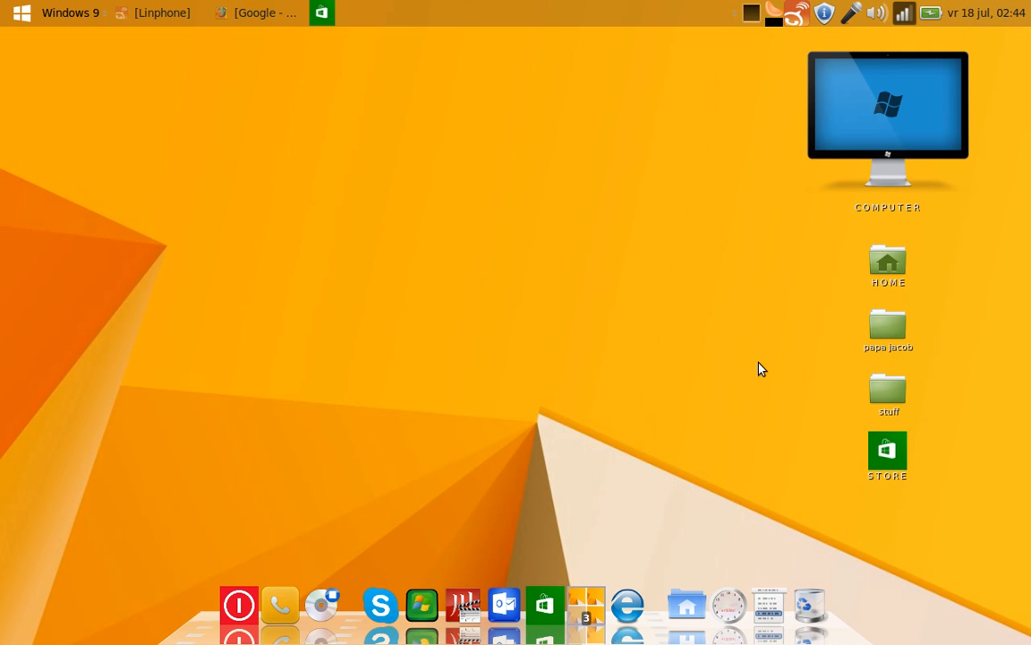
pyautogui.moveTo(786, 189)
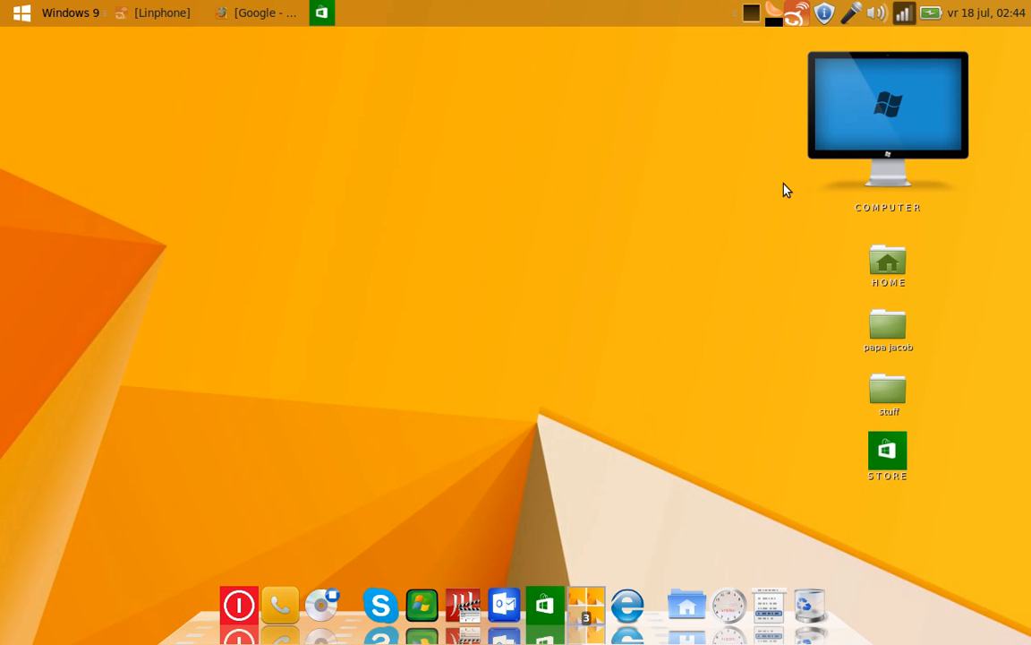
pyautogui.moveTo(703, 194)
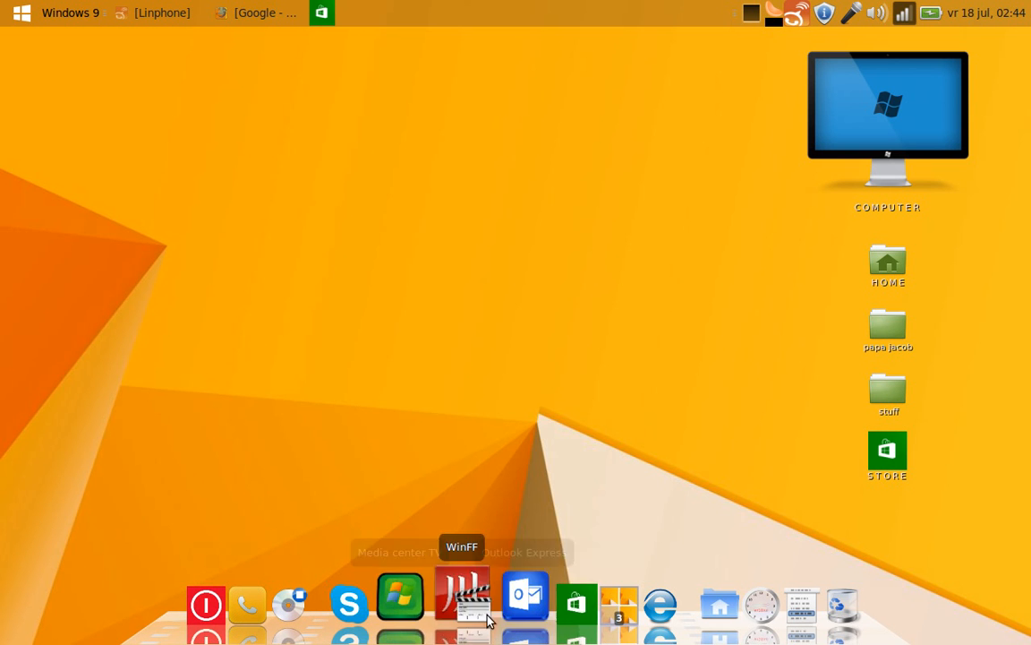
pyautogui.click(762, 604)
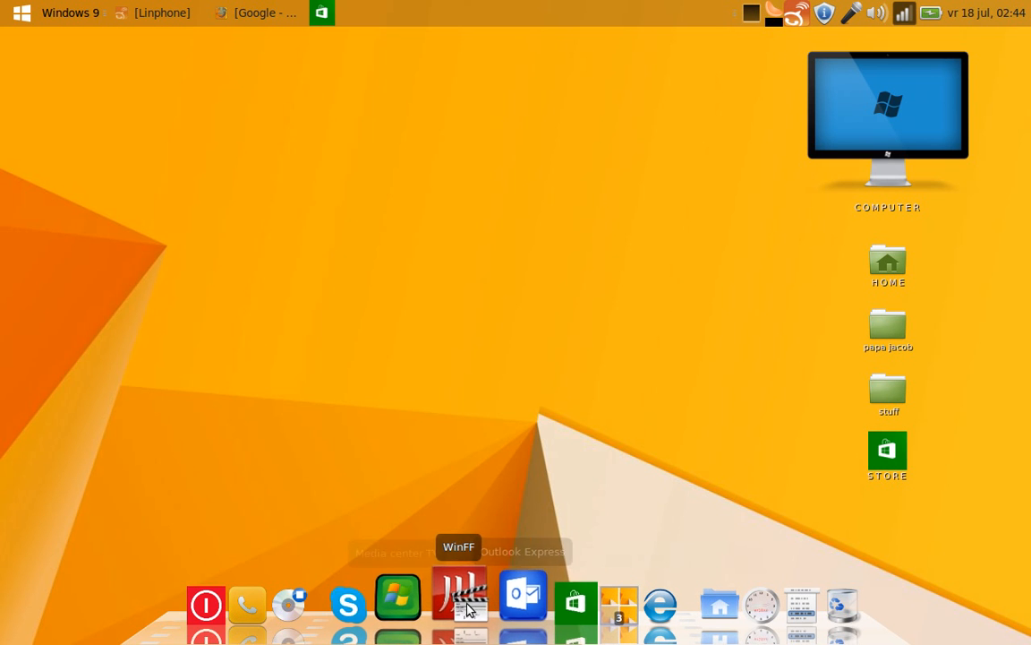
pyautogui.moveTo(422, 595)
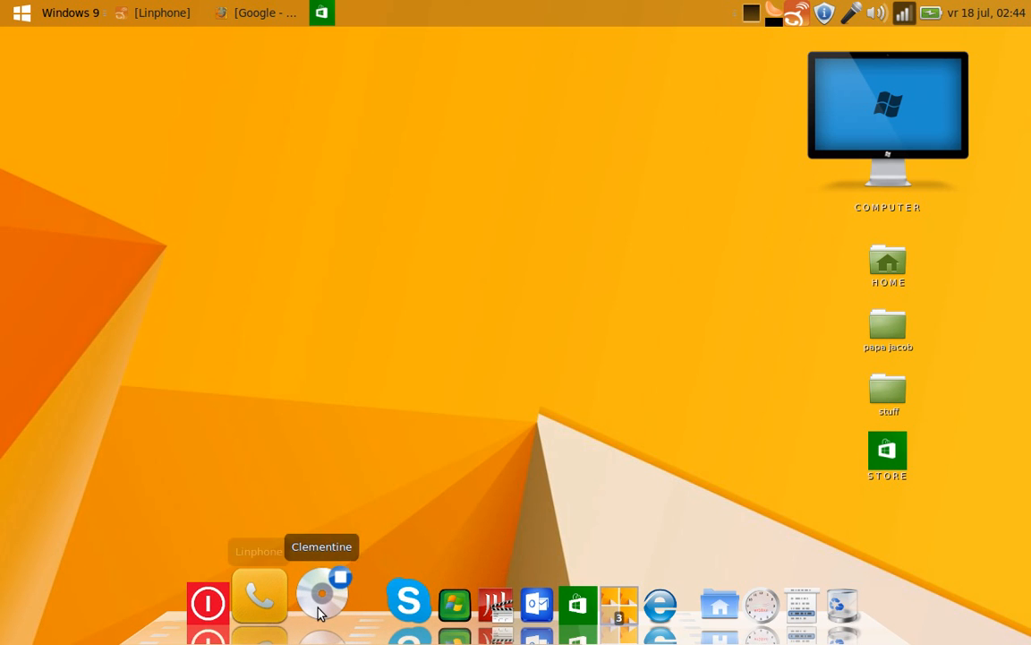
pyautogui.moveTo(308, 493)
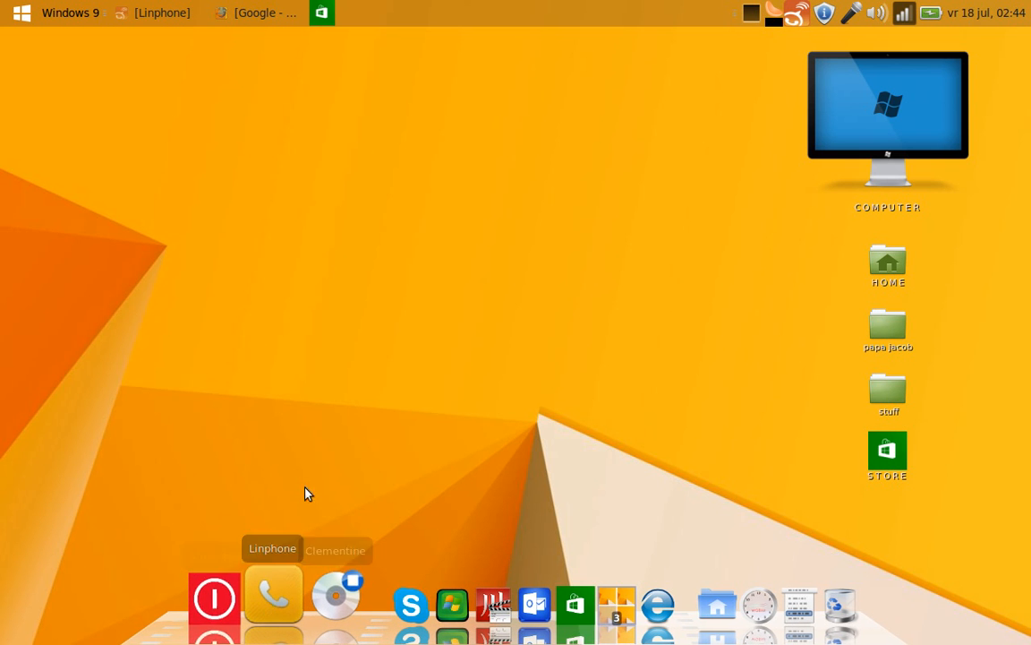
pyautogui.moveTo(895, 132)
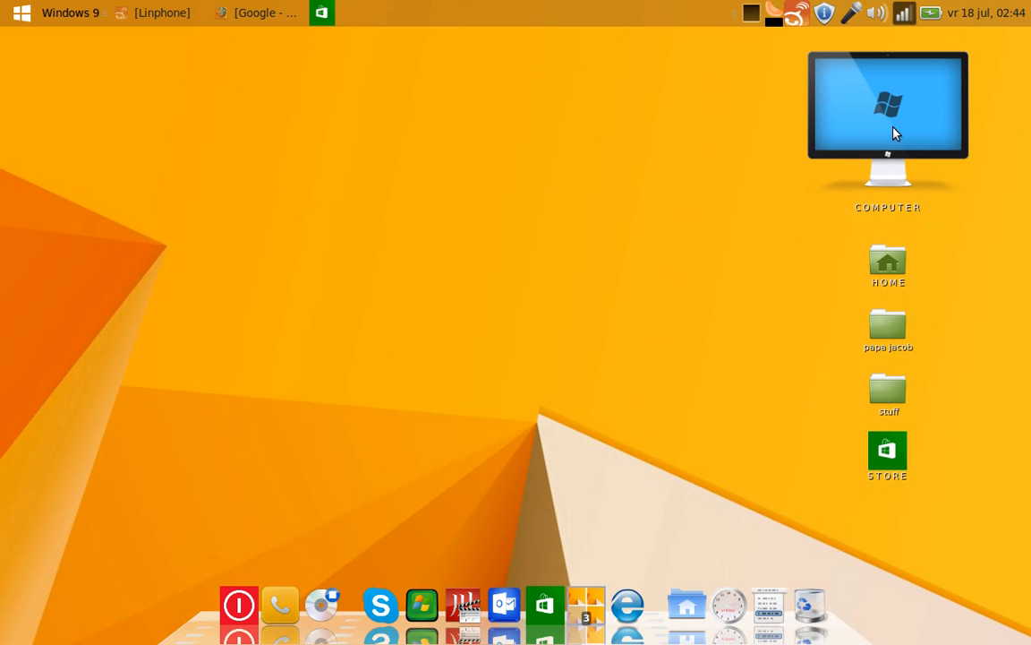
pyautogui.click(887, 116)
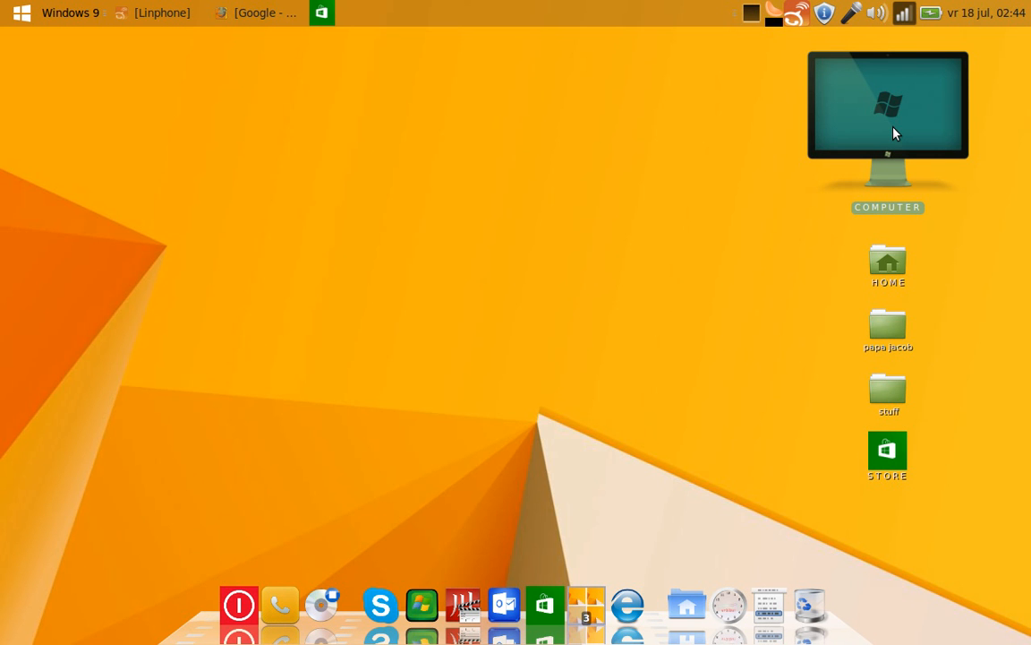
pyautogui.doubleClick(887, 116)
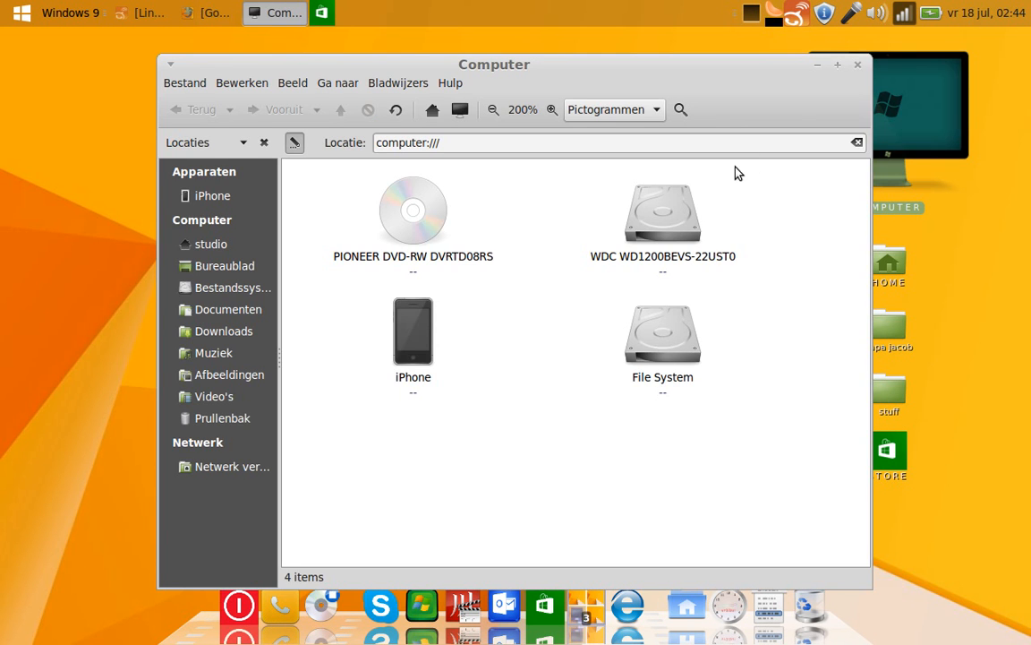
pyautogui.moveTo(515, 473)
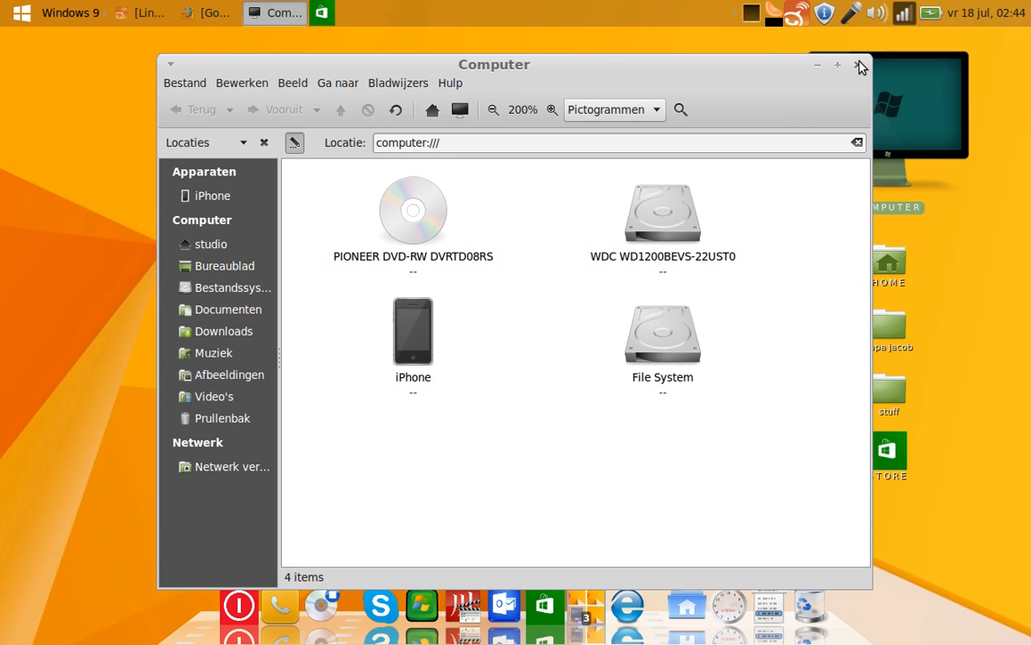
pyautogui.click(858, 65)
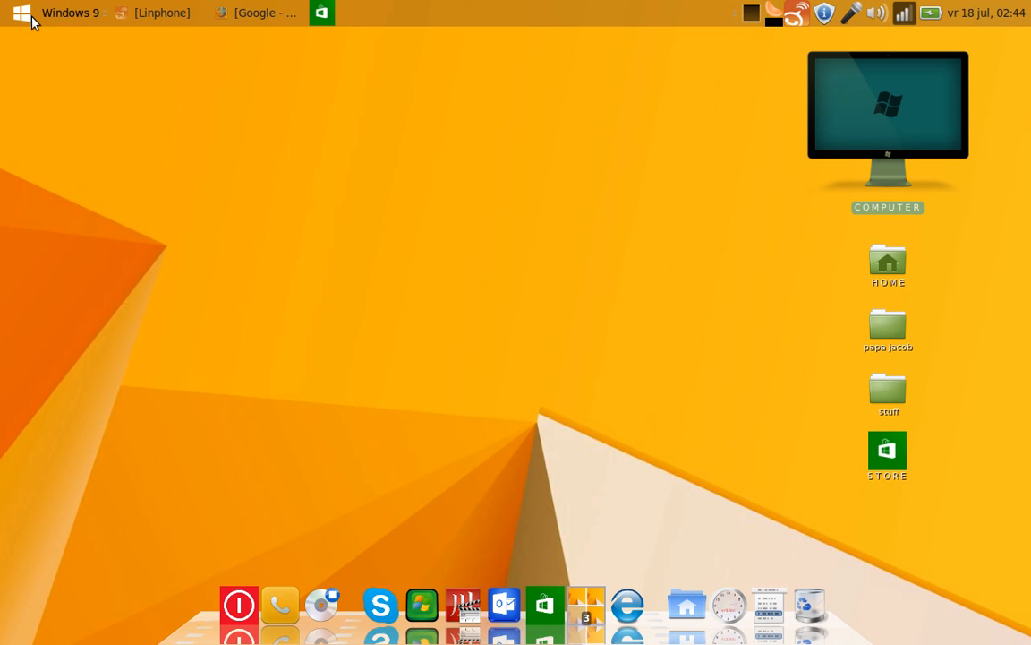
pyautogui.moveTo(21, 12)
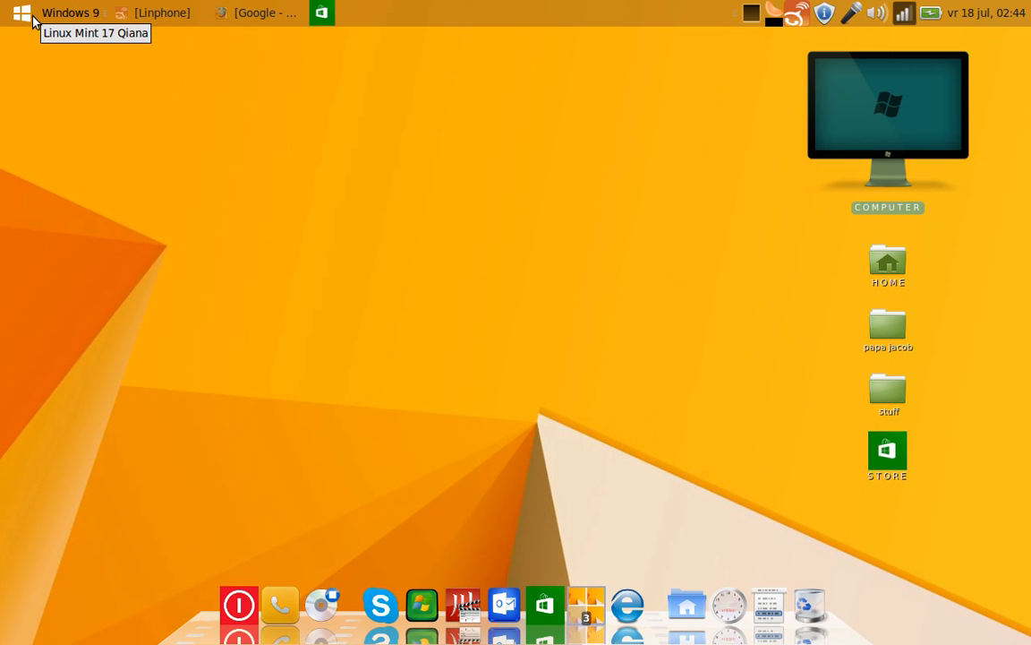
pyautogui.moveTo(50, 7)
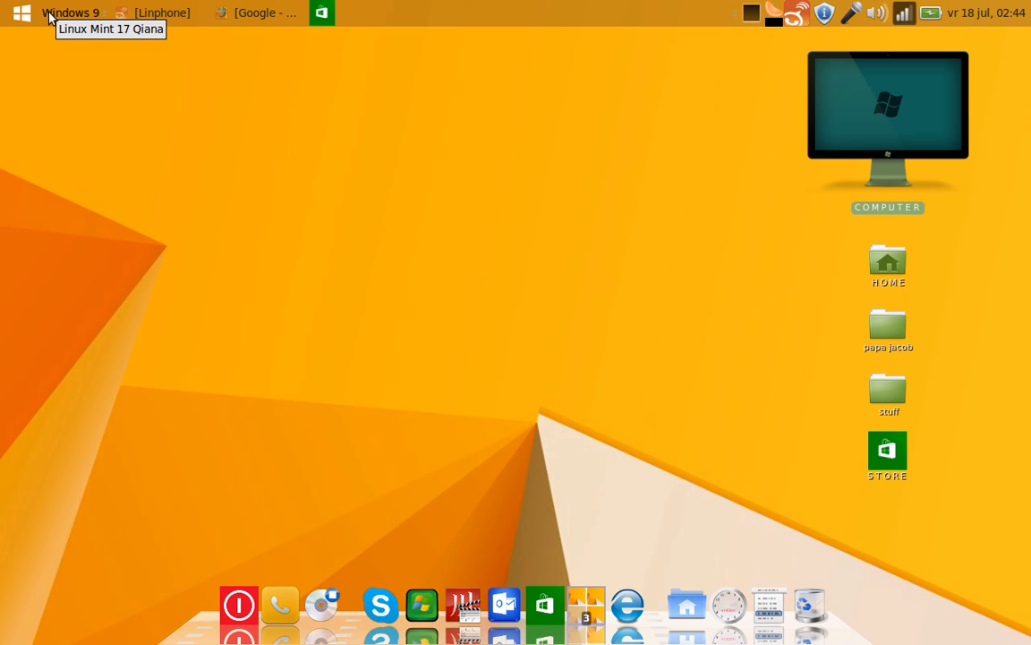
pyautogui.moveTo(151, 239)
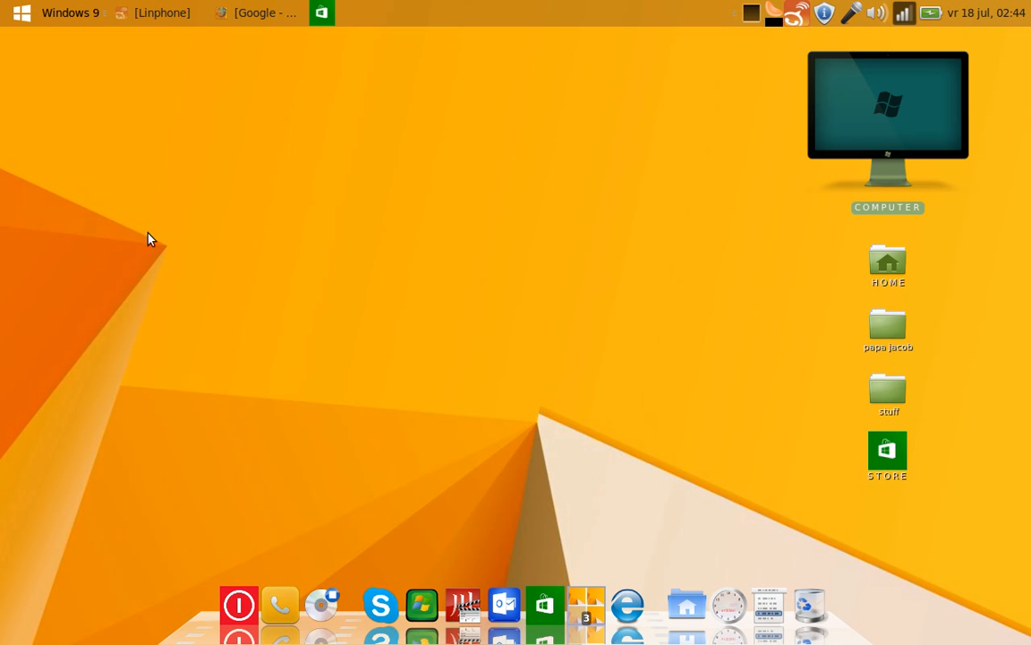
pyautogui.moveTo(34, 7)
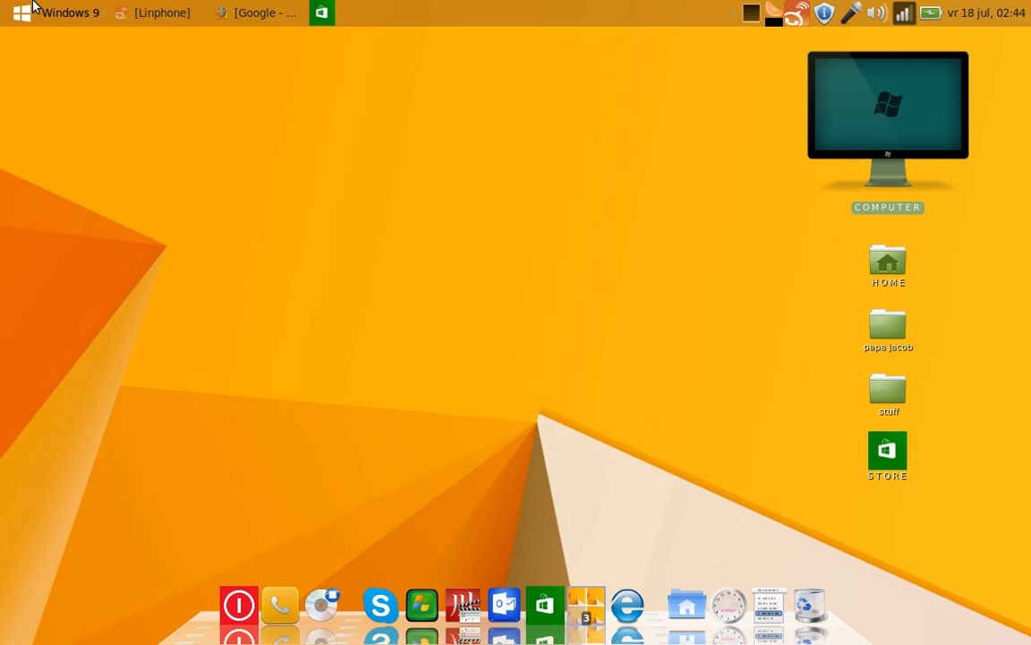
# Browse MintMenu's Audio/video, All, Accessories and Development categories, then dismiss the menu.
pyautogui.click(20, 13)
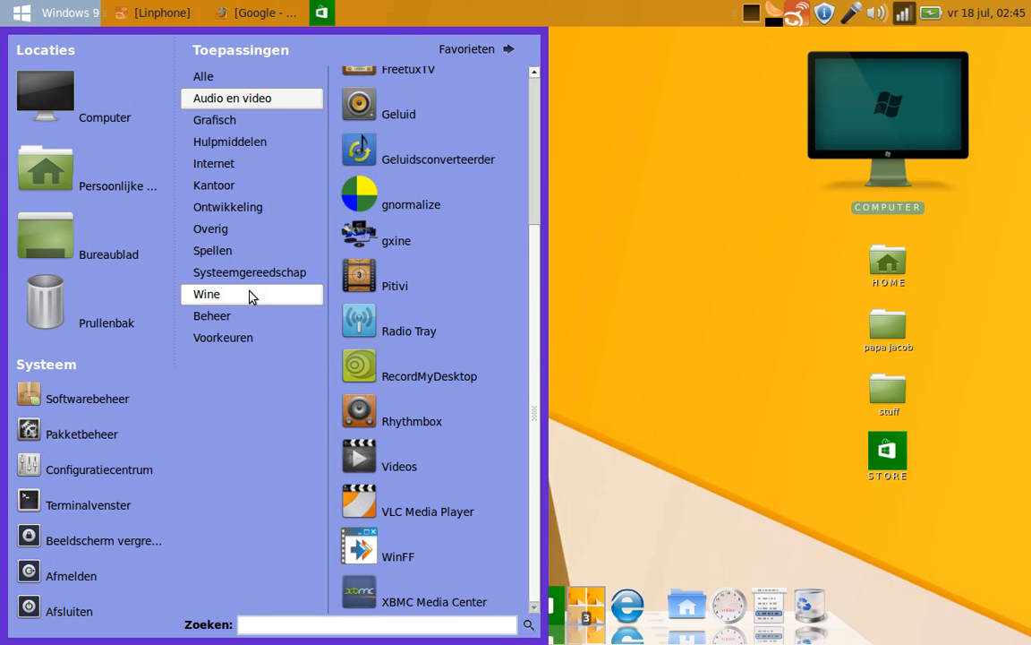
pyautogui.click(214, 185)
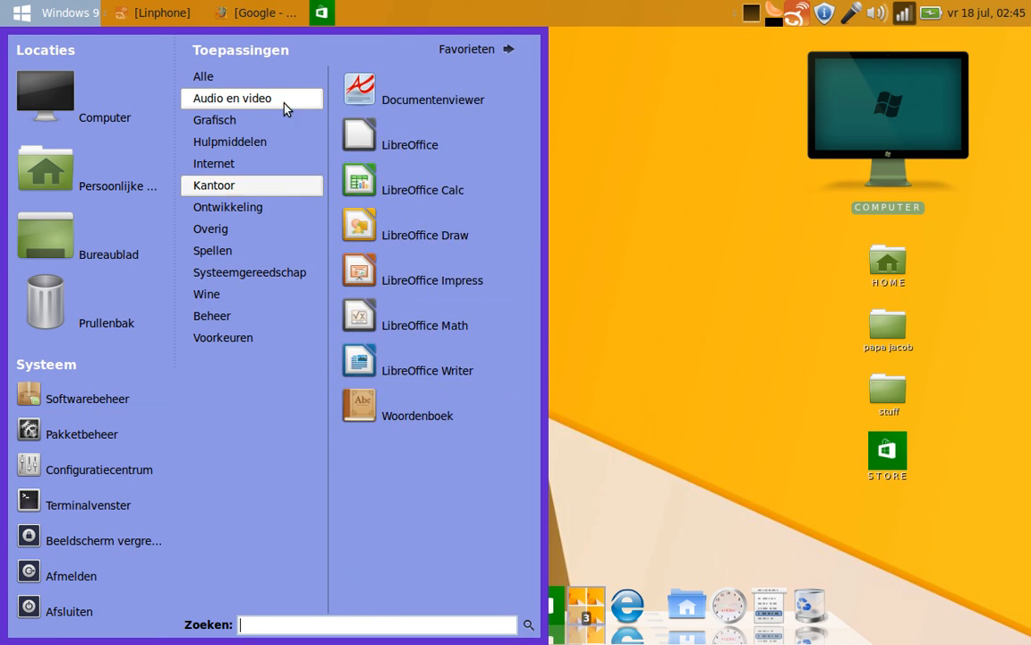
pyautogui.click(203, 76)
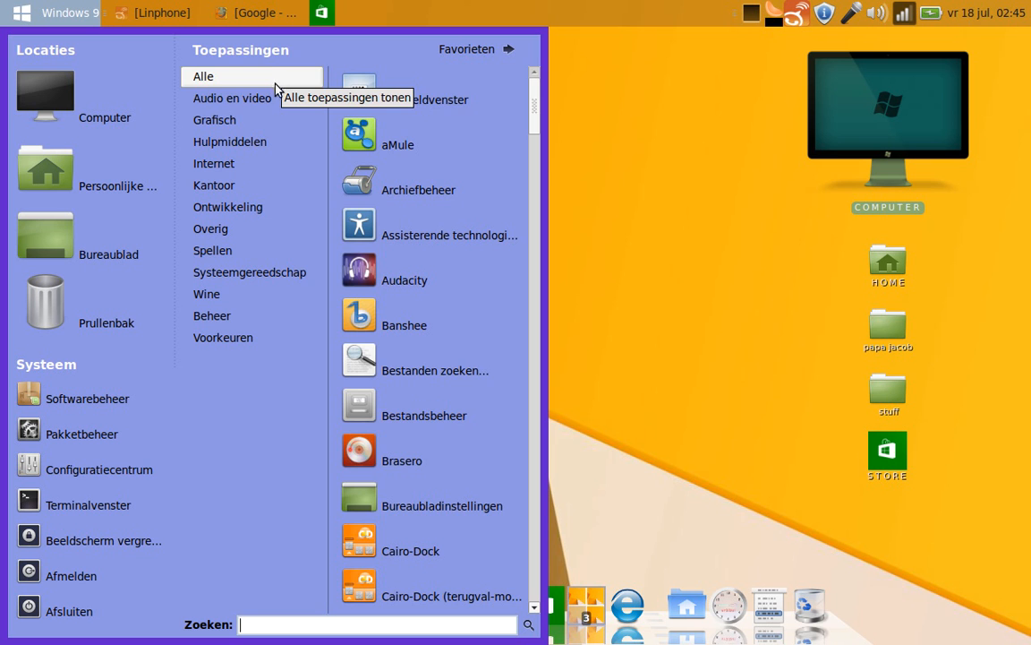
pyautogui.click(230, 142)
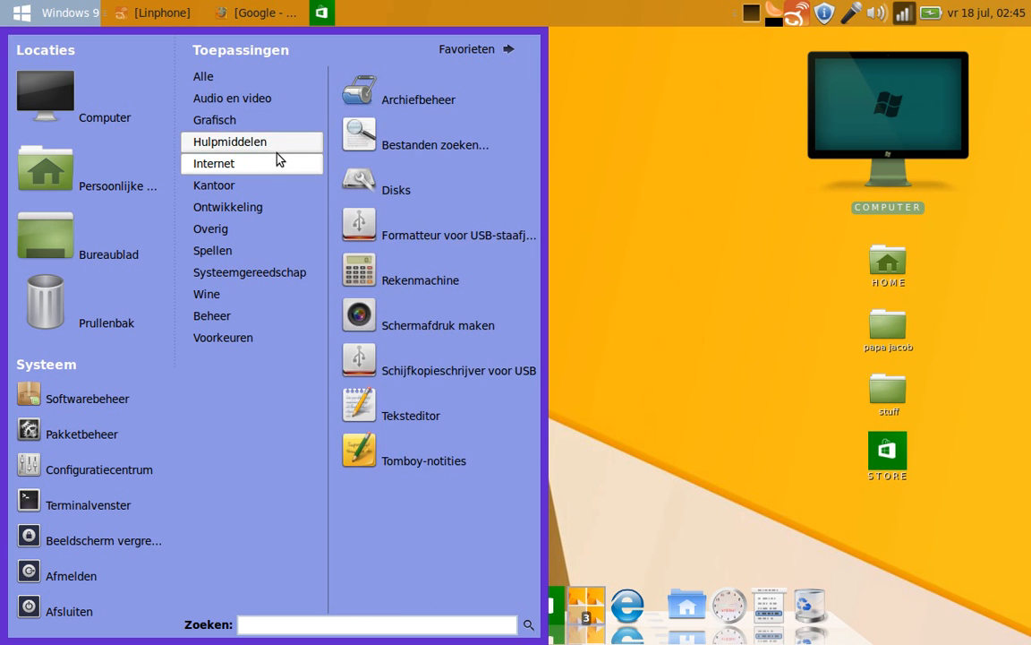
pyautogui.click(227, 207)
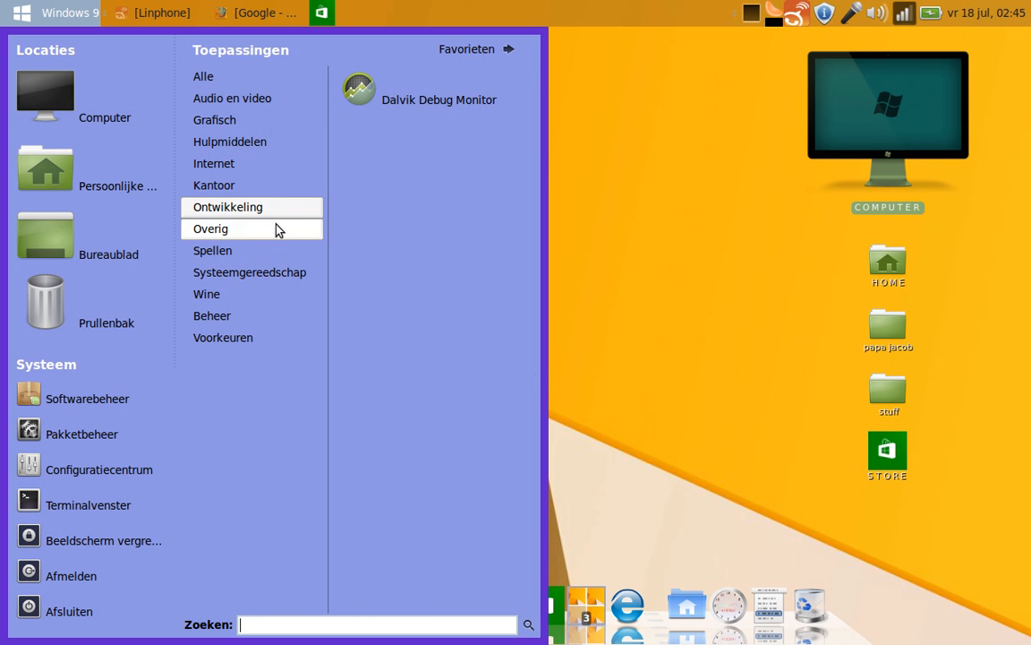
pyautogui.click(249, 272)
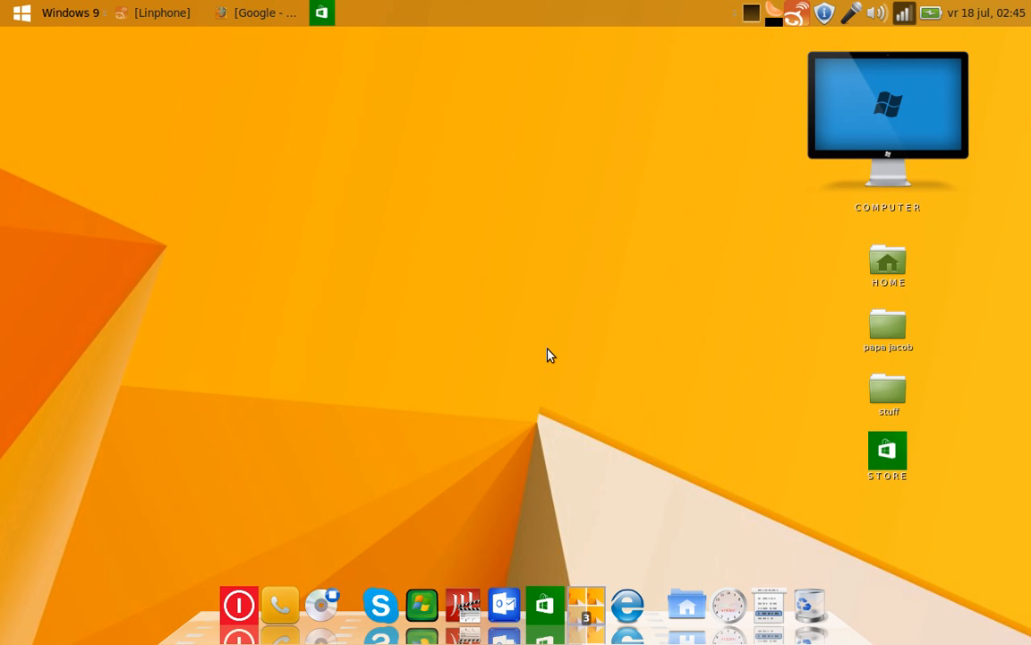
pyautogui.moveTo(506, 604)
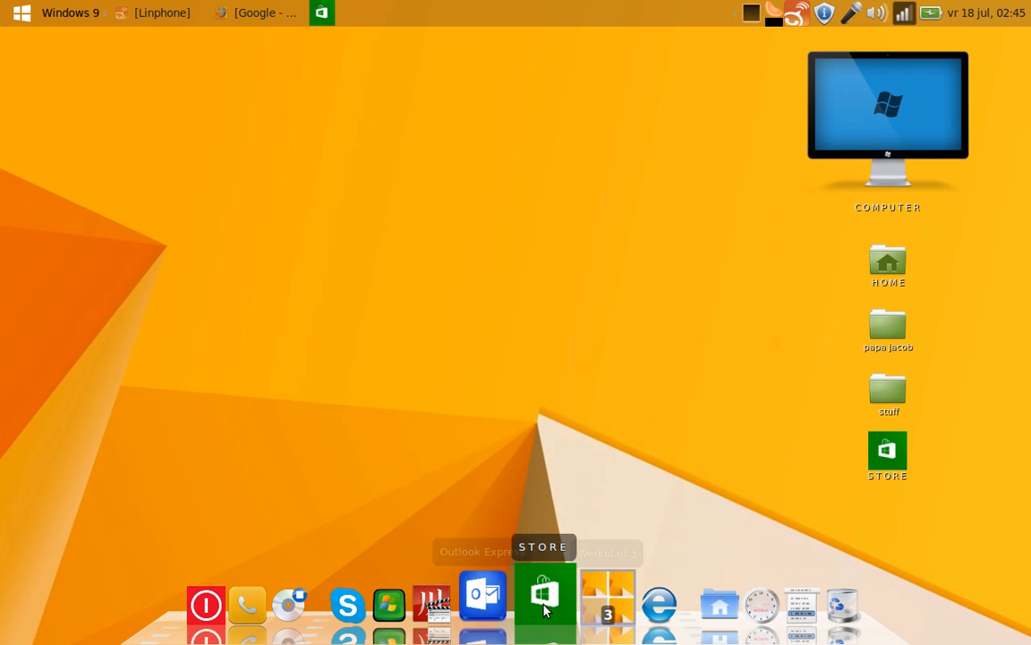
# Launch Software Manager from the dock with the administrator password, and reopen the applications menu.
pyautogui.click(545, 599)
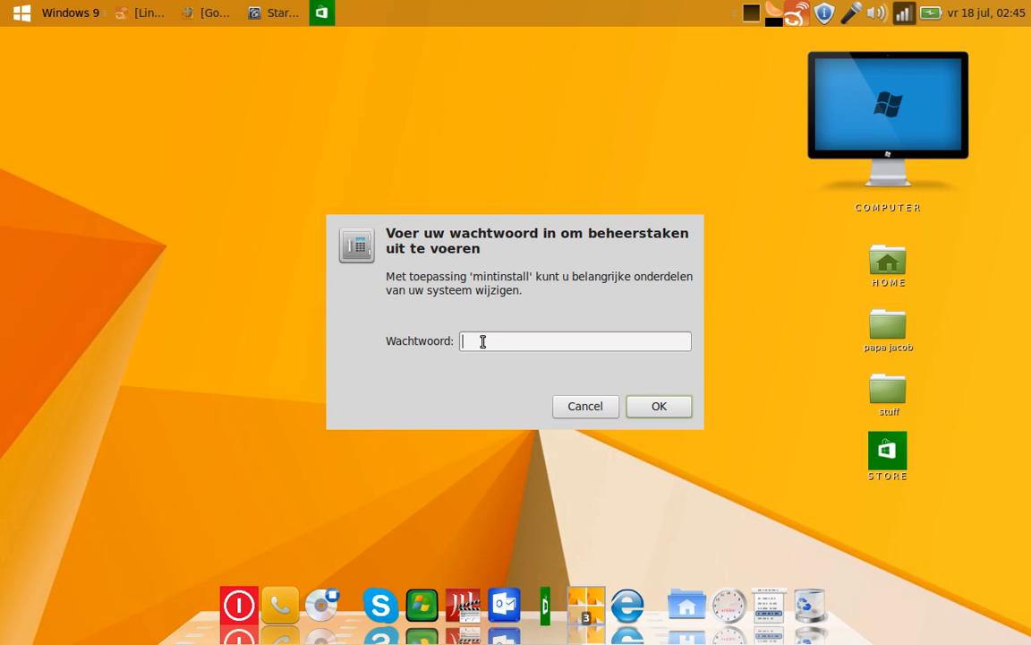
pyautogui.write('••••')
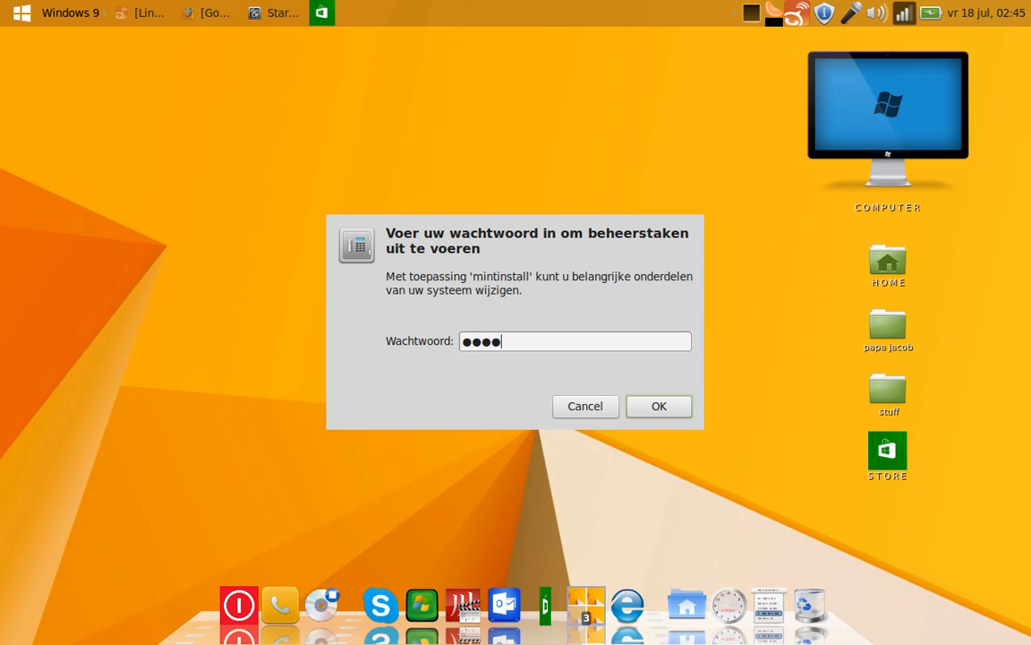
pyautogui.click(659, 405)
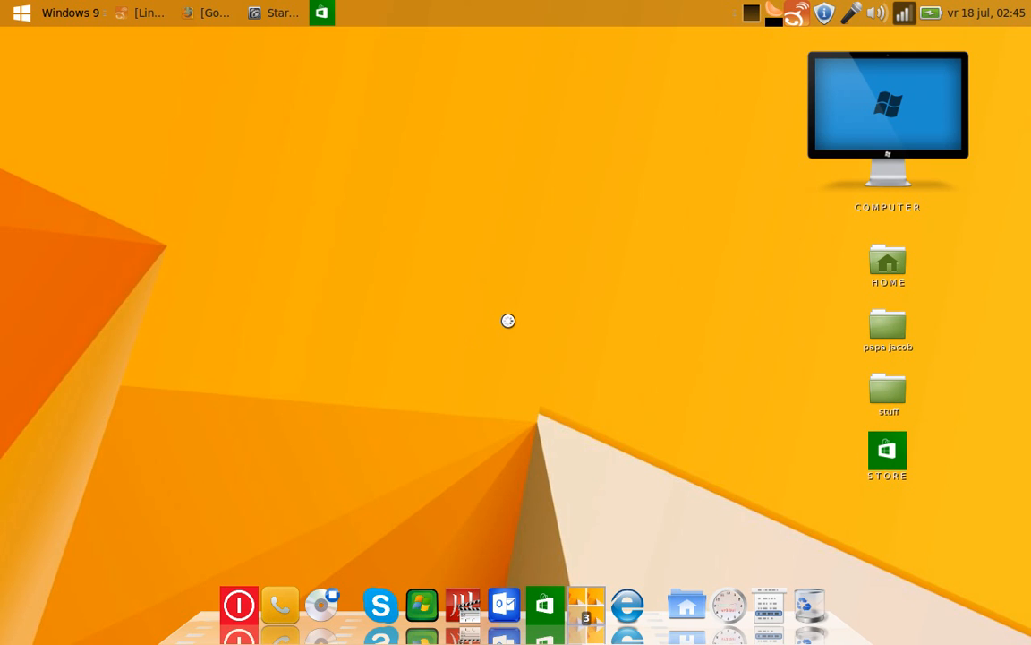
pyautogui.moveTo(475, 190)
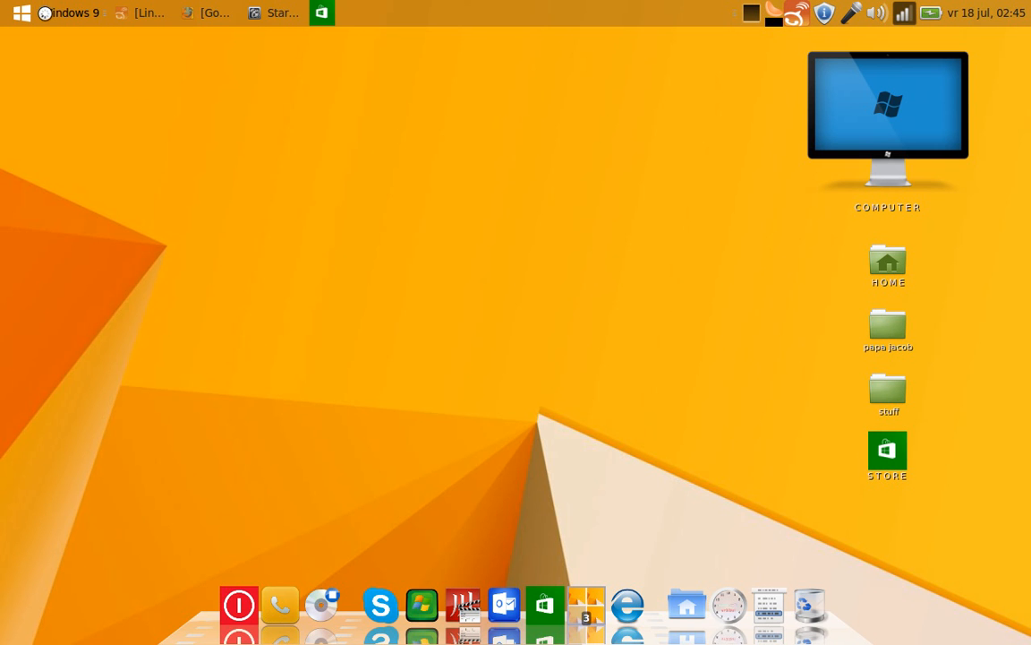
pyautogui.click(22, 13)
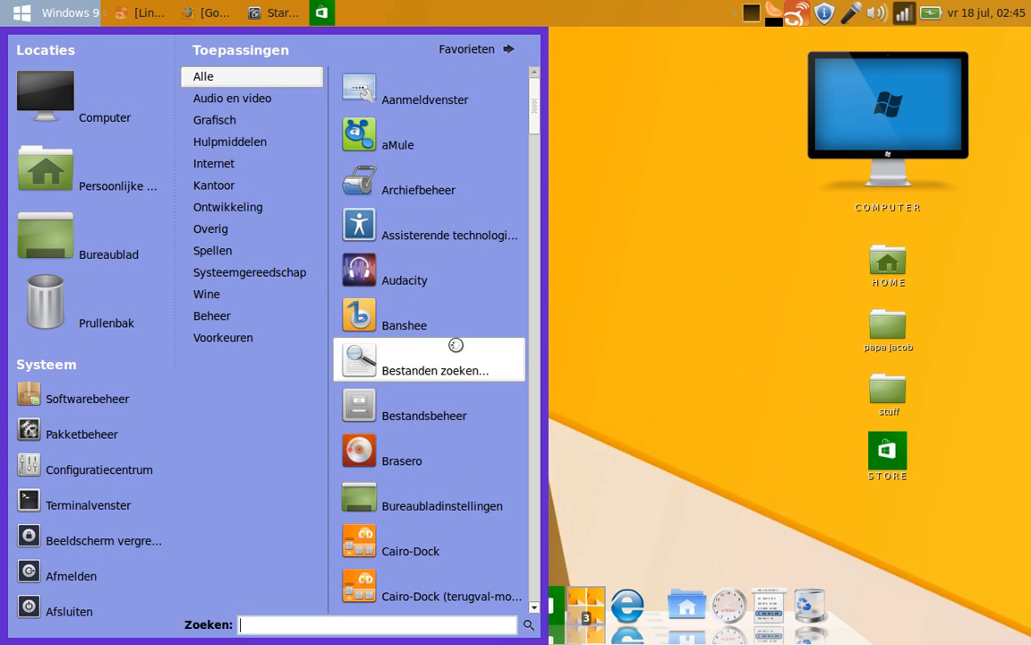
pyautogui.moveTo(575, 363)
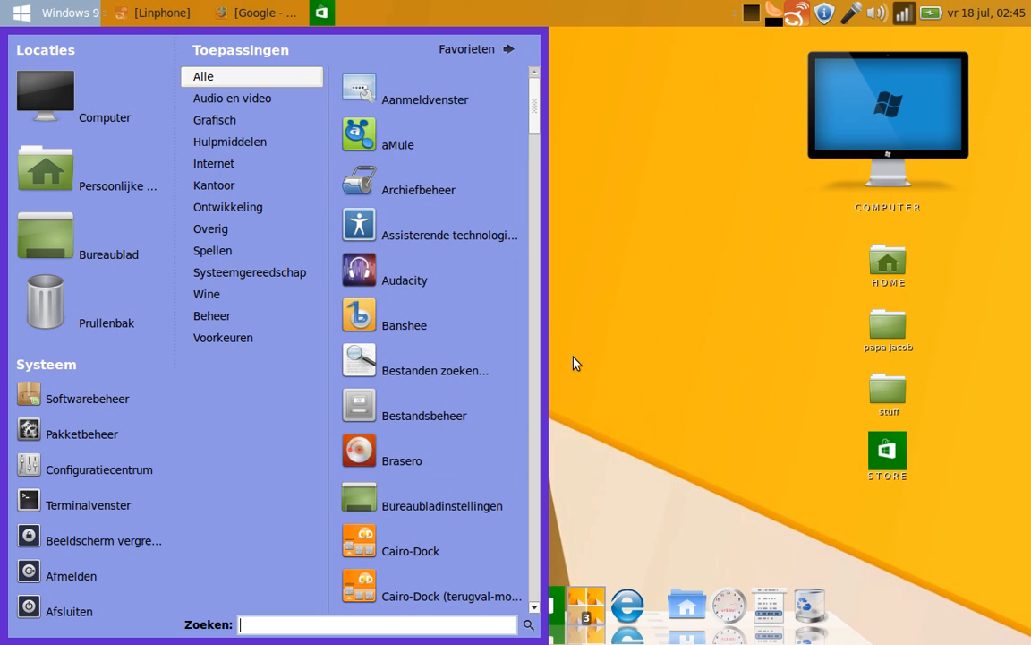
pyautogui.moveTo(704, 423)
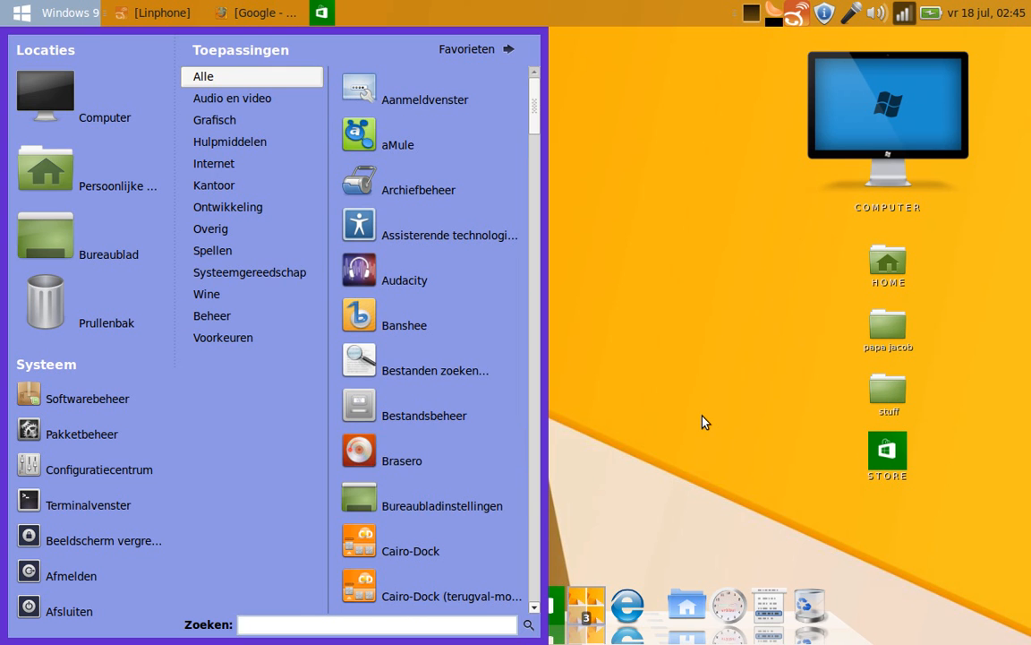
# Dismiss the menu, move the Software Manager window up-left, and reopen the menu.
pyautogui.click(87, 399)
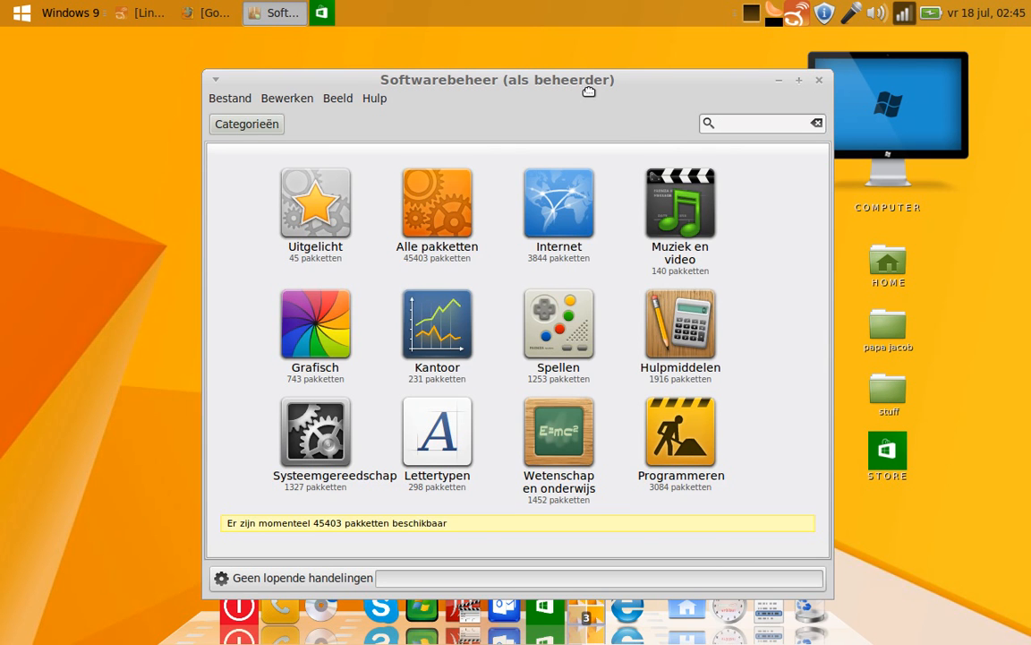
pyautogui.moveTo(497, 80); pyautogui.dragTo(388, 58)
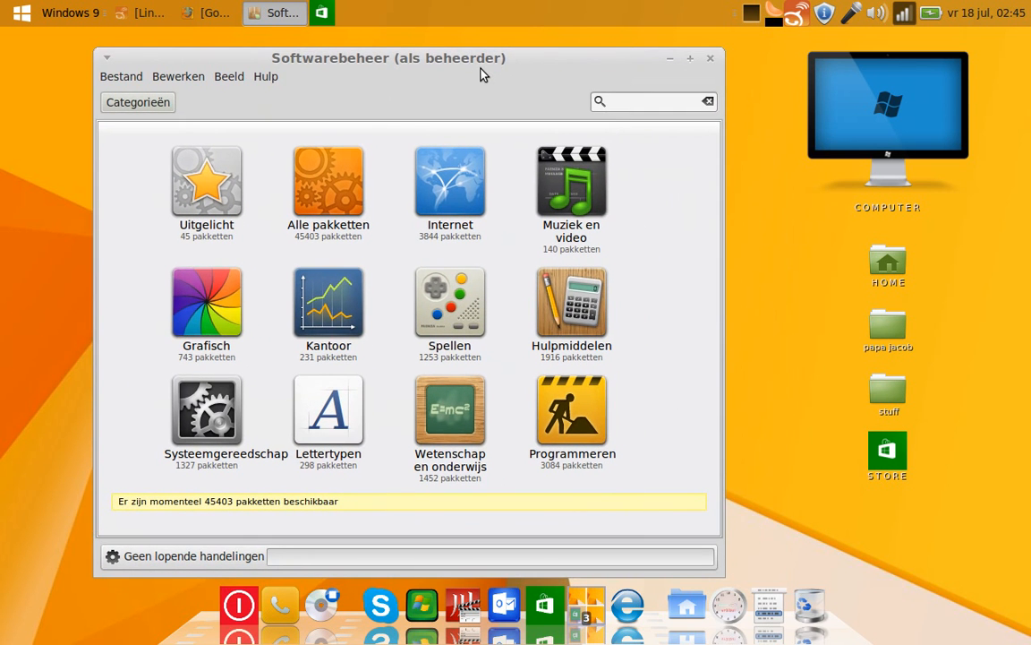
pyautogui.click(22, 13)
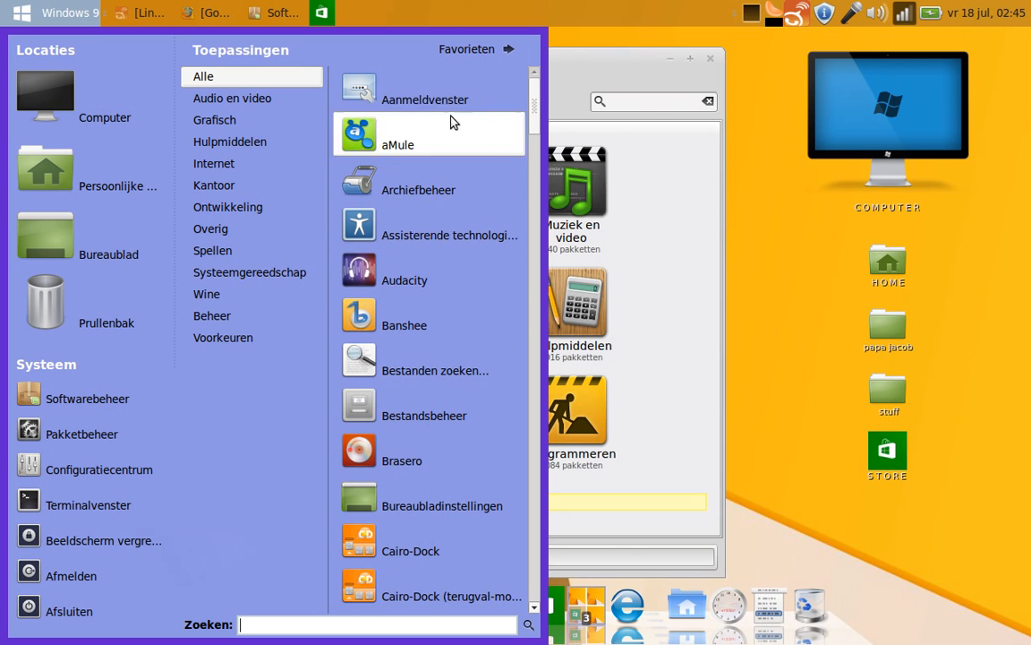
pyautogui.moveTo(573, 75)
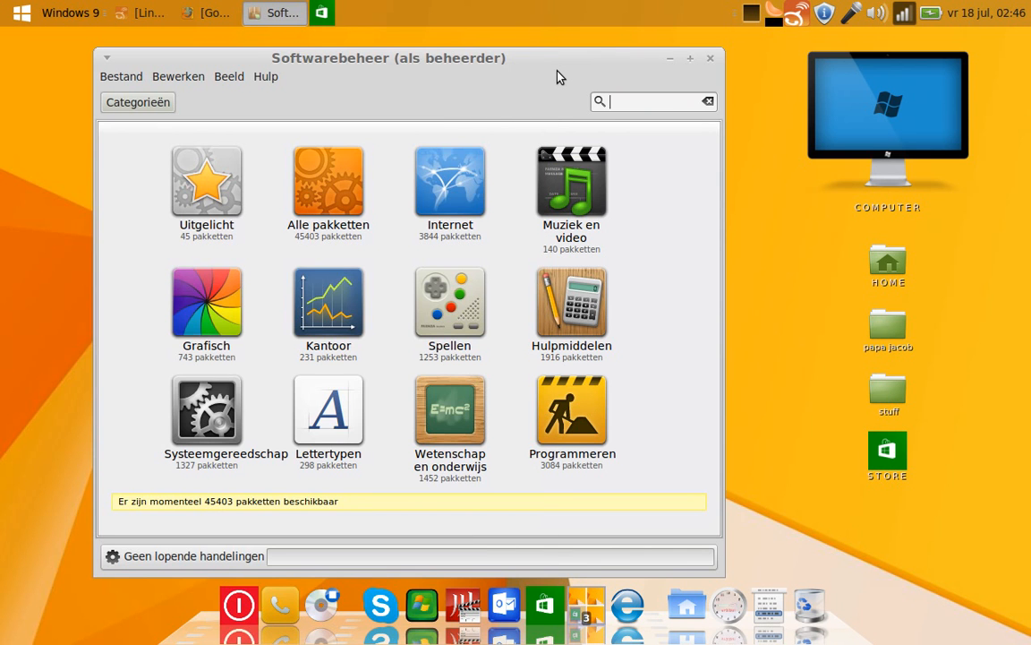
pyautogui.moveTo(348, 134)
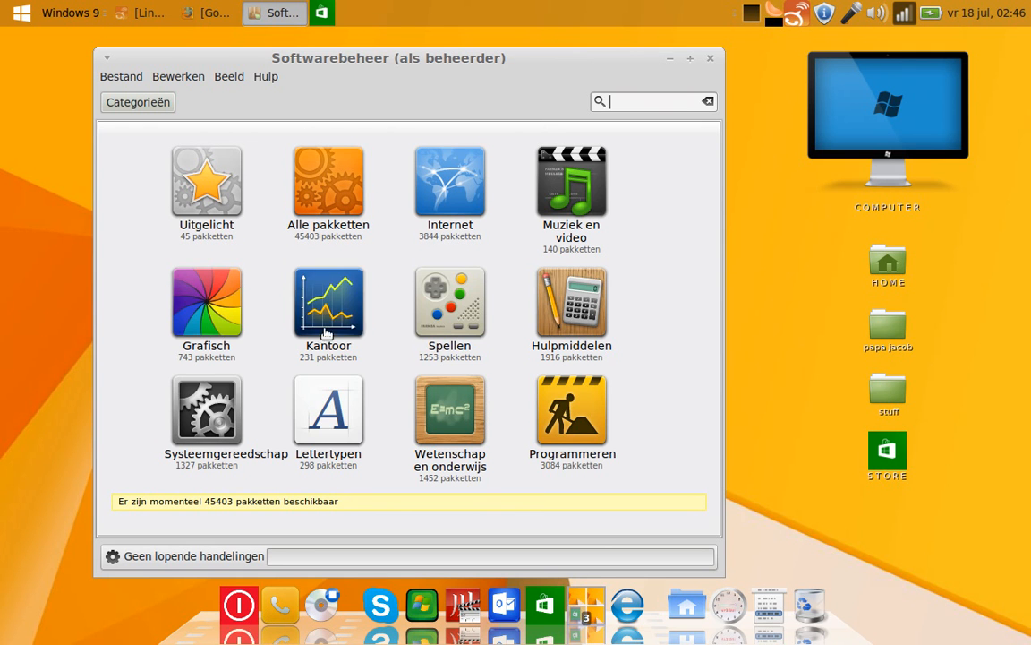
pyautogui.moveTo(506, 172)
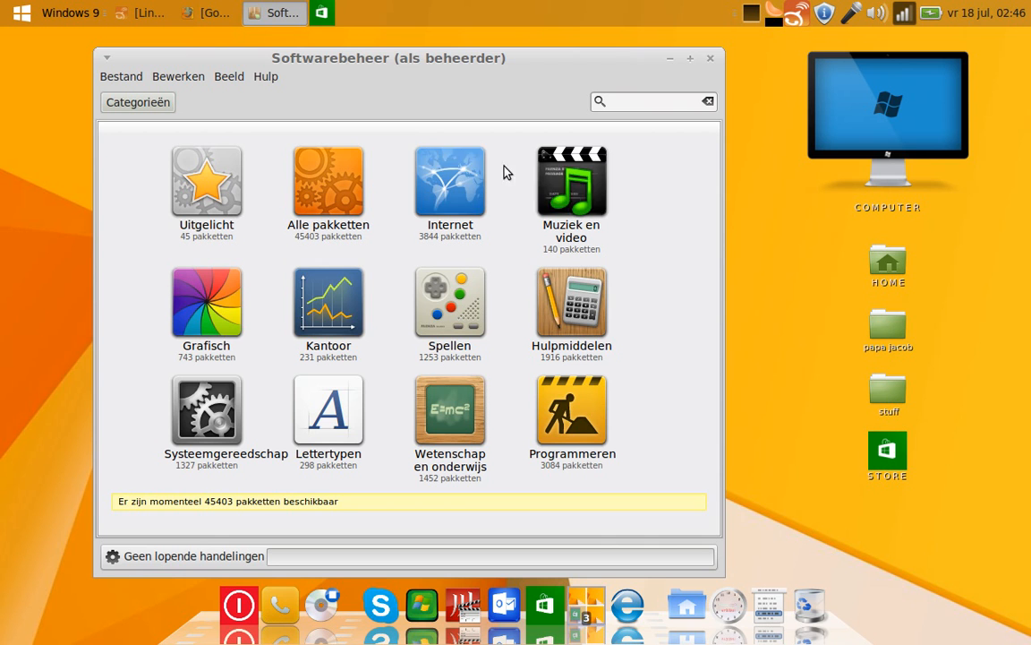
pyautogui.moveTo(576, 188)
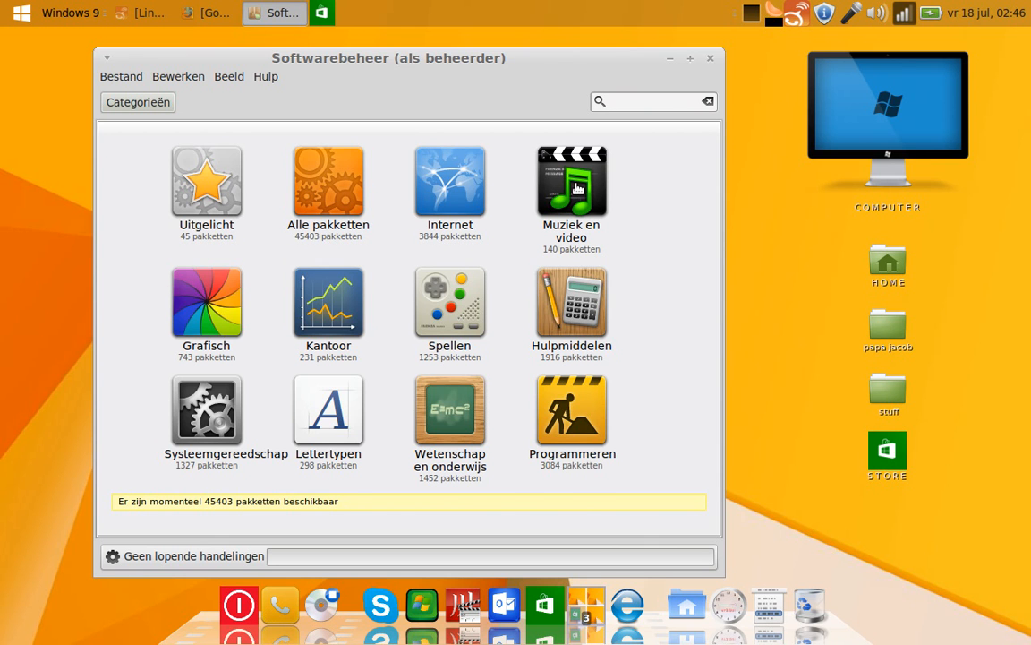
# Scroll through the Muziek en video package list, then return to Categorieën.
pyautogui.click(571, 188)
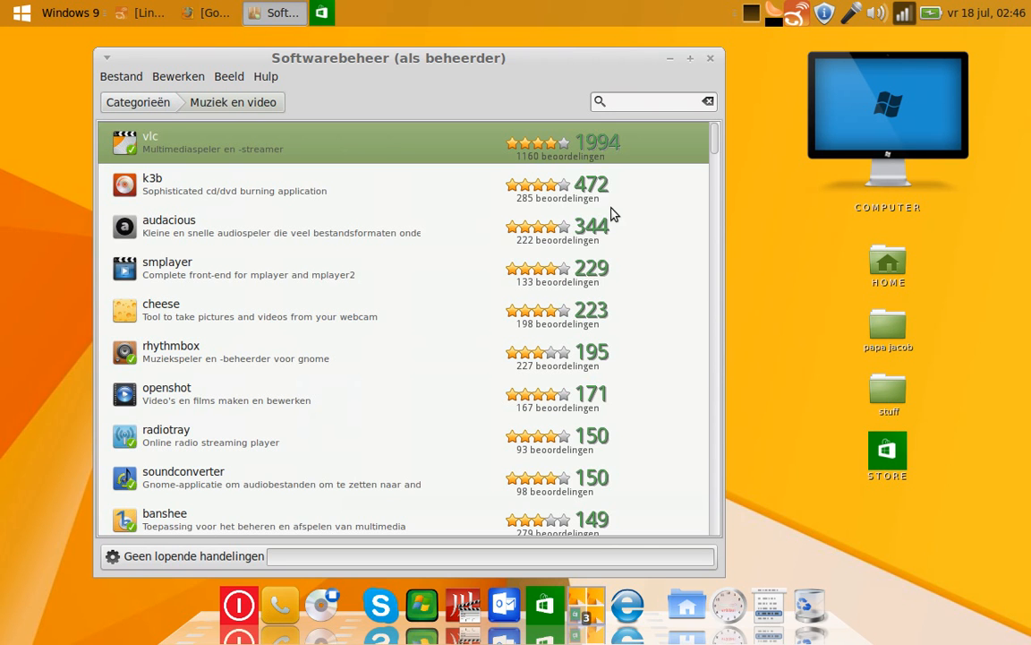
pyautogui.scroll(-3)
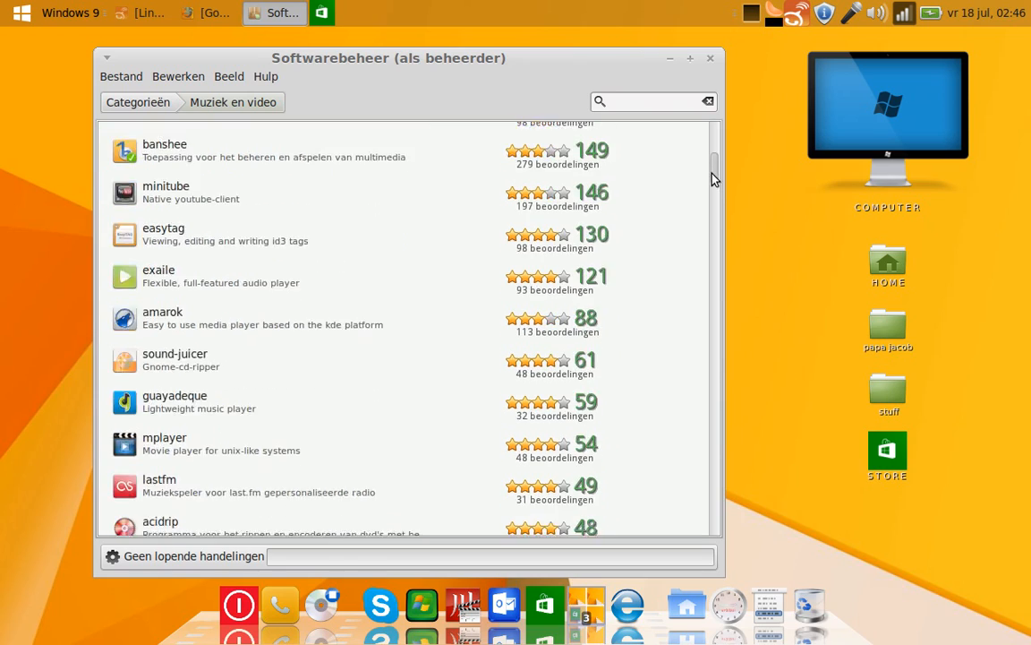
pyautogui.scroll(-3)
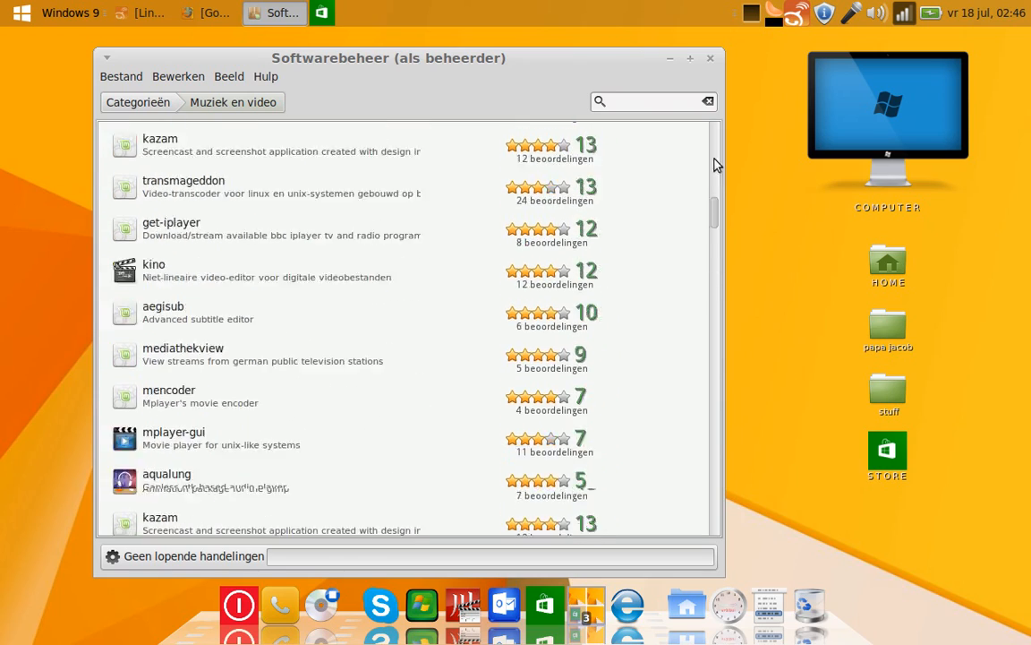
pyautogui.scroll(-3)
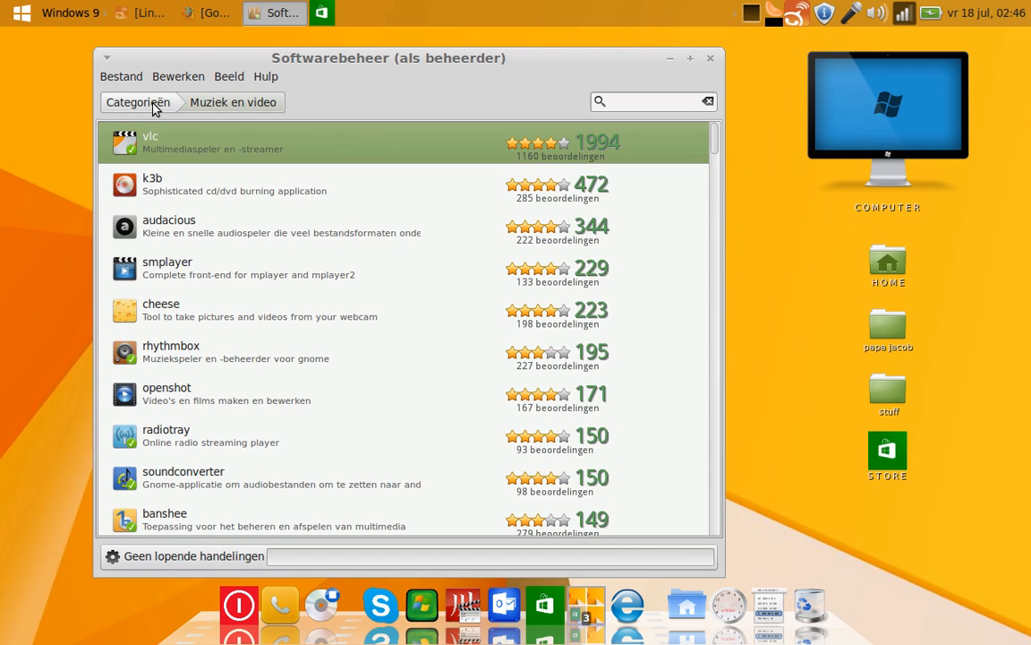
pyautogui.click(136, 102)
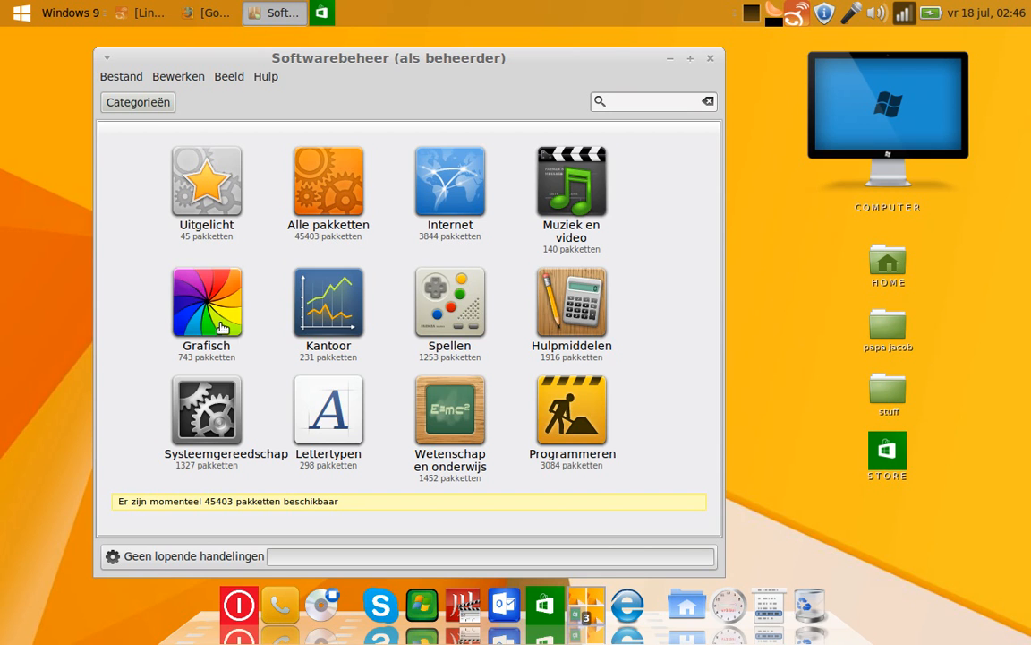
pyautogui.moveTo(620, 86)
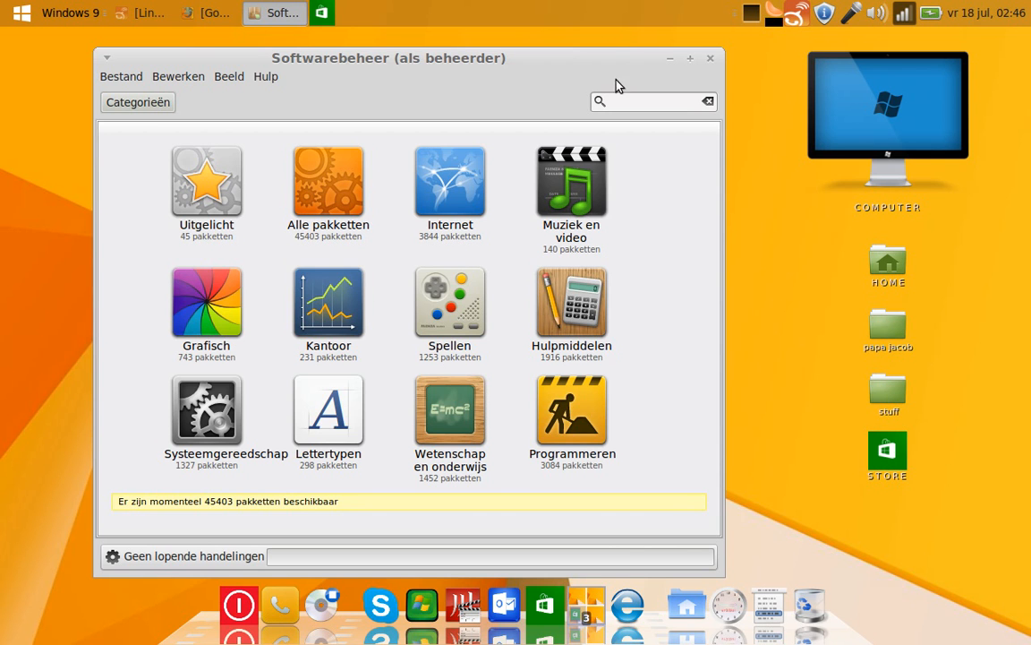
# Close the Softwarebeheer window and quit Cairo-Dock.
pyautogui.click(710, 57)
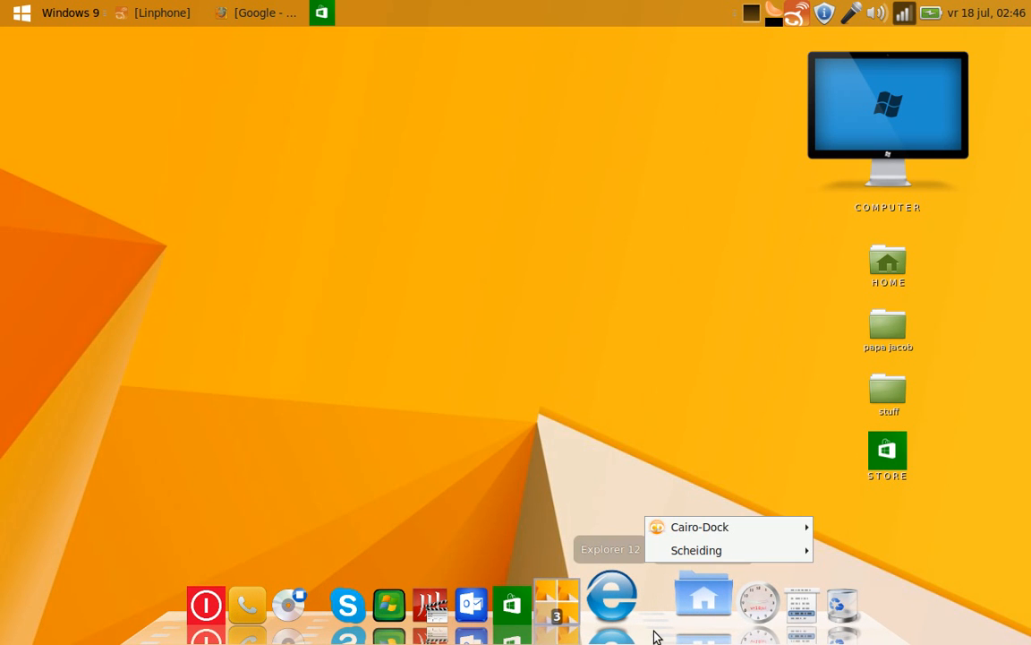
pyautogui.moveTo(700, 526)
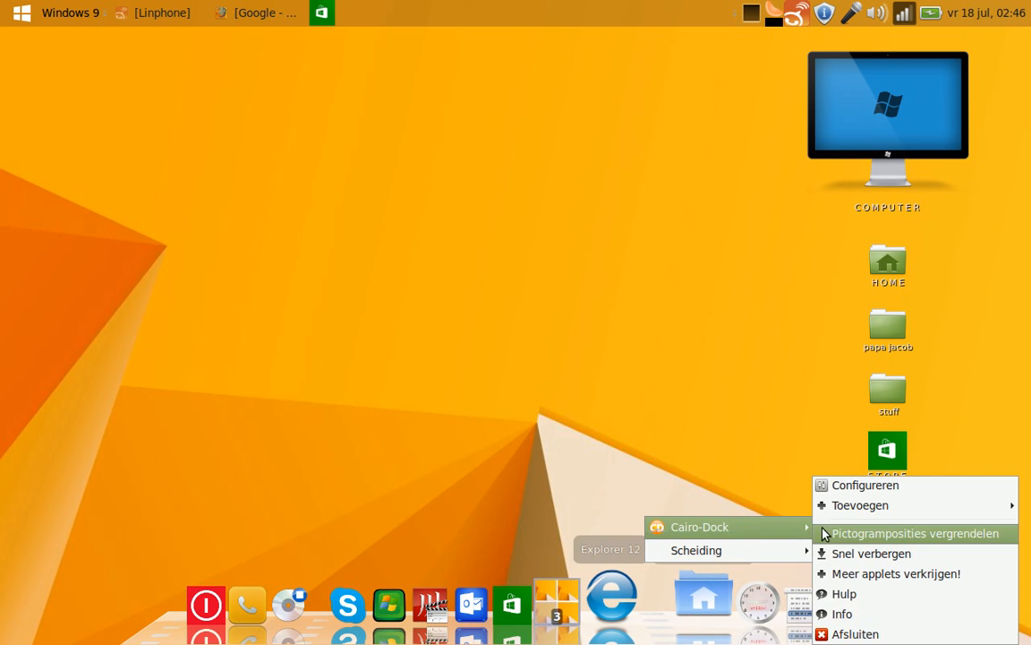
pyautogui.click(855, 633)
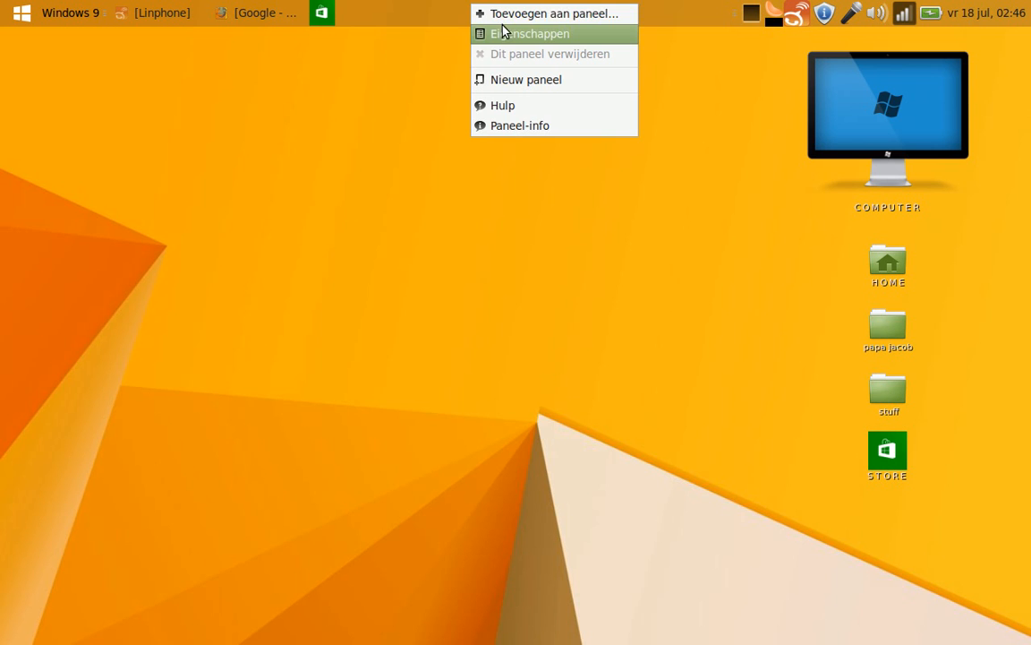
# Set the panel's Oriëntatie to Onder in its properties and close the dialog.
pyautogui.click(530, 34)
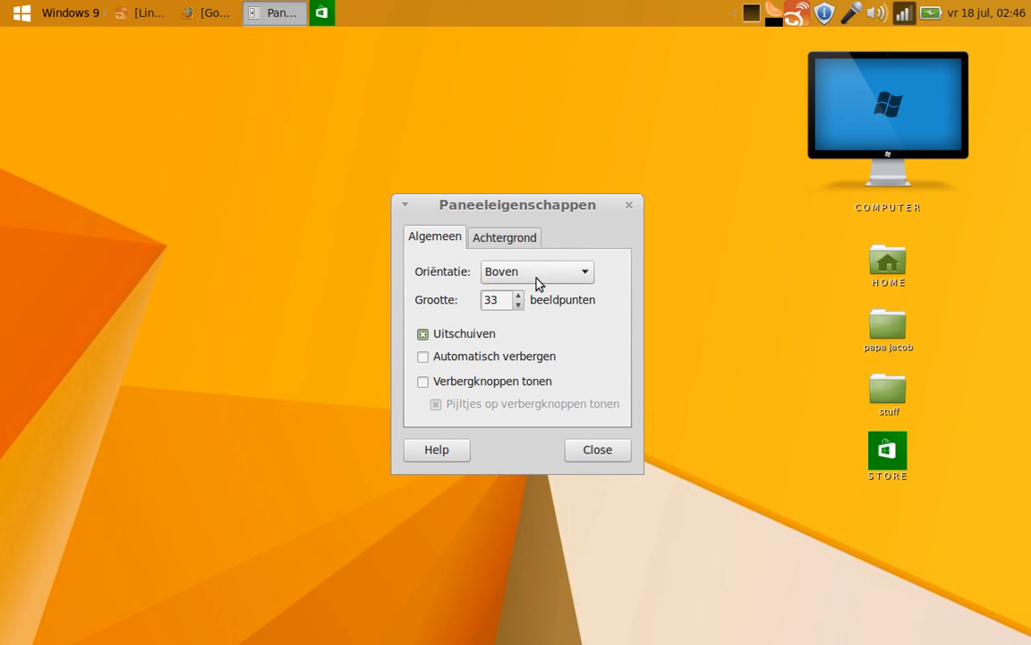
pyautogui.click(536, 271)
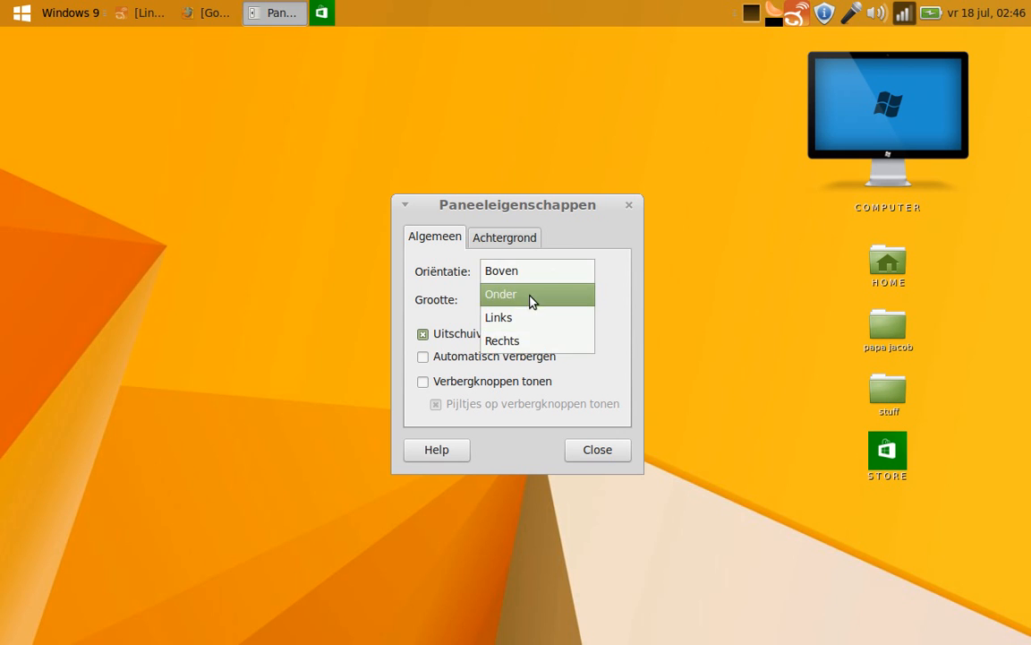
pyautogui.click(500, 294)
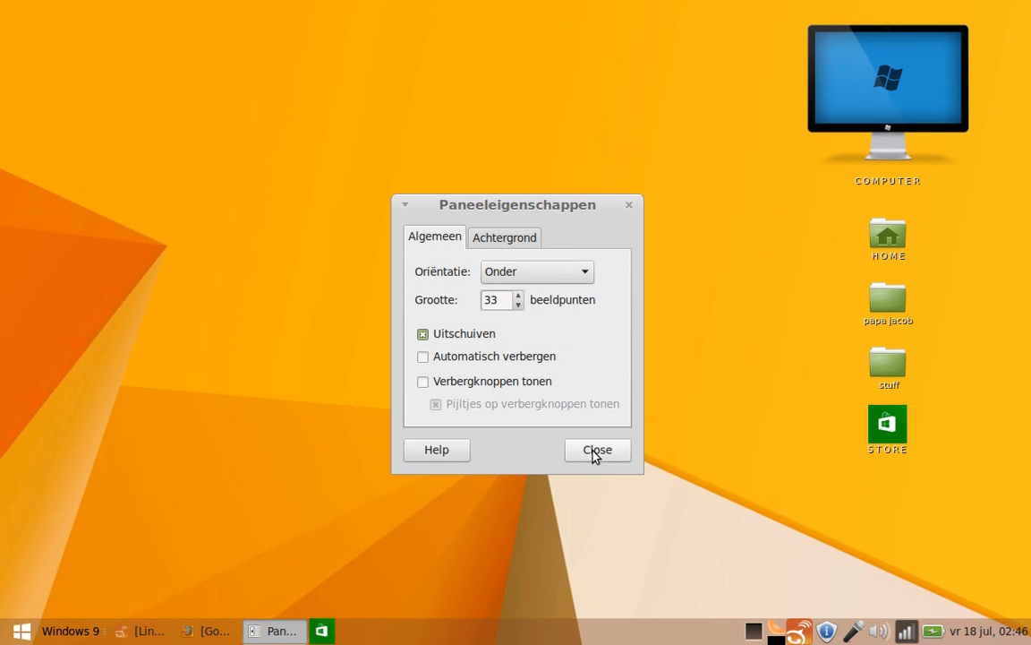
pyautogui.click(597, 450)
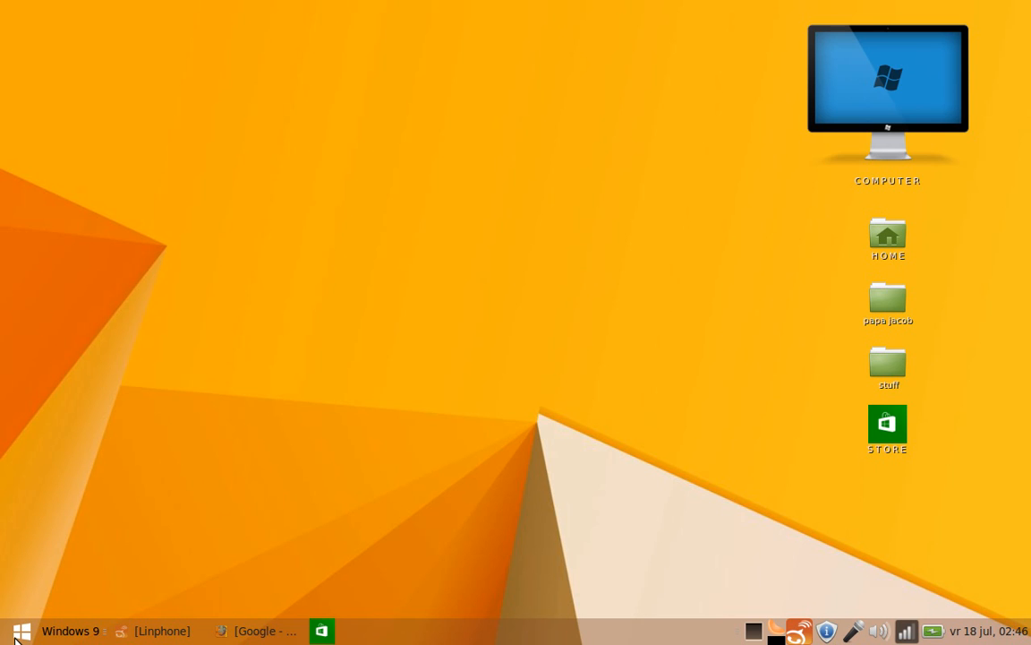
pyautogui.moveTo(911, 627)
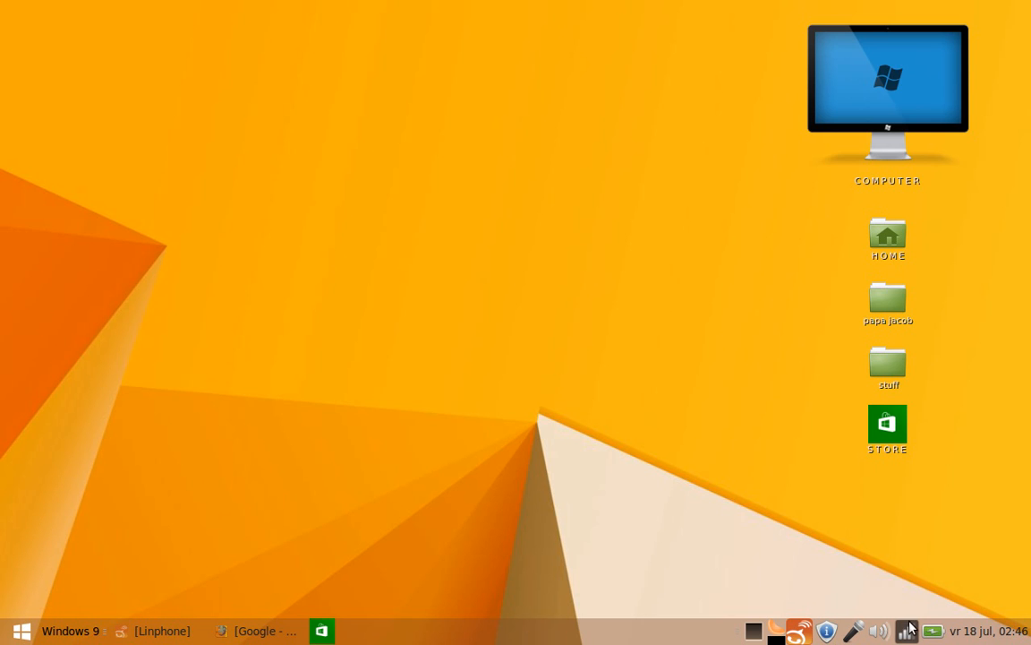
pyautogui.moveTo(846, 349)
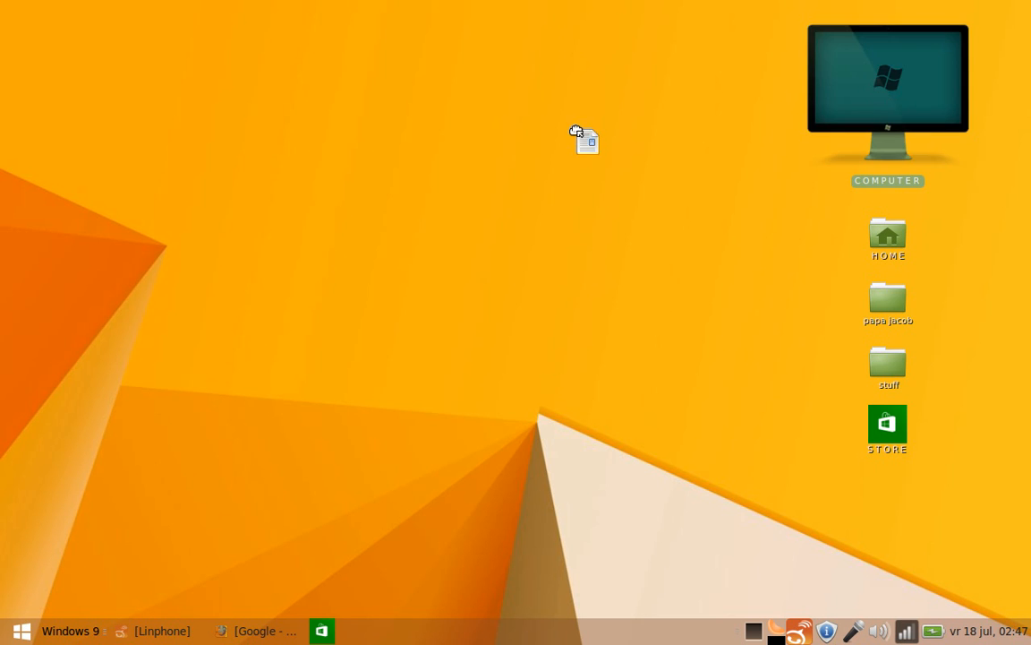
# Drag the Computer icon to the top-left corner, back above Home, then toward the centre.
pyautogui.moveTo(887, 89); pyautogui.dragTo(135, 90)
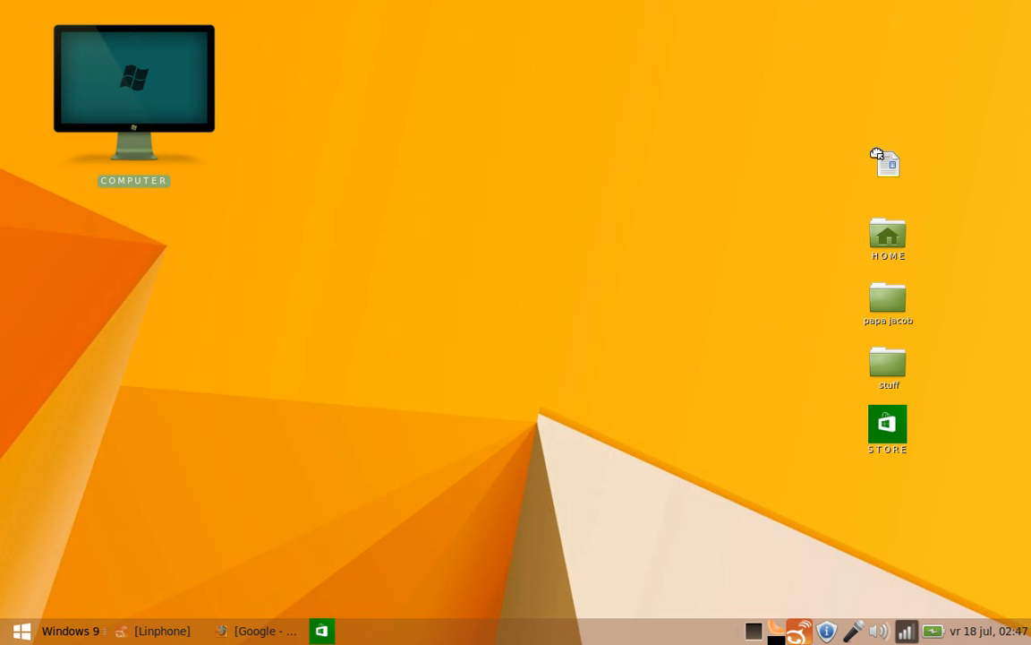
pyautogui.moveTo(133, 85); pyautogui.dragTo(888, 108)
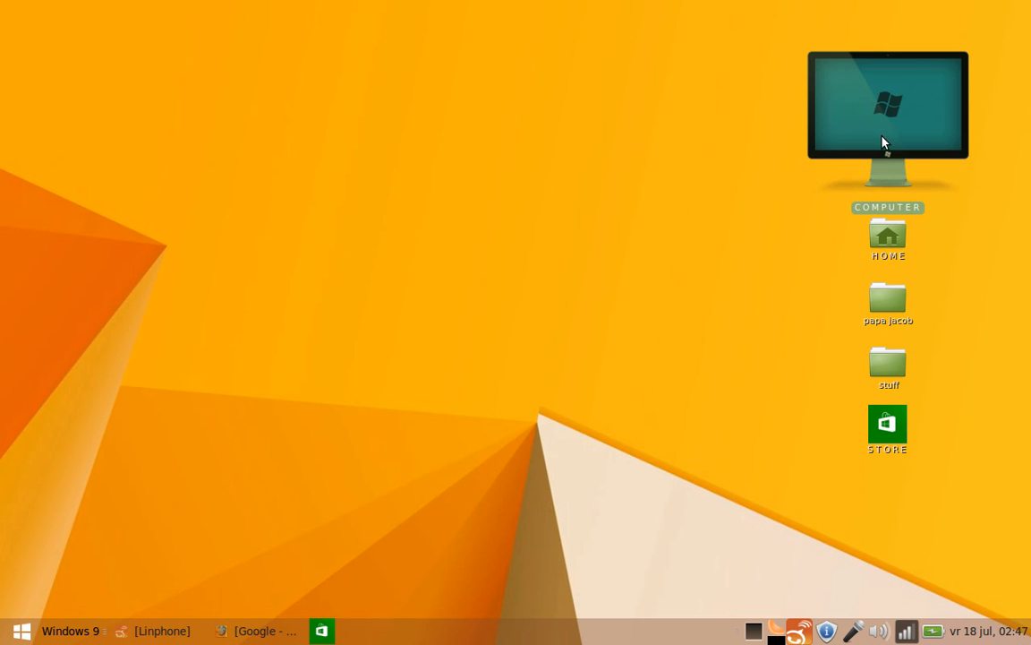
pyautogui.moveTo(887, 123); pyautogui.dragTo(447, 171)
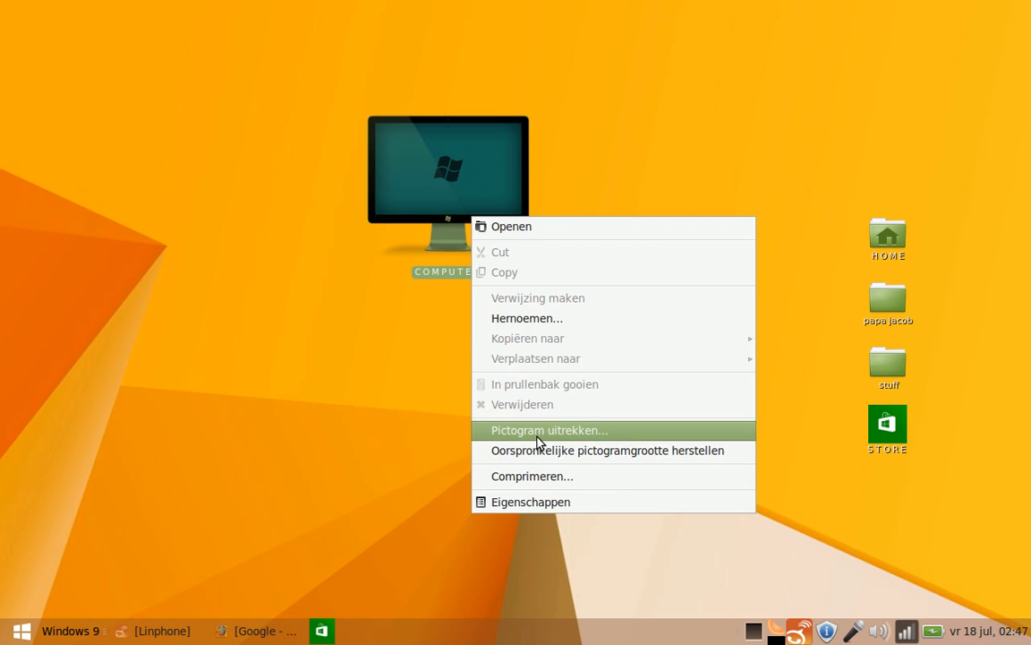
# Resize the Computer icon with Pictogram uitrekken and drag it above Home.
pyautogui.click(549, 429)
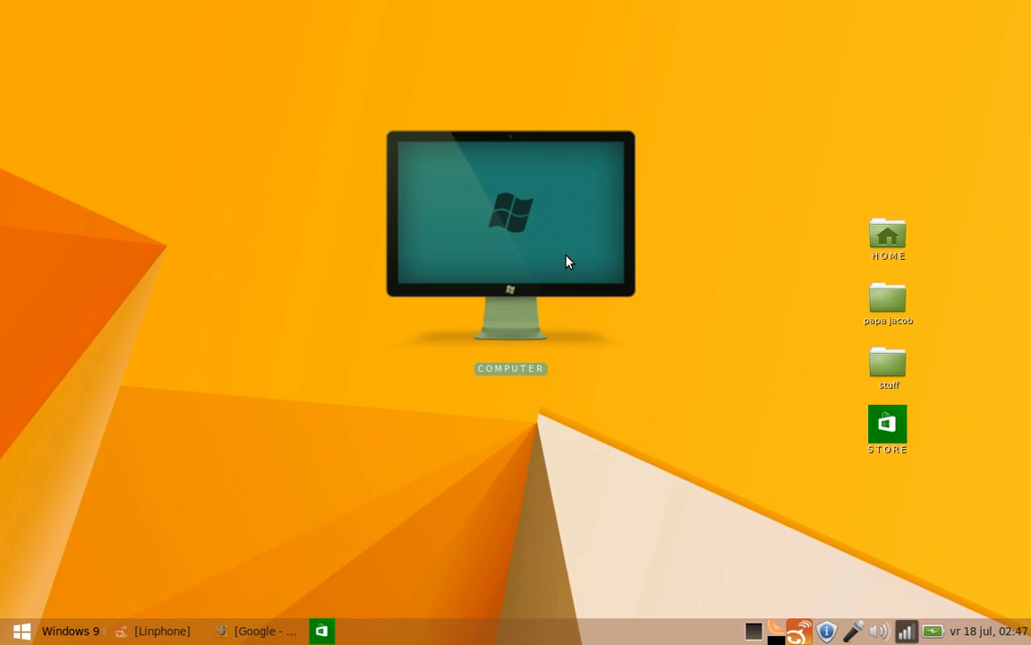
pyautogui.moveTo(510, 215); pyautogui.dragTo(823, 116)
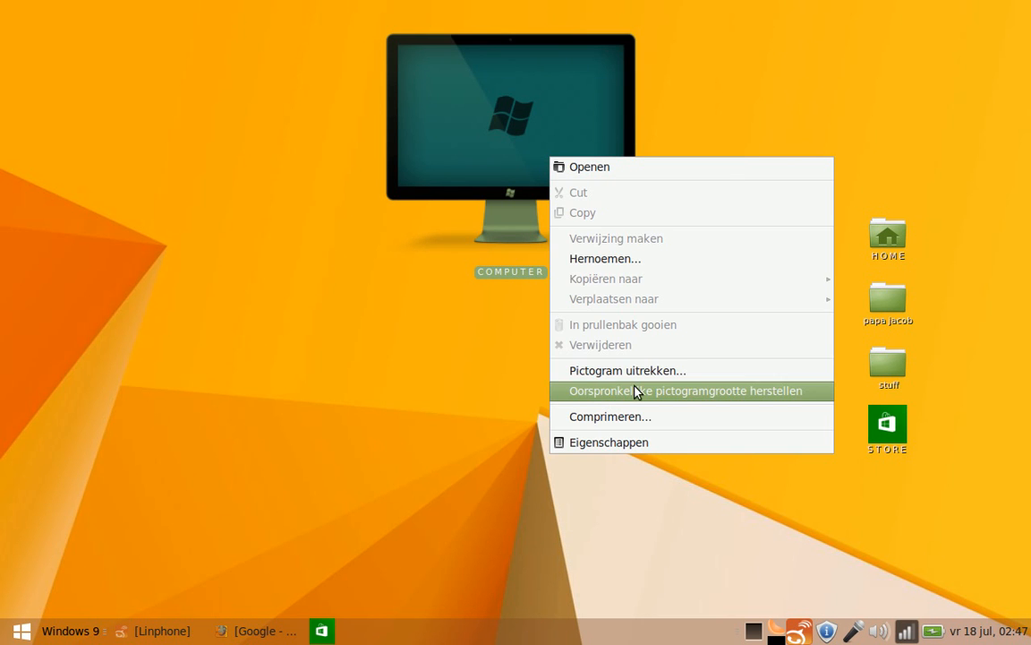
pyautogui.click(685, 390)
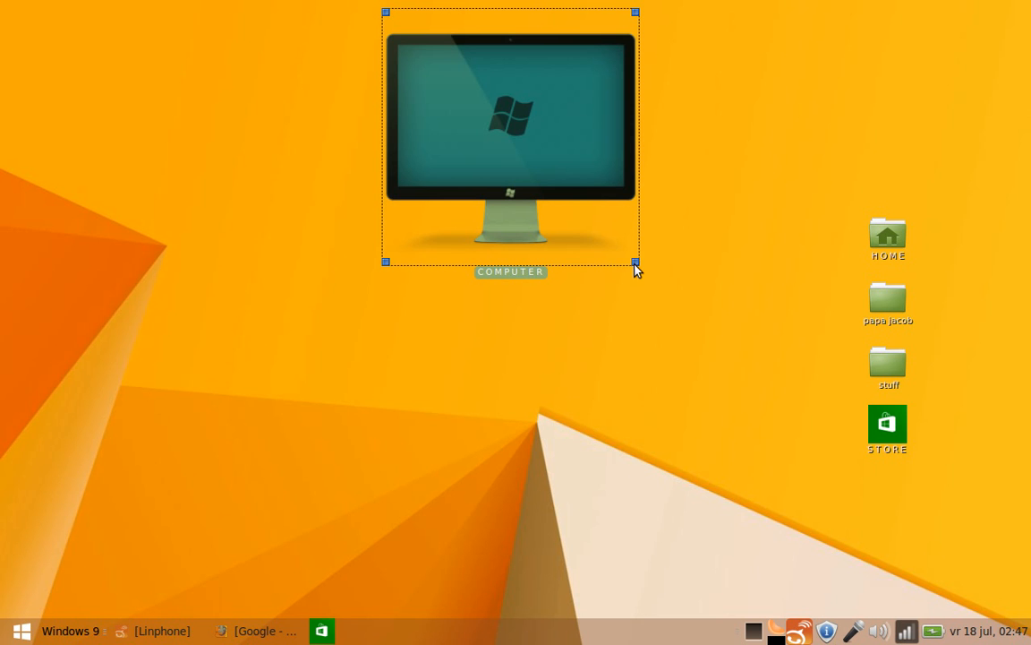
pyautogui.moveTo(531, 165)
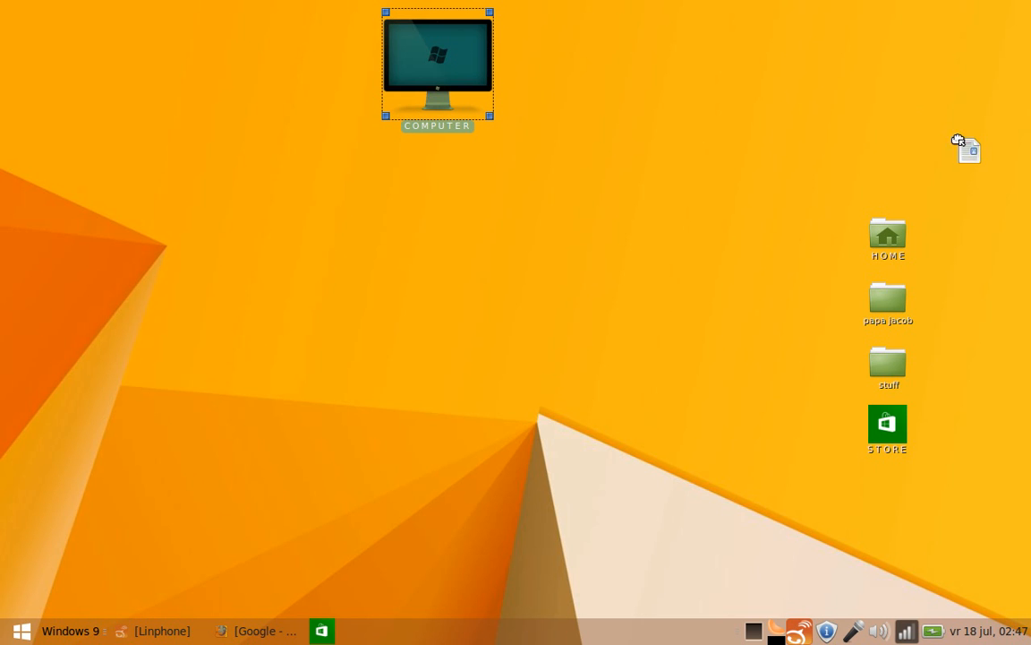
pyautogui.moveTo(437, 63); pyautogui.dragTo(888, 161)
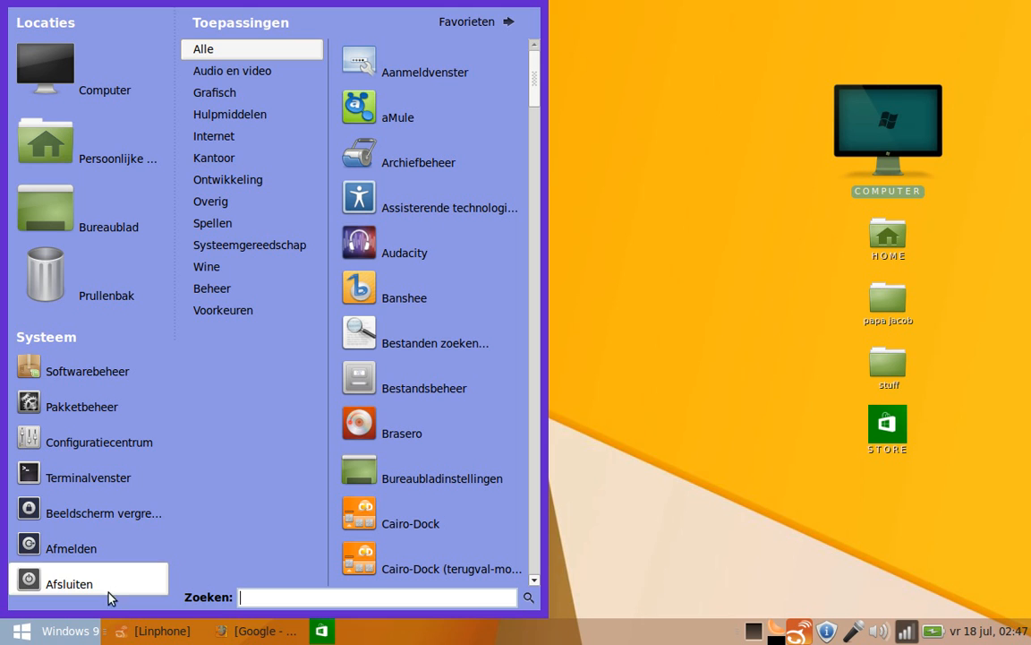
pyautogui.moveTo(277, 404)
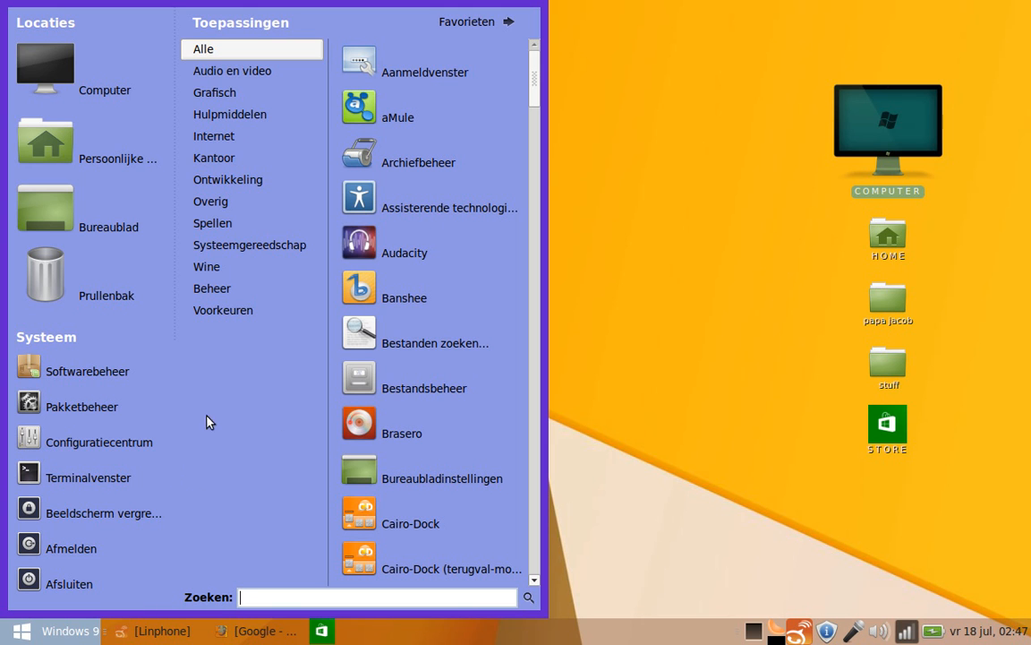
pyautogui.moveTo(687, 398)
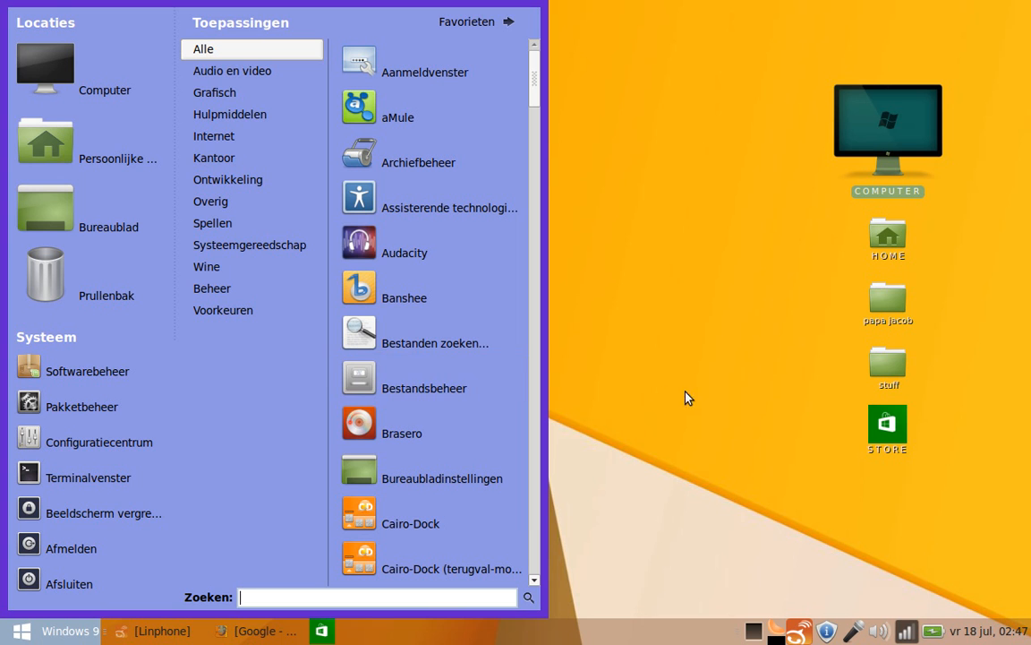
pyautogui.moveTo(401, 325)
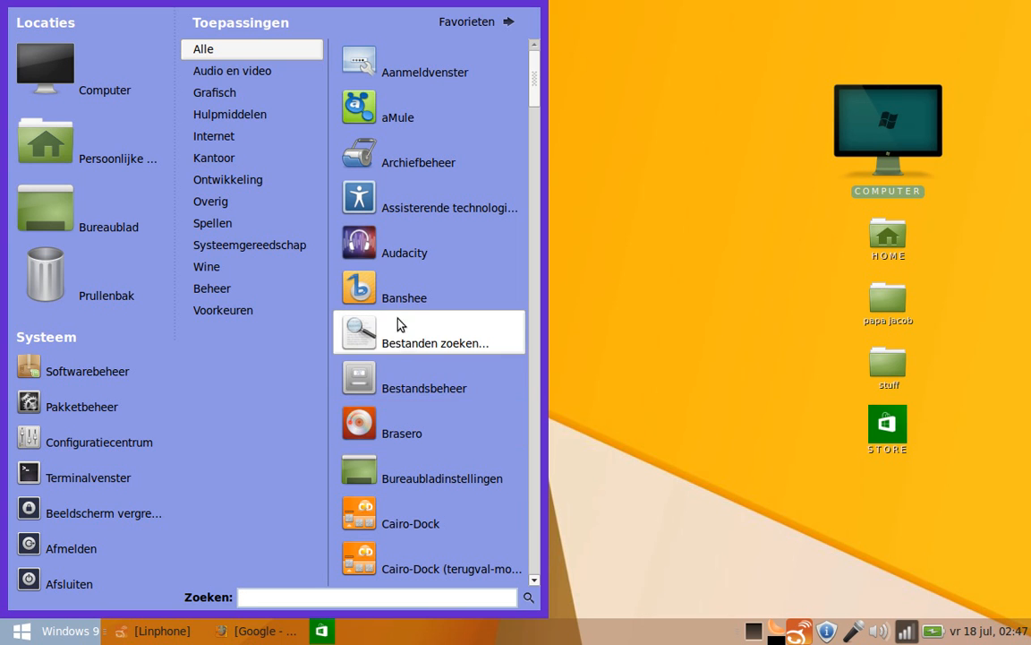
pyautogui.moveTo(604, 131)
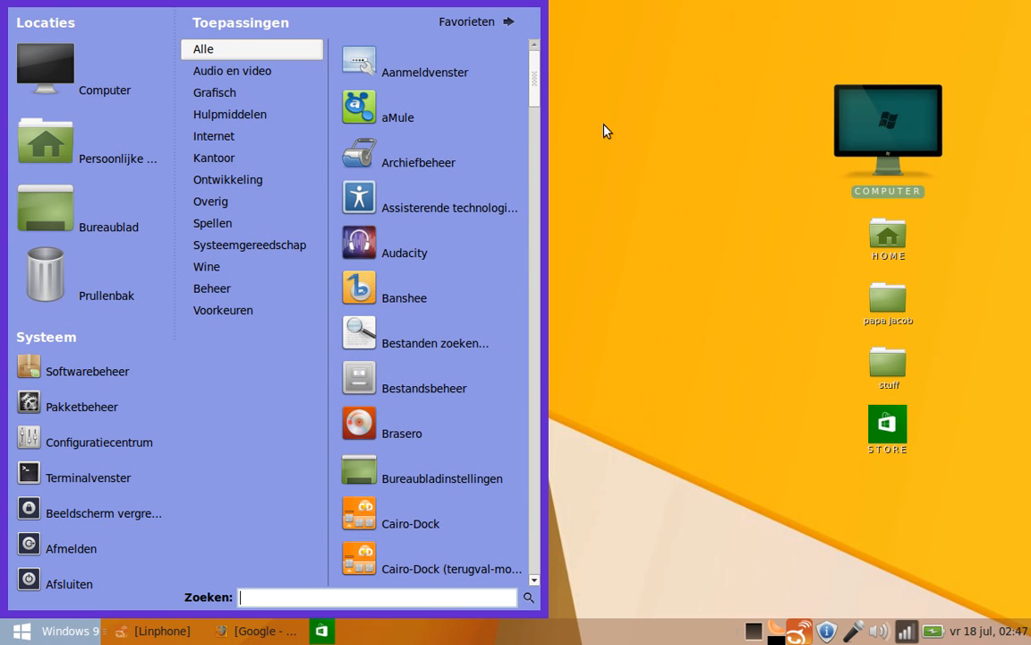
pyautogui.moveTo(630, 139)
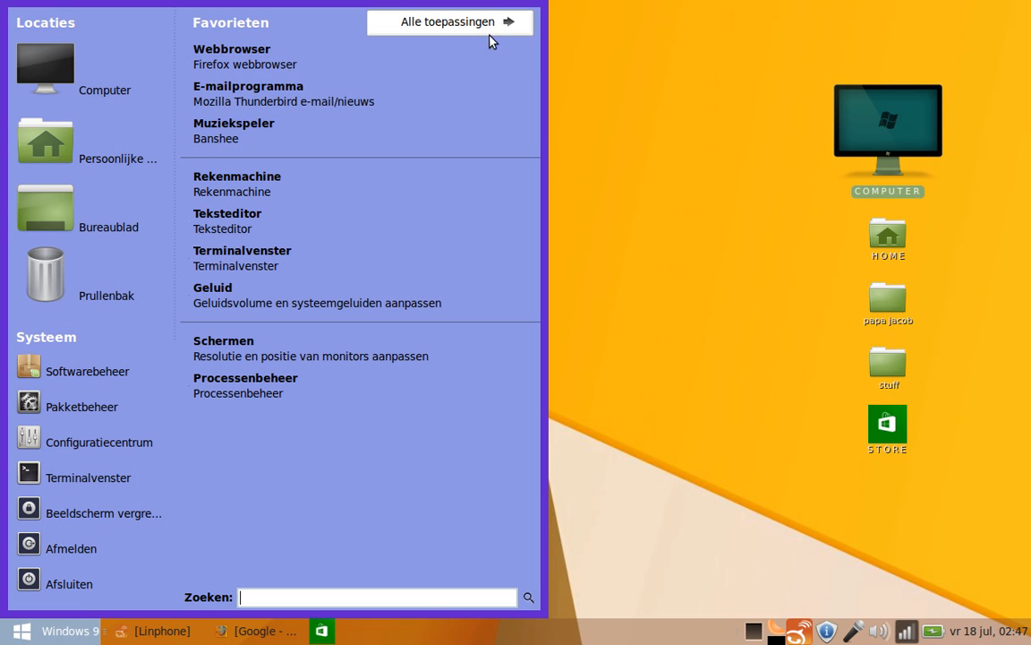
pyautogui.moveTo(315, 16)
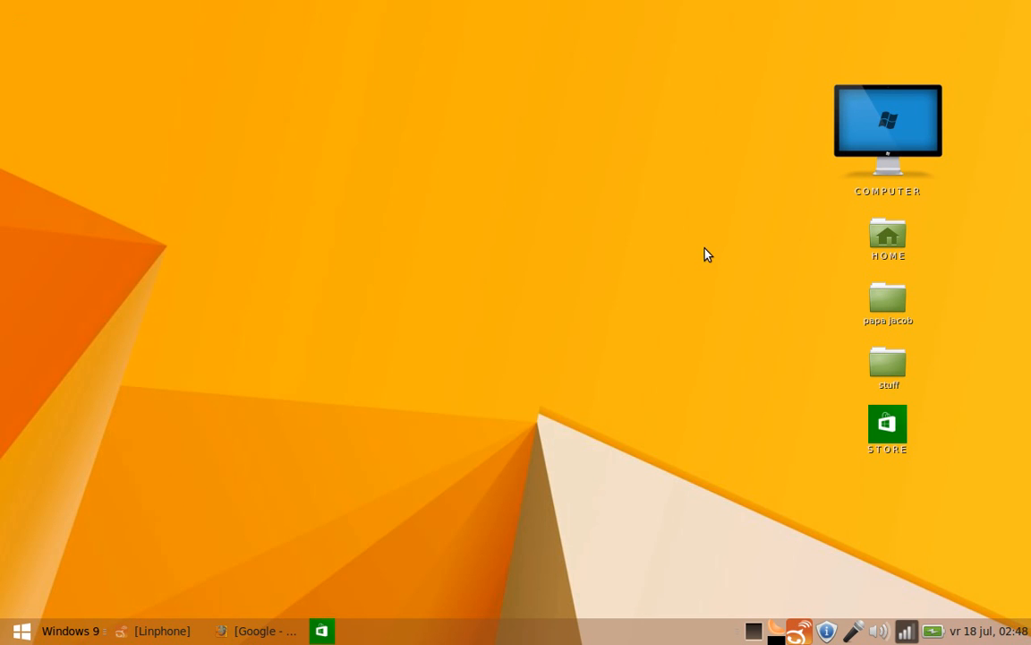
pyautogui.moveTo(135, 302)
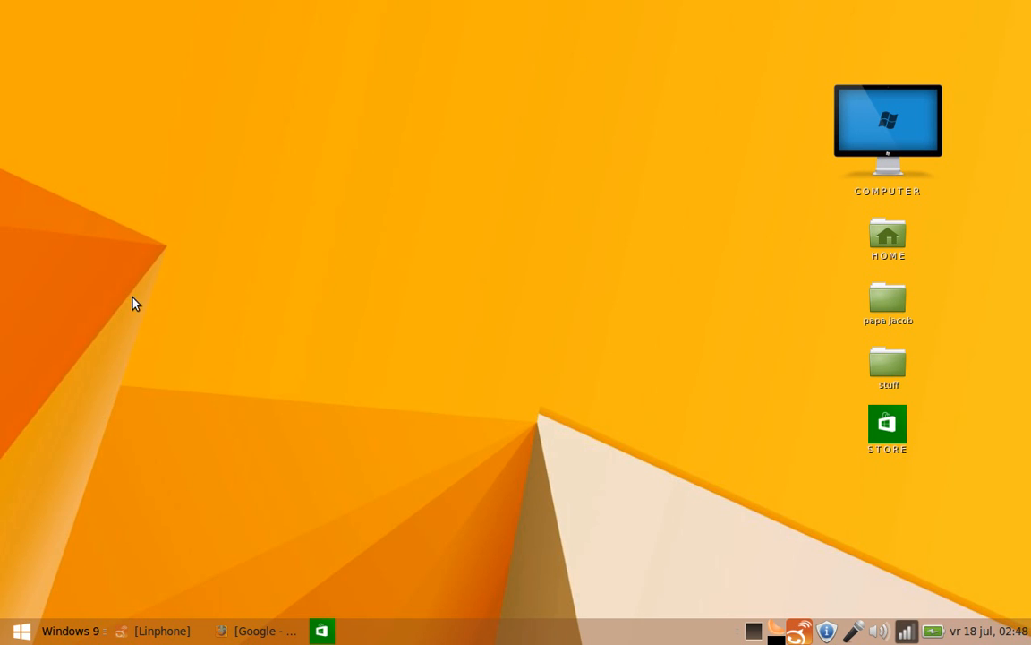
pyautogui.click(21, 630)
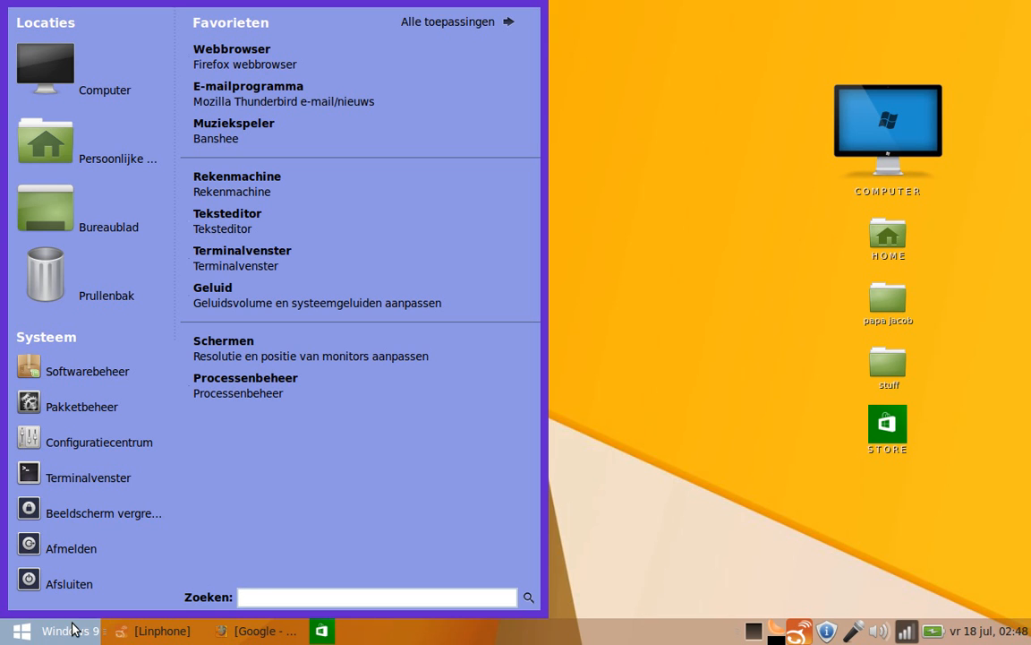
pyautogui.click(376, 596)
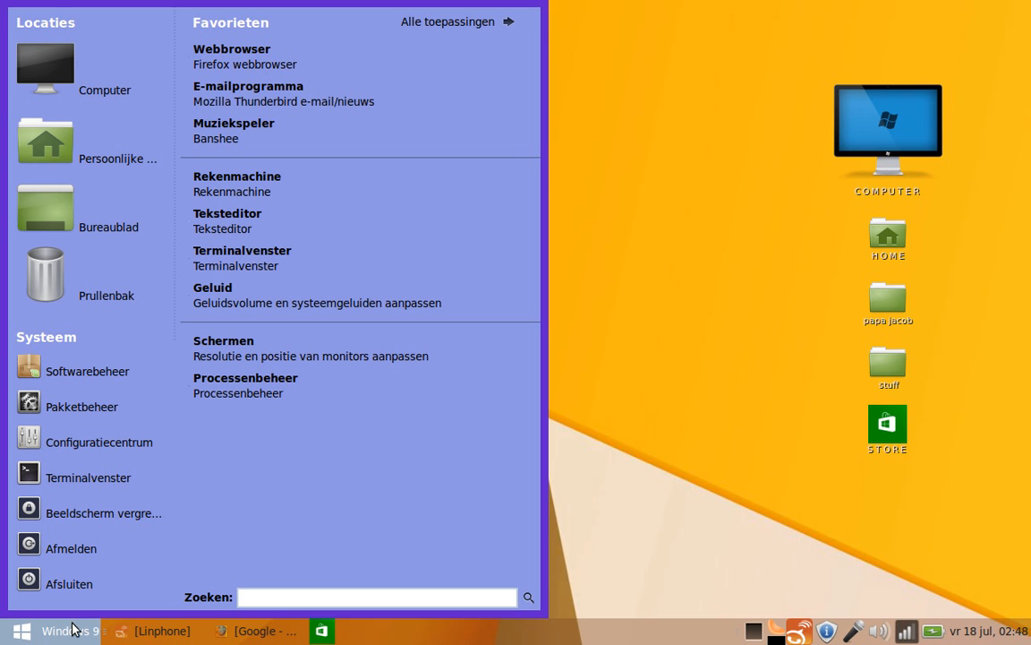
pyautogui.click(376, 596)
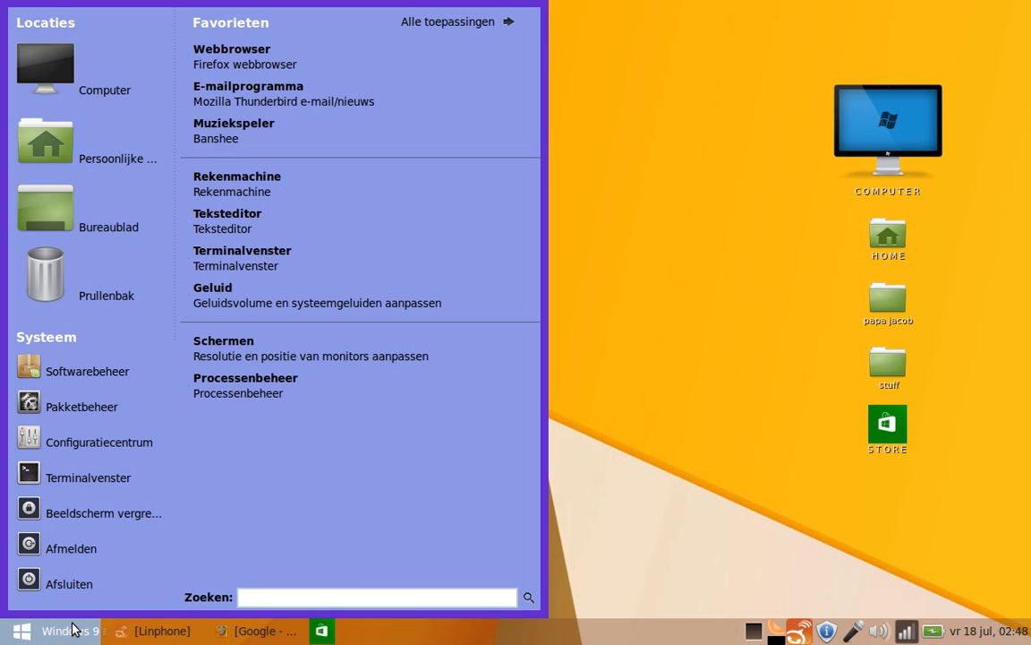
pyautogui.click(376, 596)
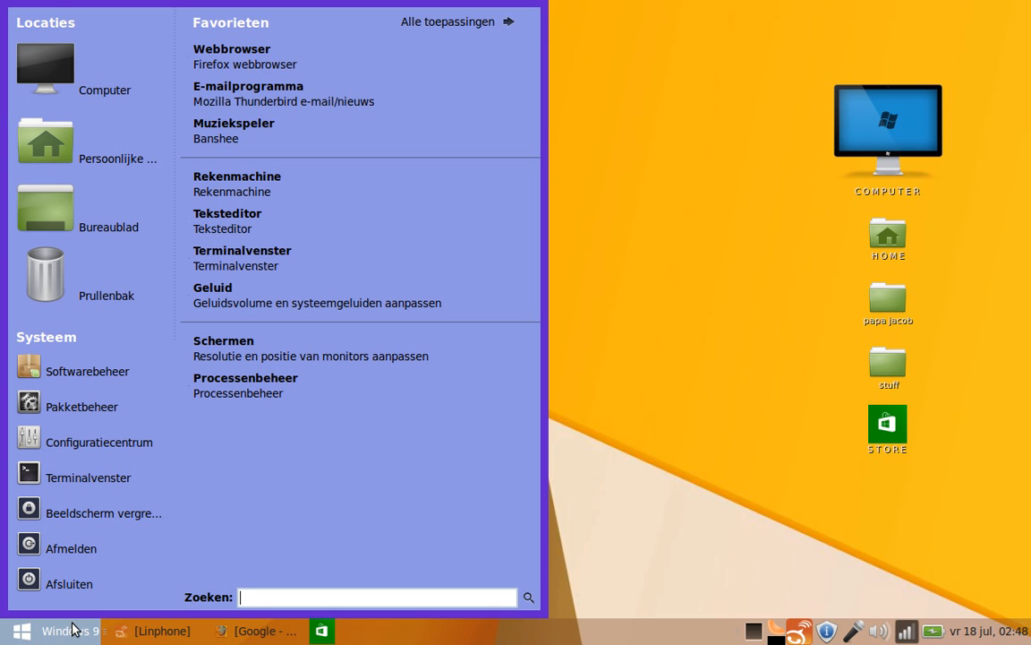
pyautogui.moveTo(444, 6)
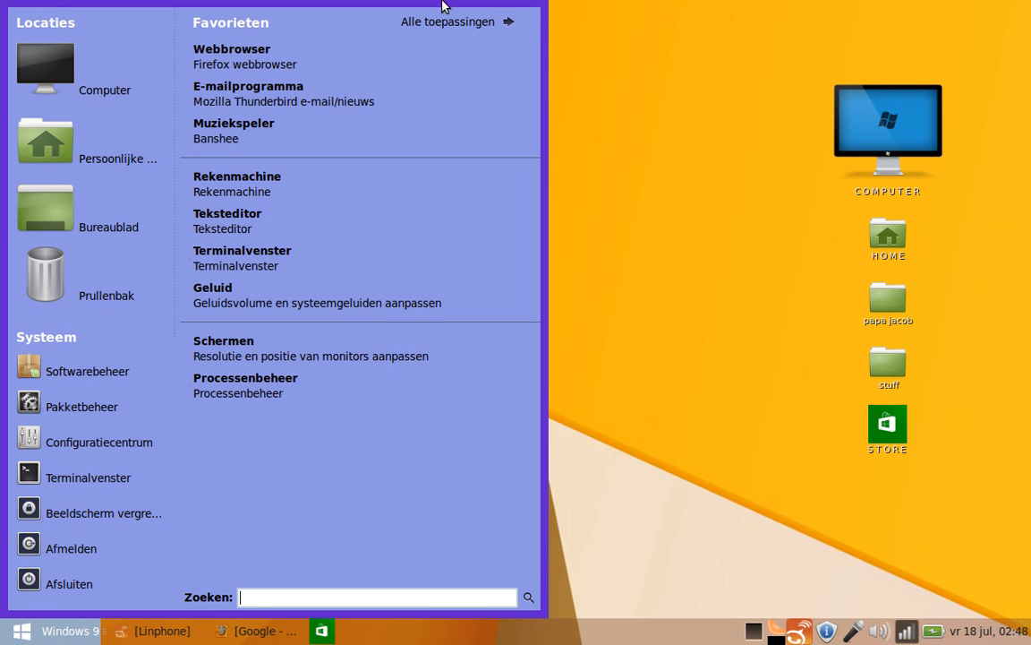
pyautogui.click(447, 22)
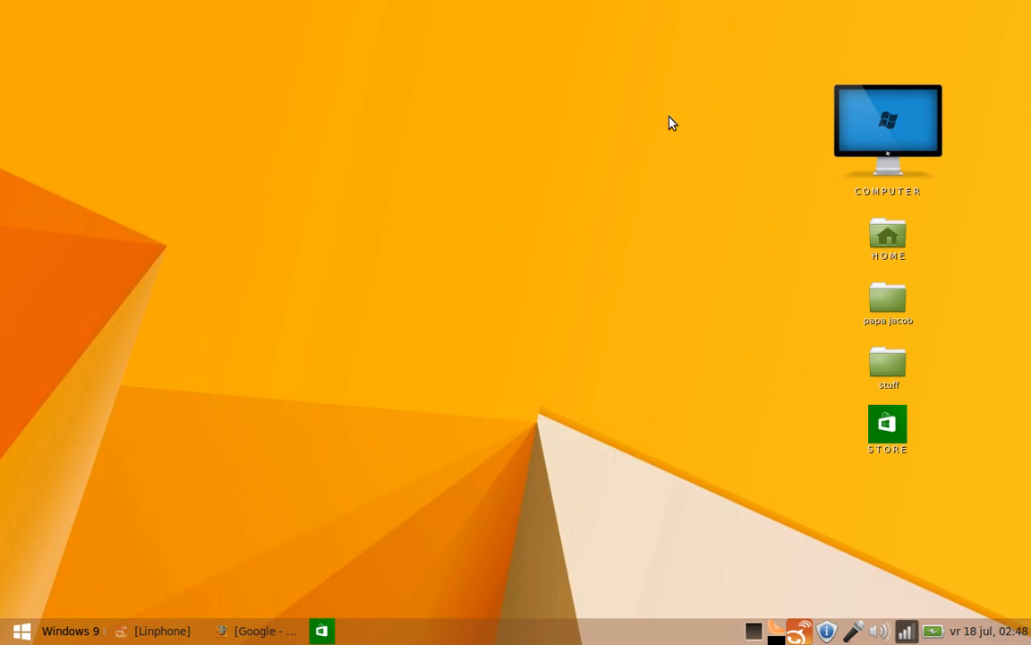
# Launch Software Manager from the bottom panel, cancel its password prompt, and open the main menu.
pyautogui.click(258, 631)
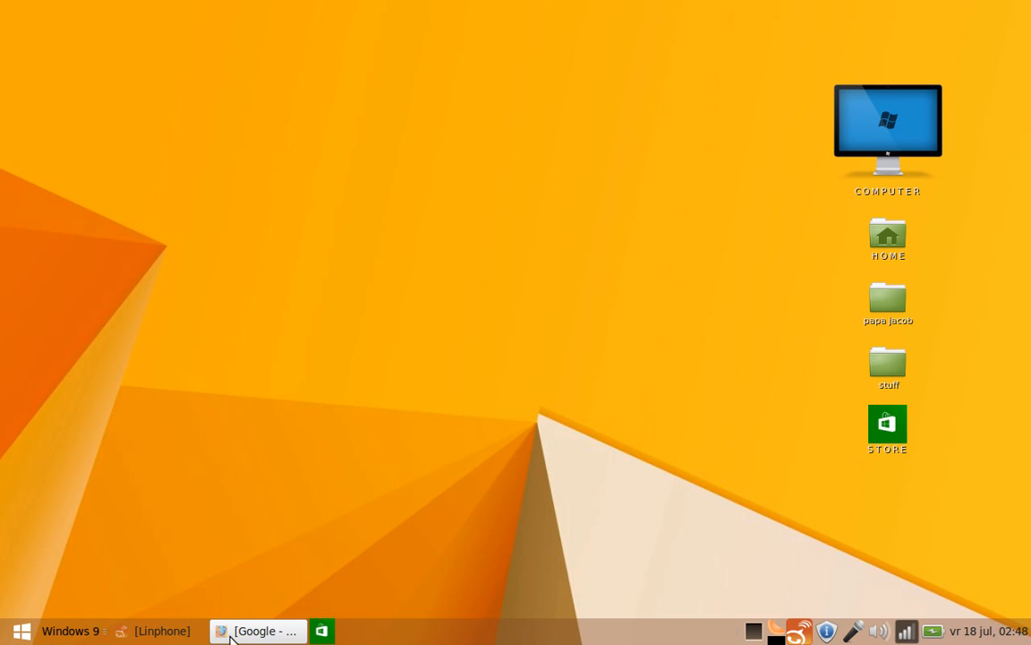
pyautogui.moveTo(321, 631)
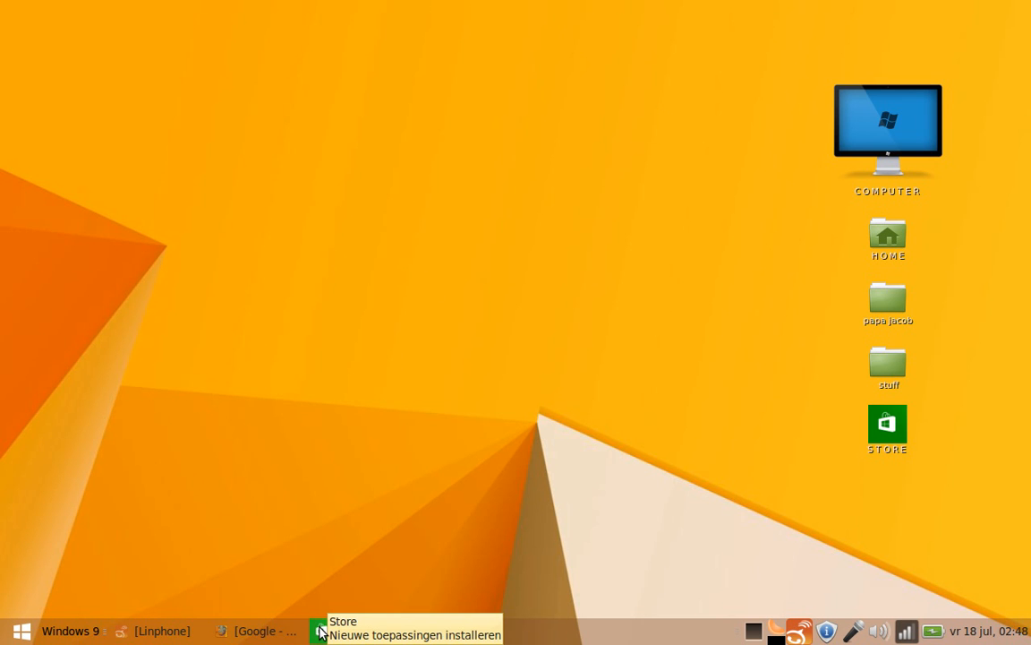
pyautogui.click(320, 631)
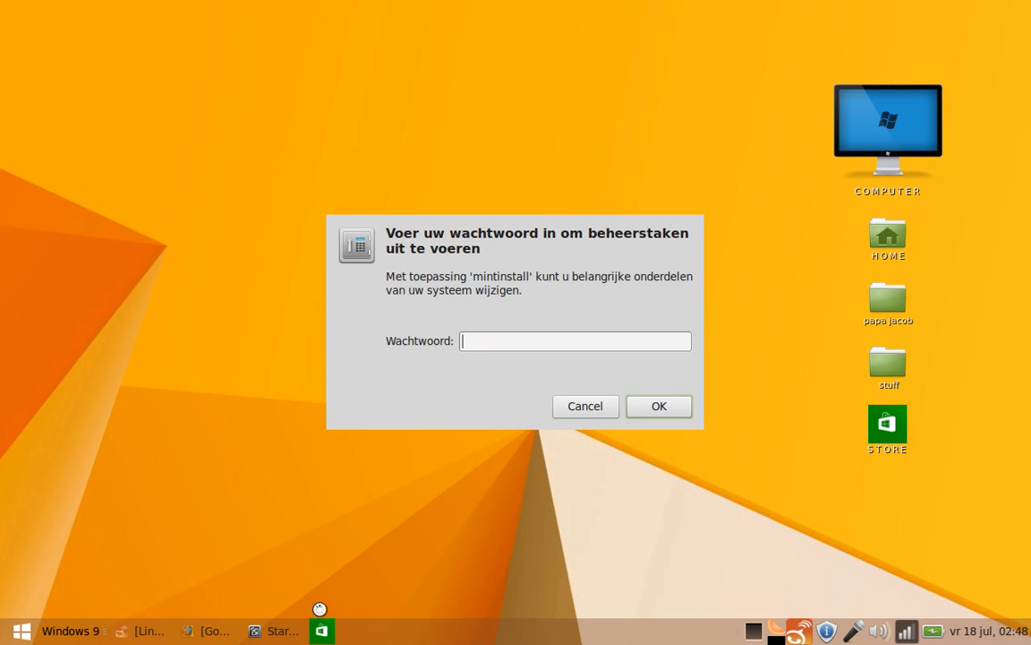
pyautogui.click(585, 406)
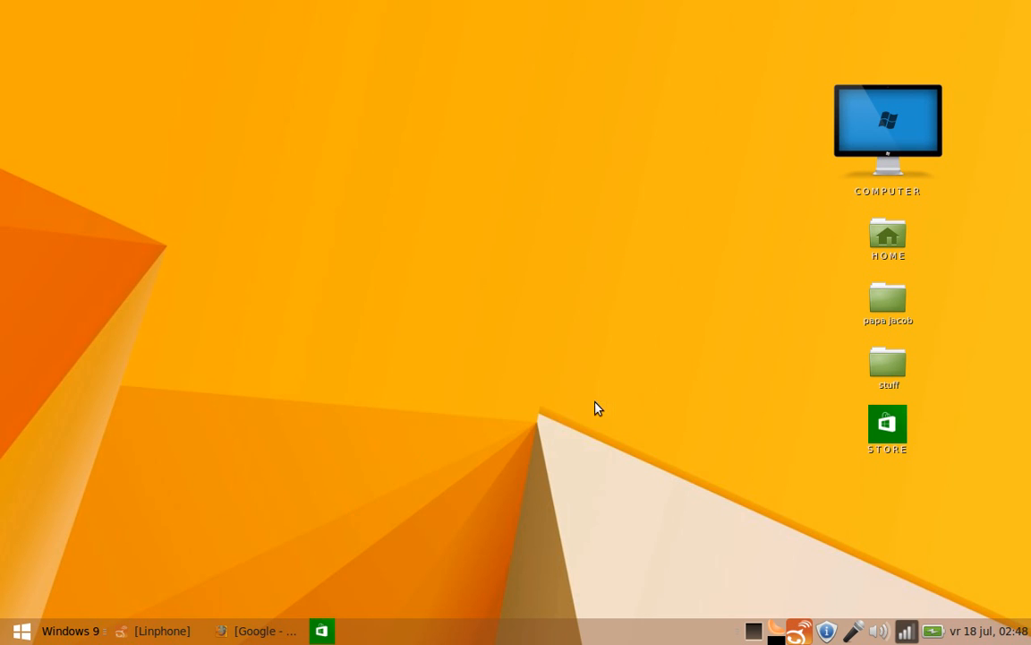
pyautogui.click(21, 630)
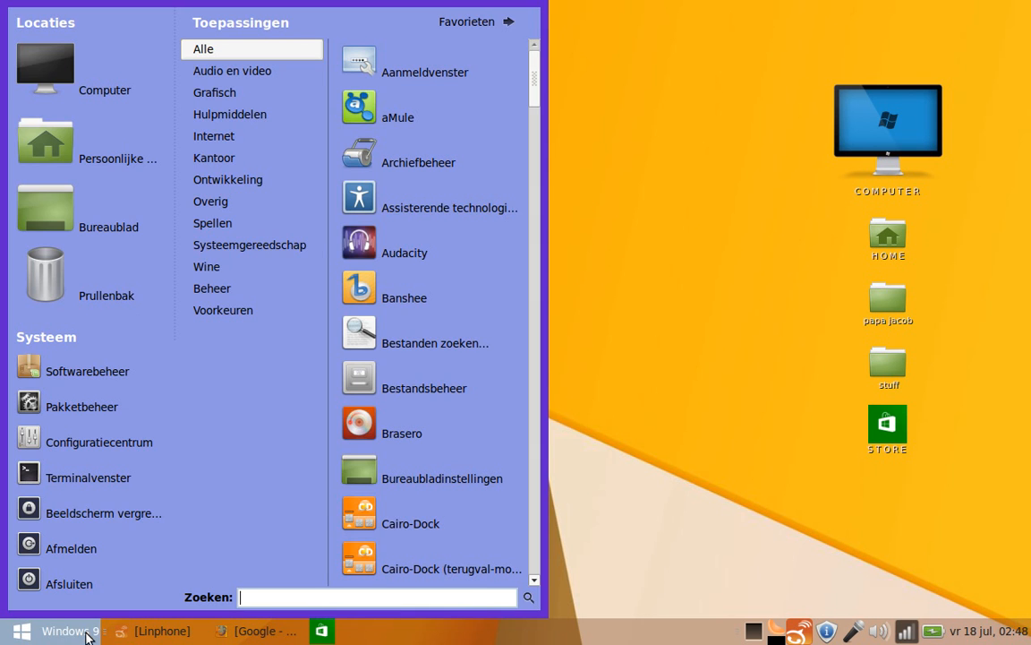
pyautogui.moveTo(175, 560)
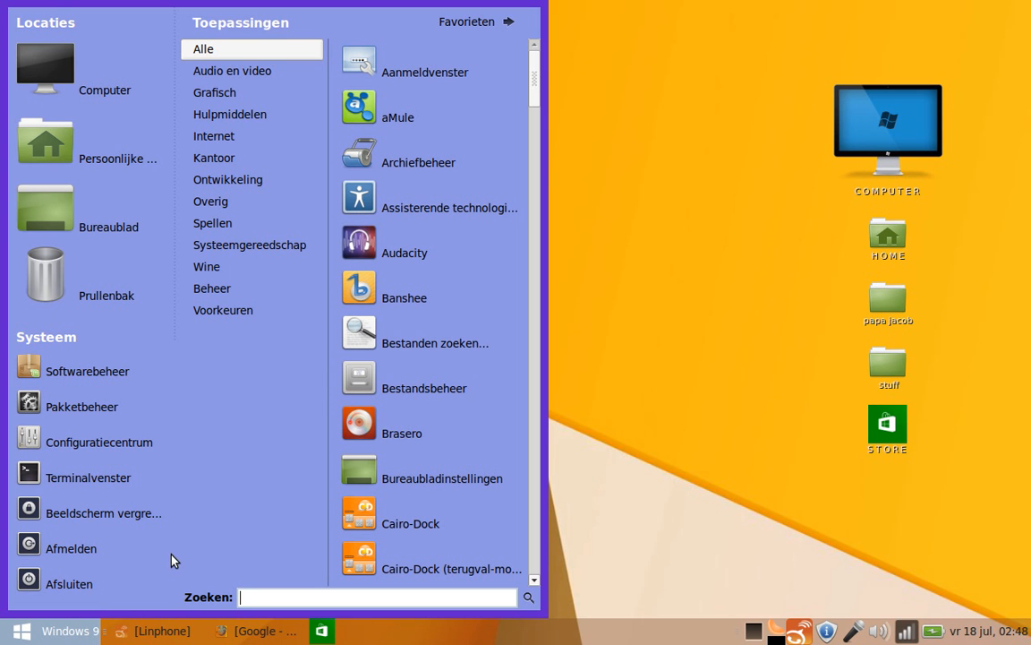
pyautogui.moveTo(612, 598)
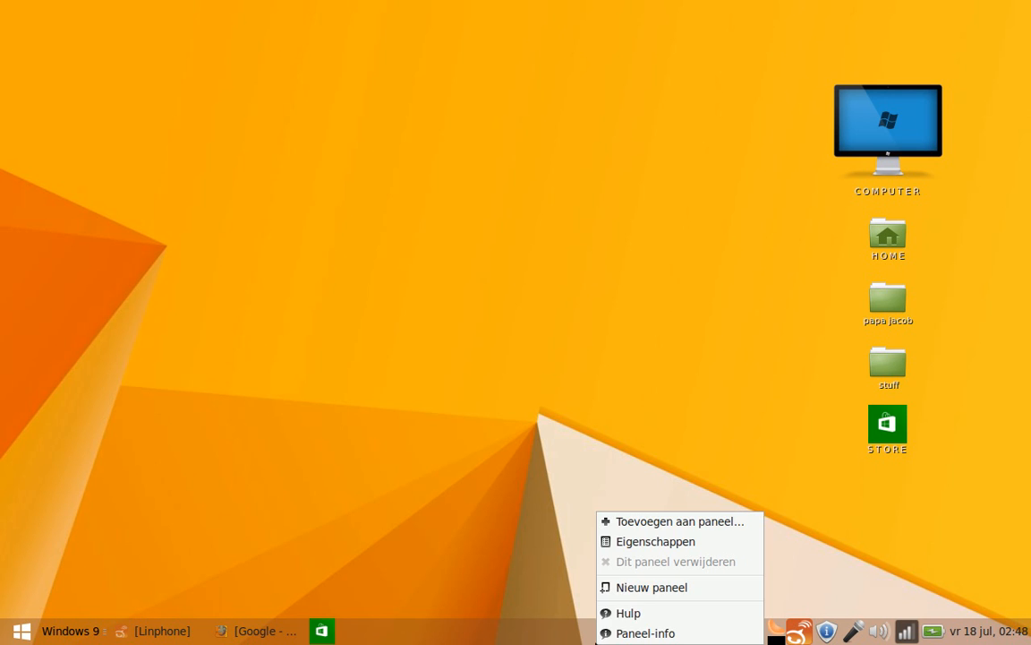
pyautogui.moveTo(652, 586)
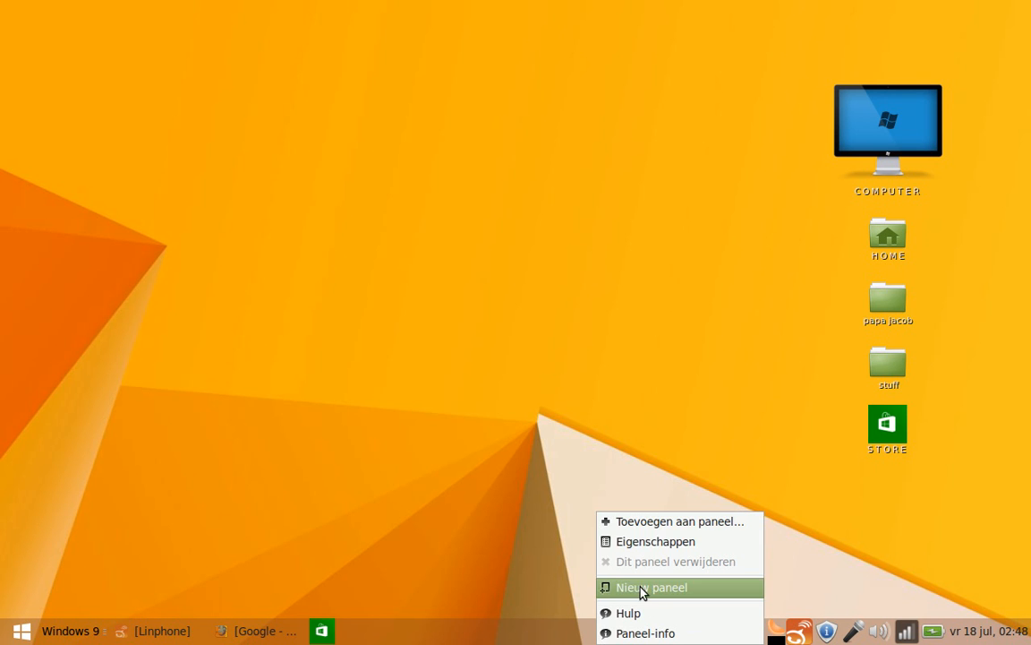
# Add a new panel and open its Oriëntatie list to place it at the top.
pyautogui.click(655, 541)
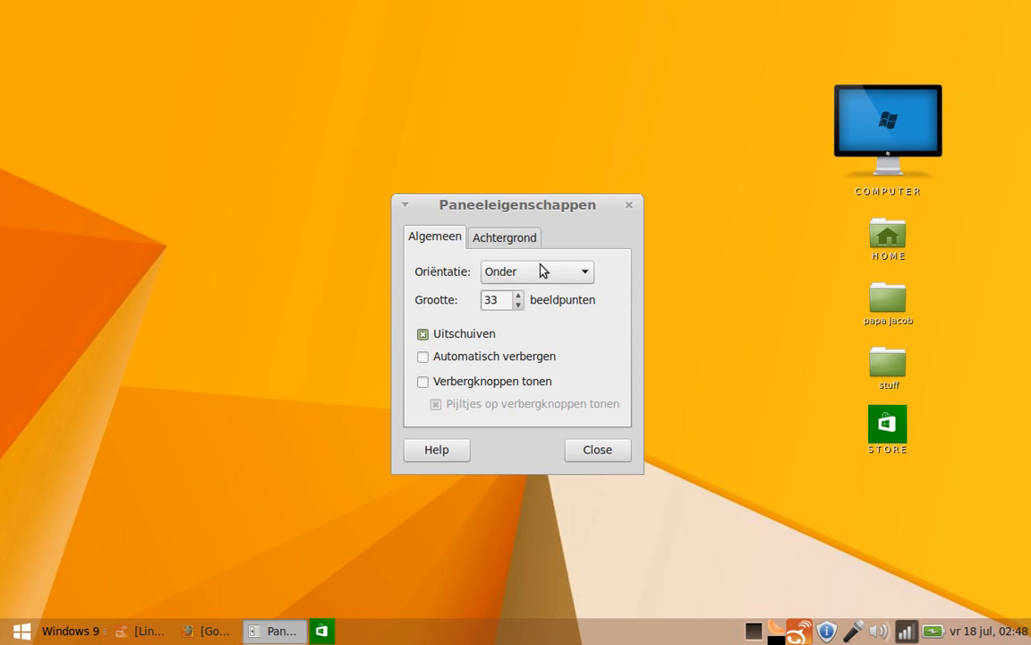
pyautogui.click(534, 271)
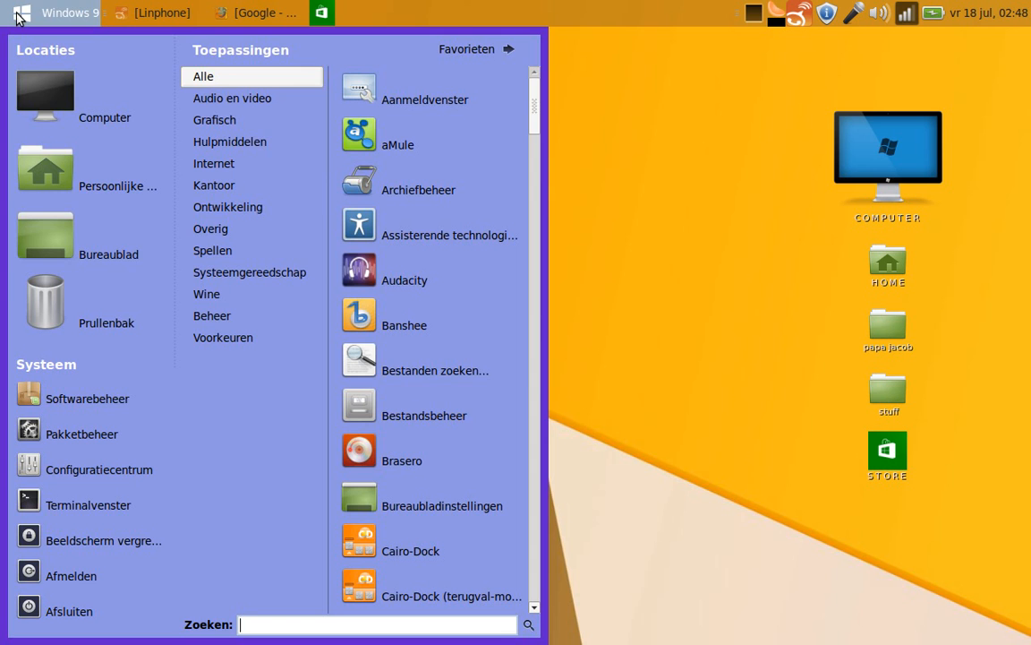
# Close the applications menu and open Cairo-Dock's home-folder shortcuts popup.
pyautogui.click(214, 163)
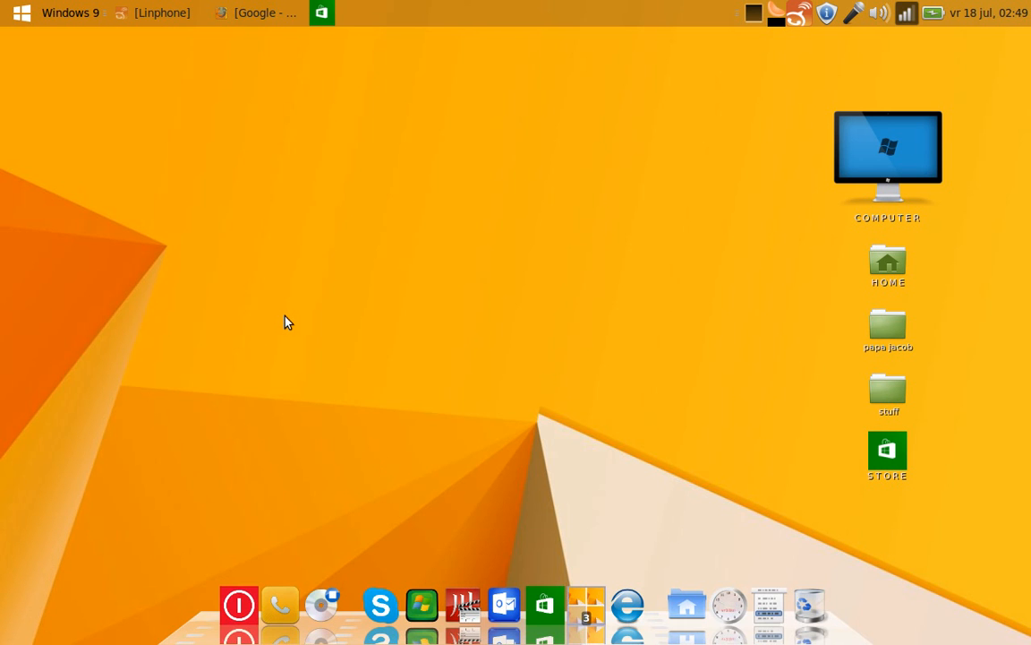
pyautogui.moveTo(508, 604)
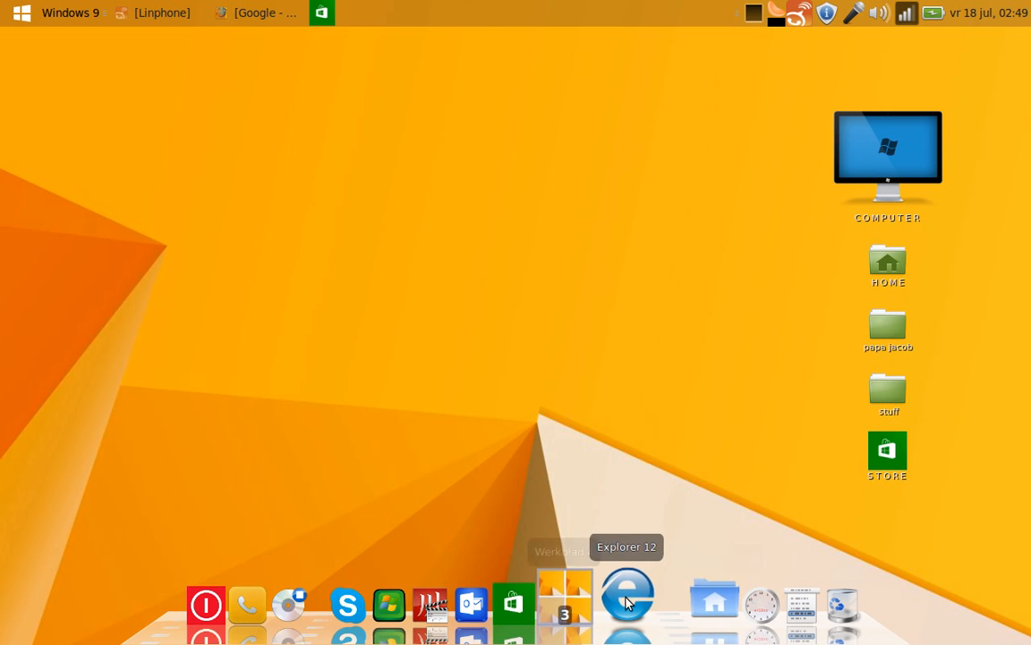
pyautogui.click(683, 595)
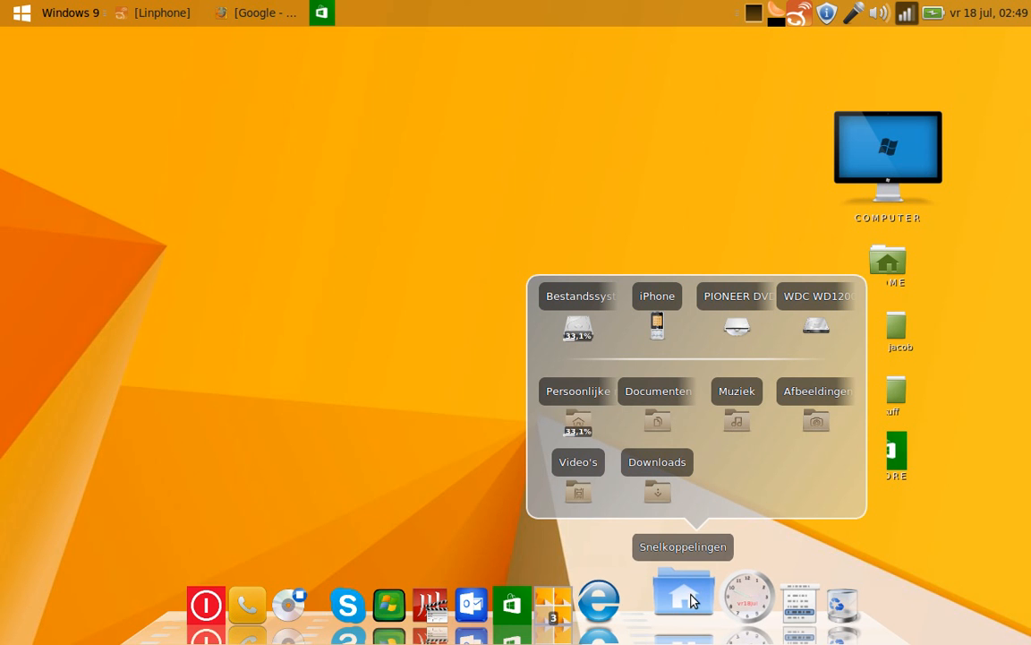
pyautogui.moveTo(707, 597)
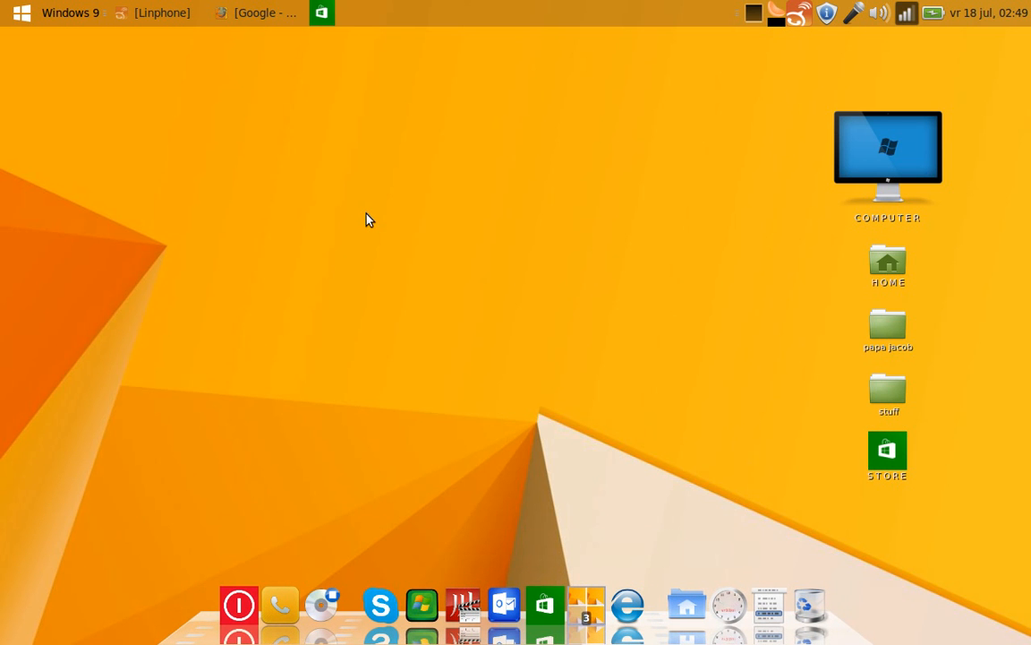
pyautogui.moveTo(13, 17)
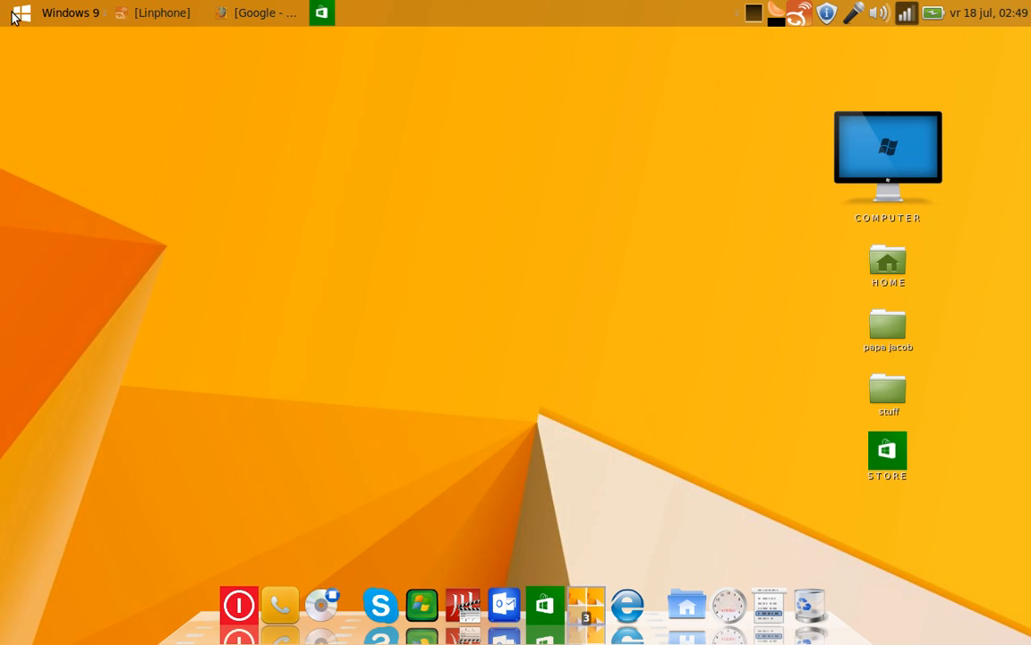
# Change the menu's Knoptekst to 'Windows 10' in Voorkeuren and close the preferences.
pyautogui.rightClick(21, 13)
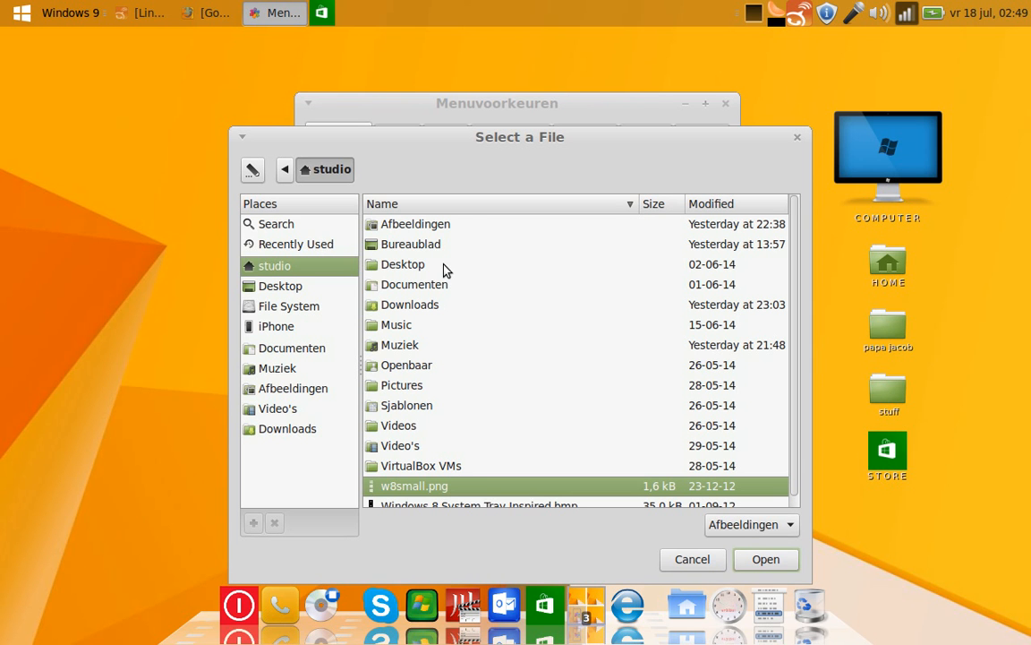
pyautogui.moveTo(702, 564)
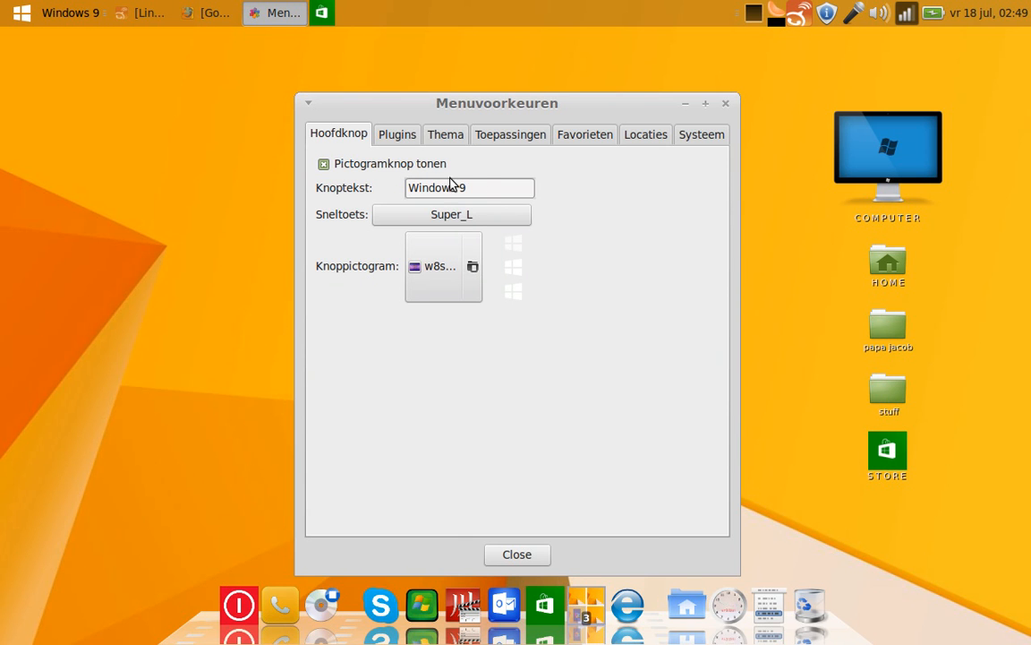
pyautogui.click(470, 187)
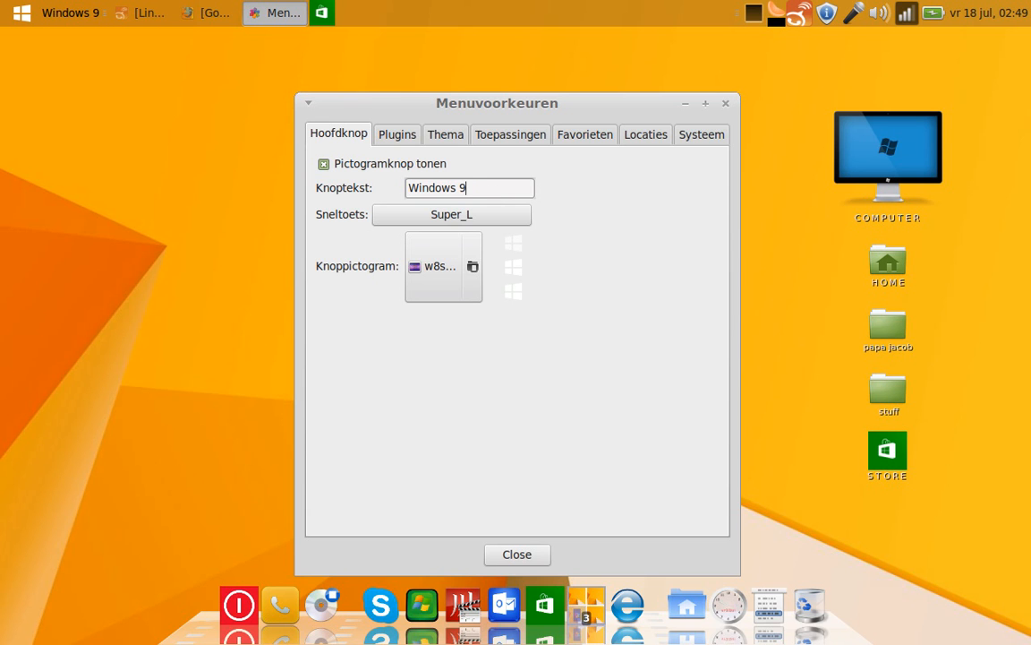
pyautogui.write('10')
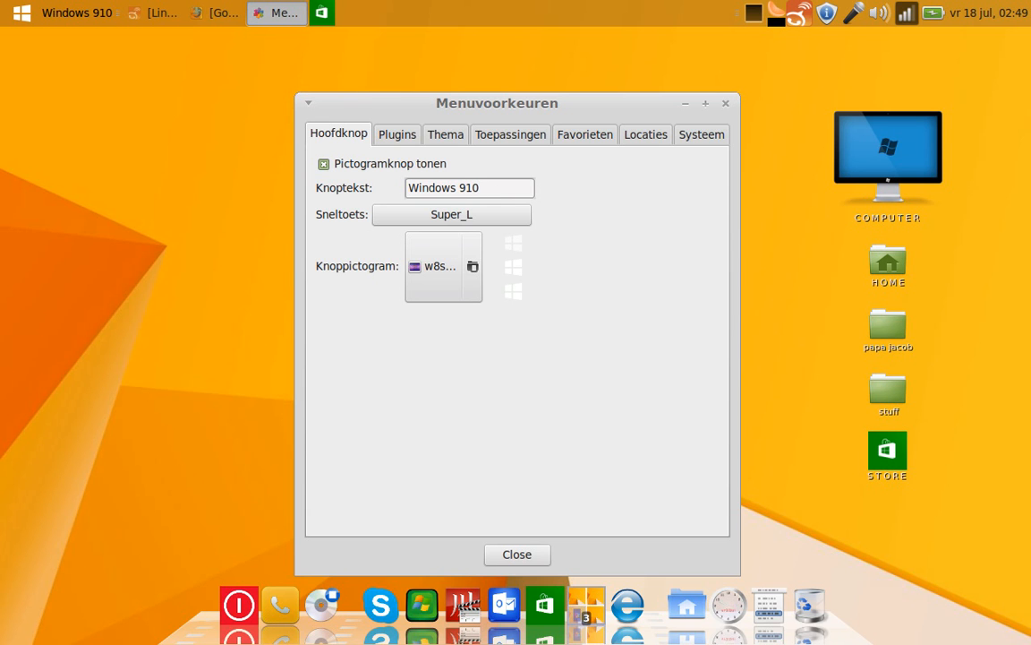
pyautogui.press('BackSpace')
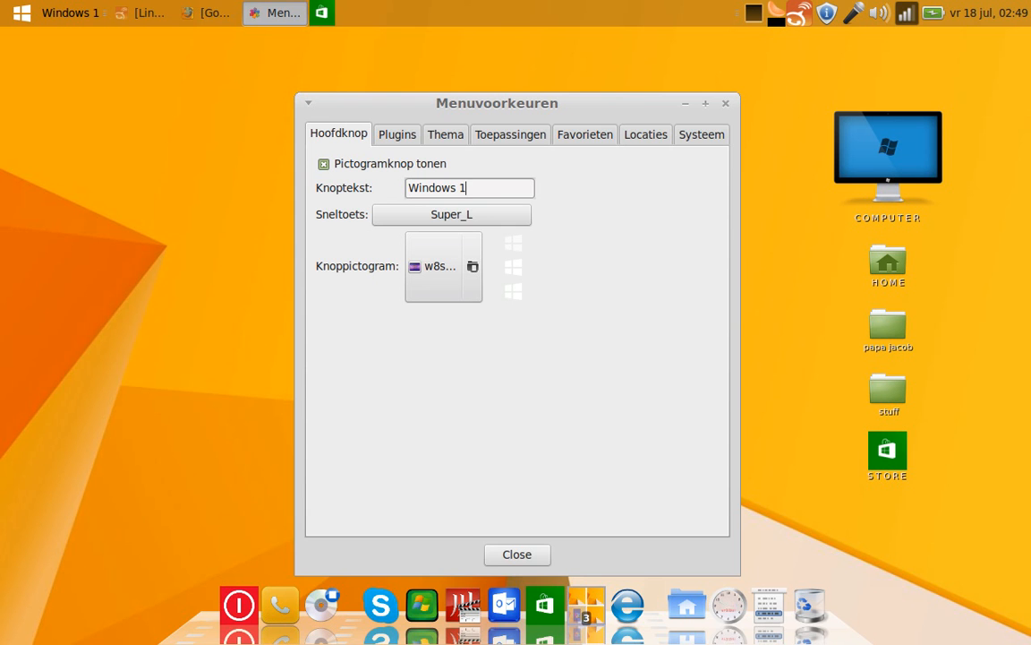
pyautogui.write('0')
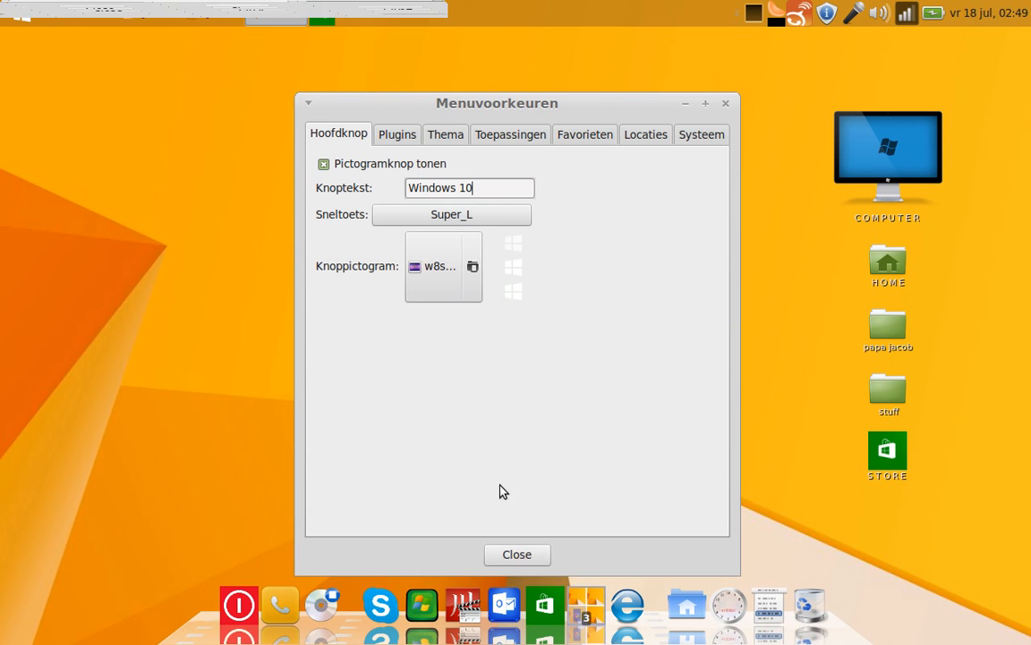
pyautogui.click(517, 554)
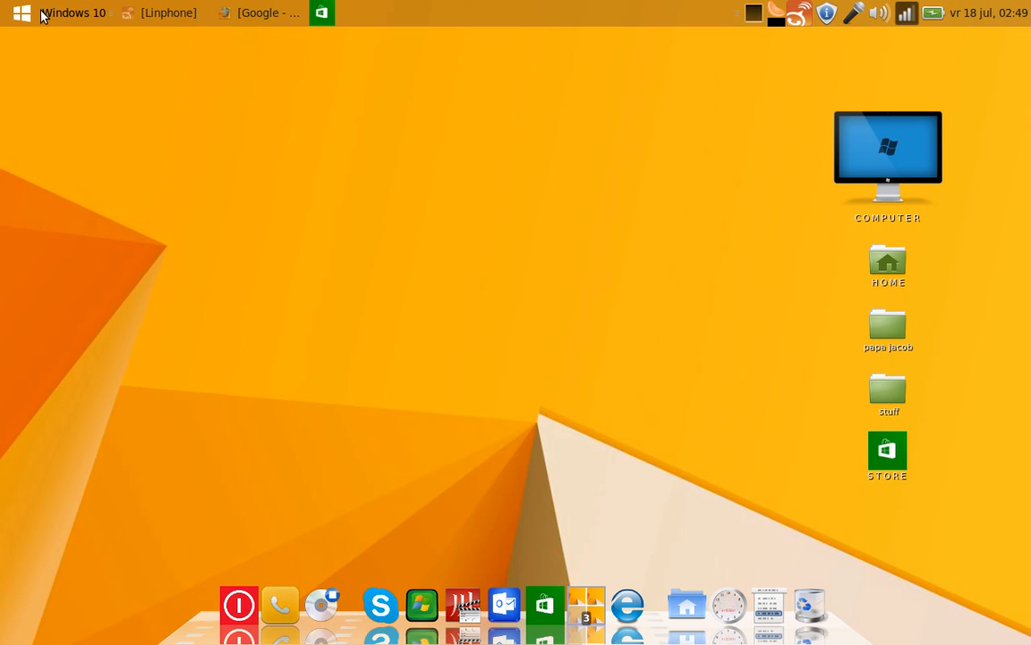
# Open the Windows 10 applications menu, then close it to clear the desktop.
pyautogui.click(21, 13)
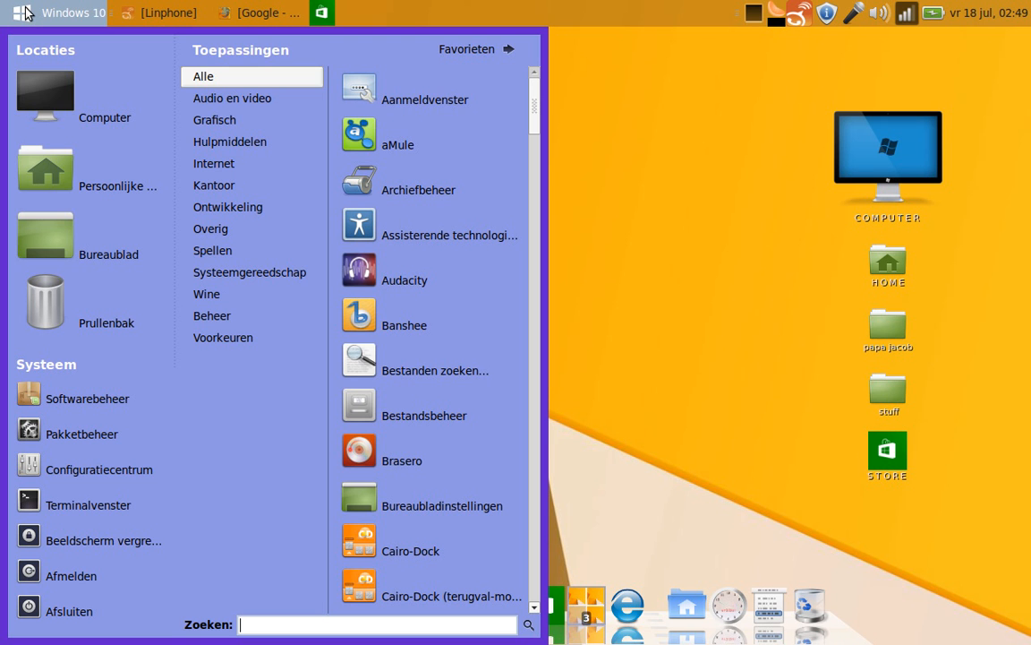
pyautogui.moveTo(36, 14)
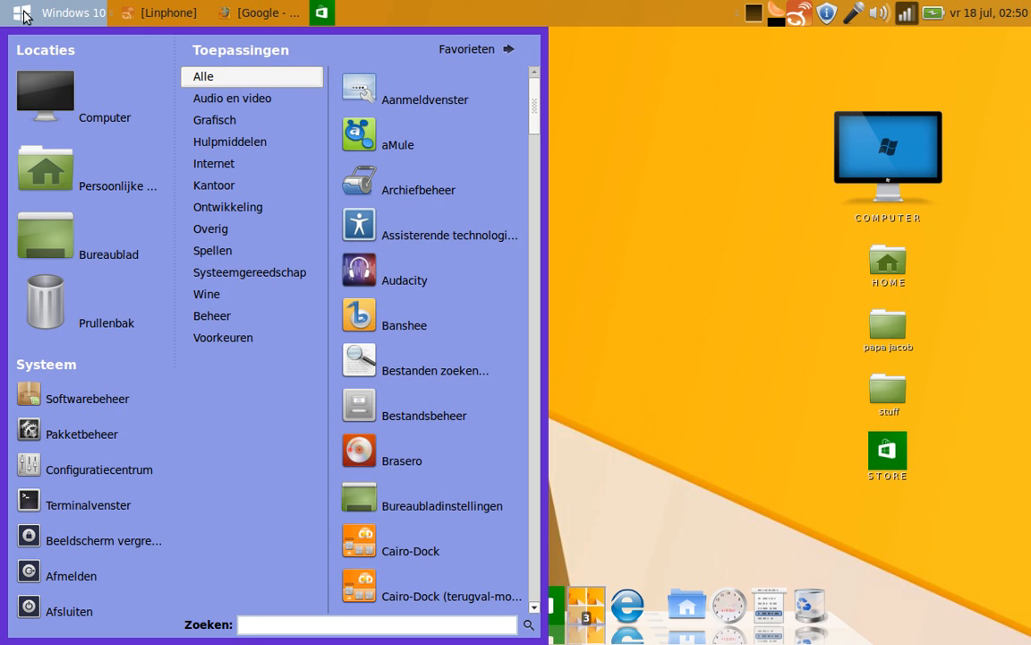
pyautogui.moveTo(22, 12)
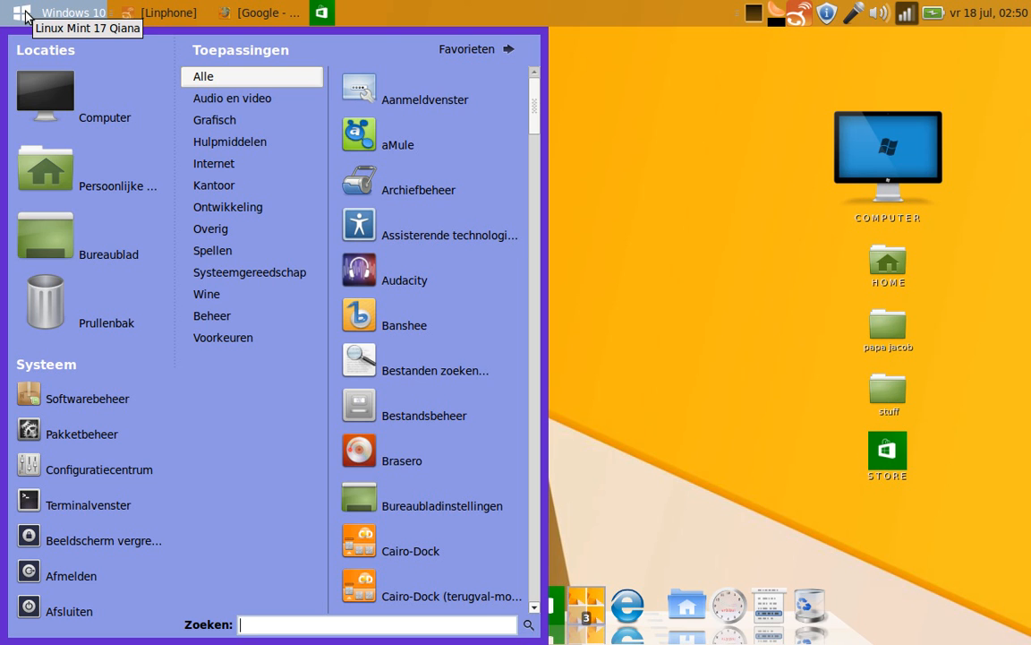
pyautogui.moveTo(467, 50)
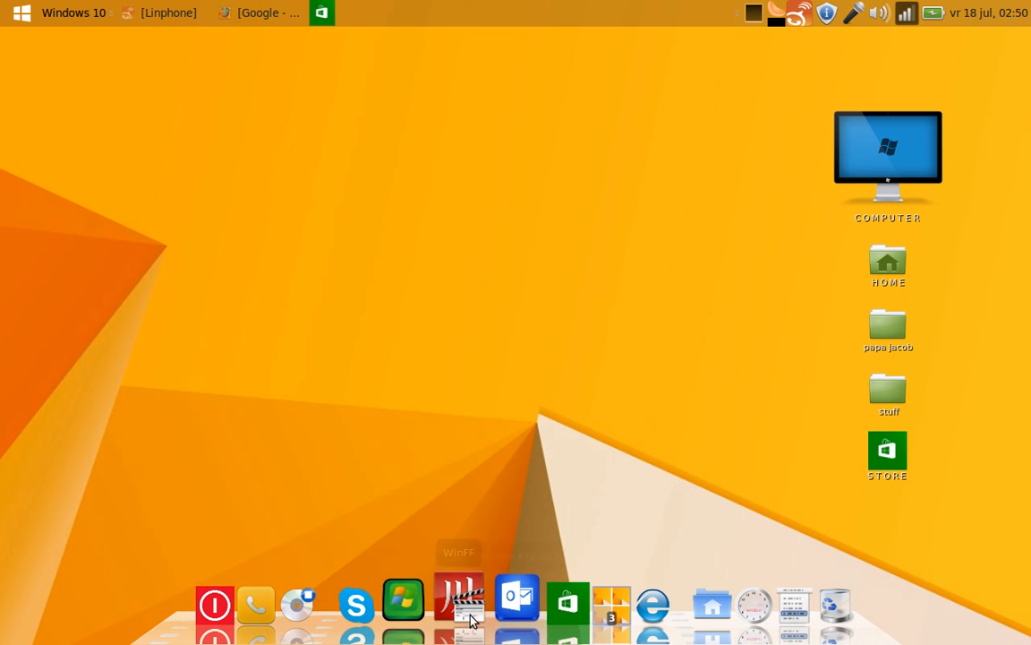
pyautogui.click(692, 591)
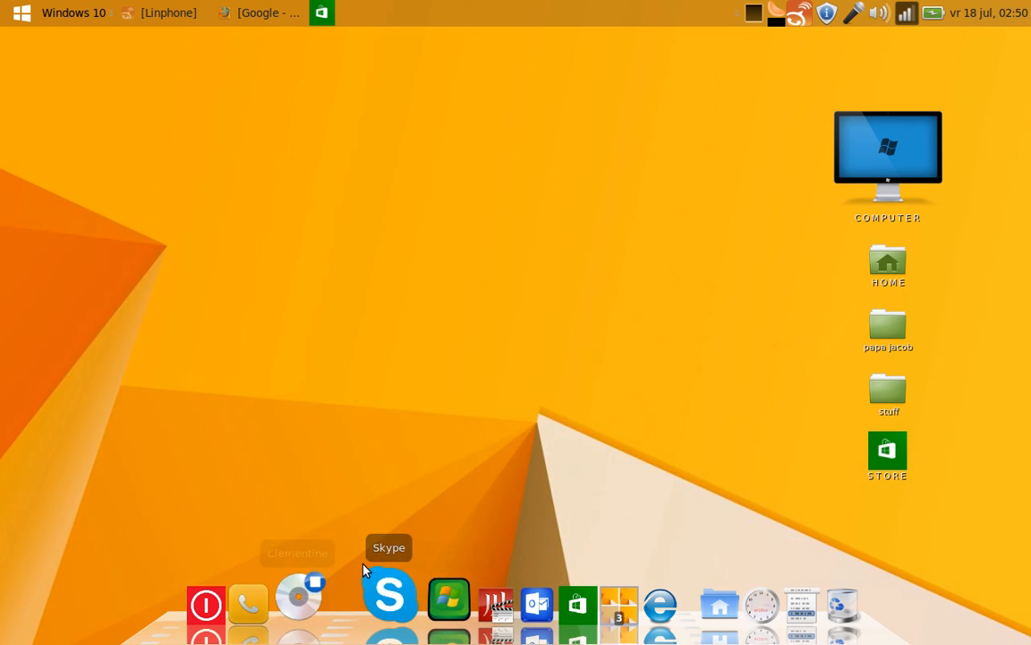
pyautogui.moveTo(365, 471)
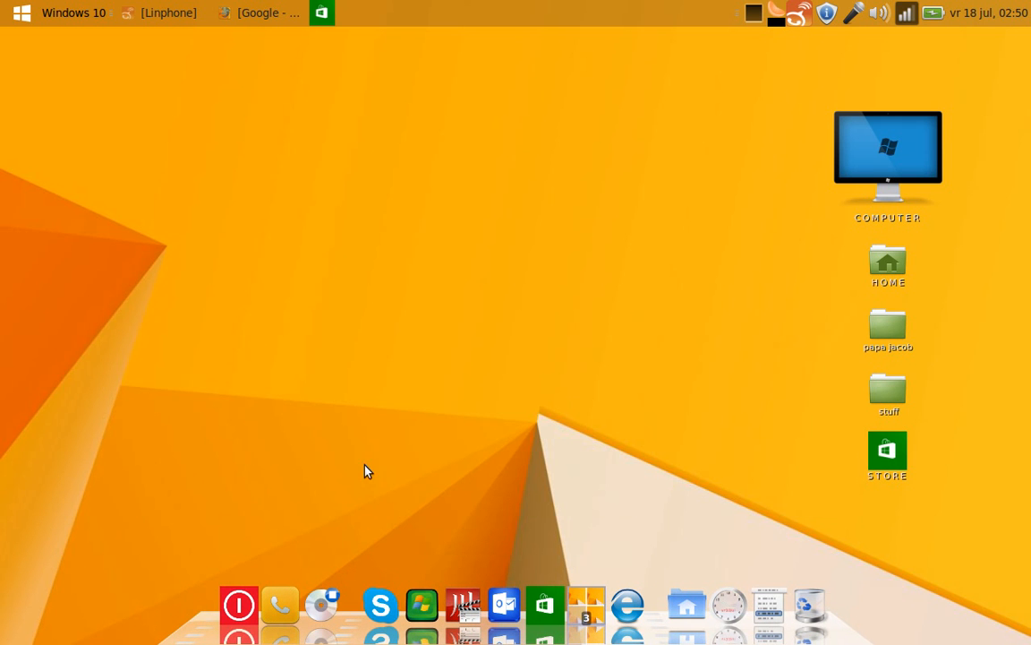
pyautogui.moveTo(54, 12)
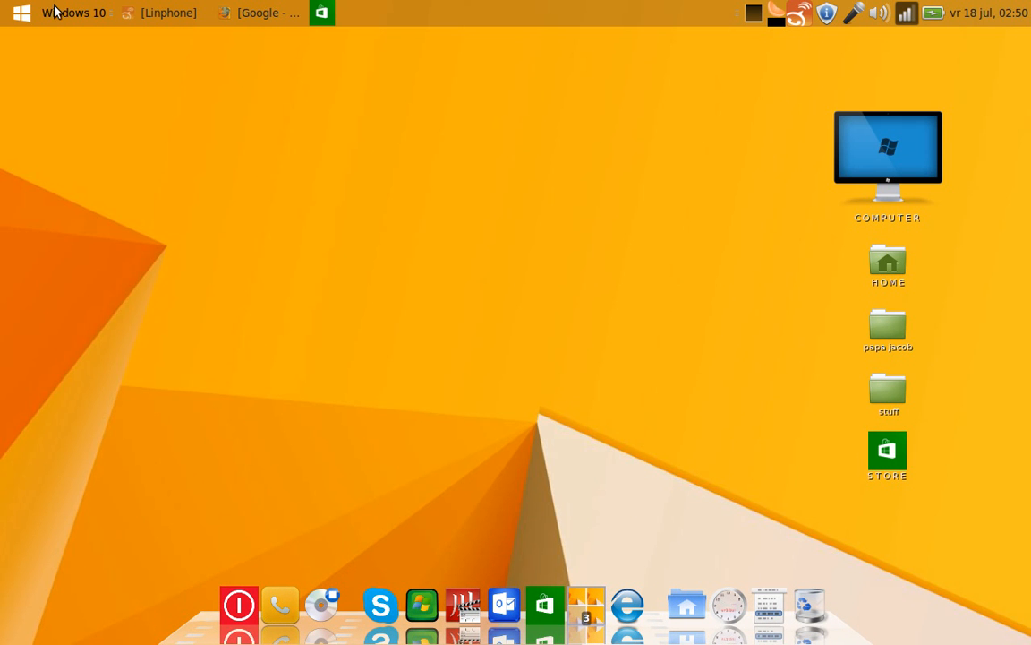
pyautogui.moveTo(268, 138)
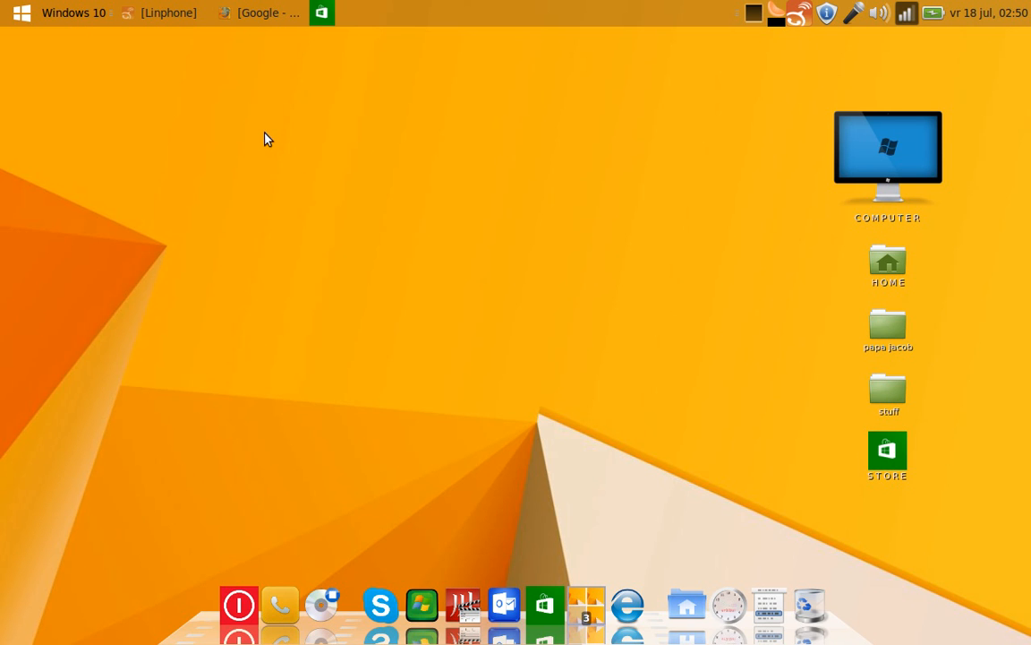
pyautogui.moveTo(228, 88)
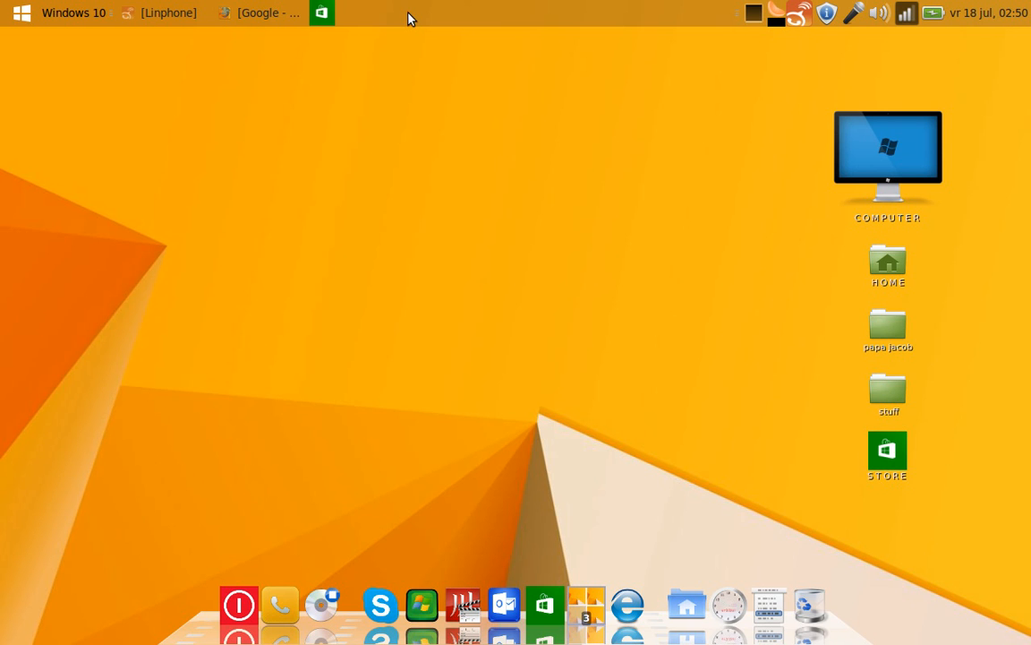
pyautogui.moveTo(414, 253)
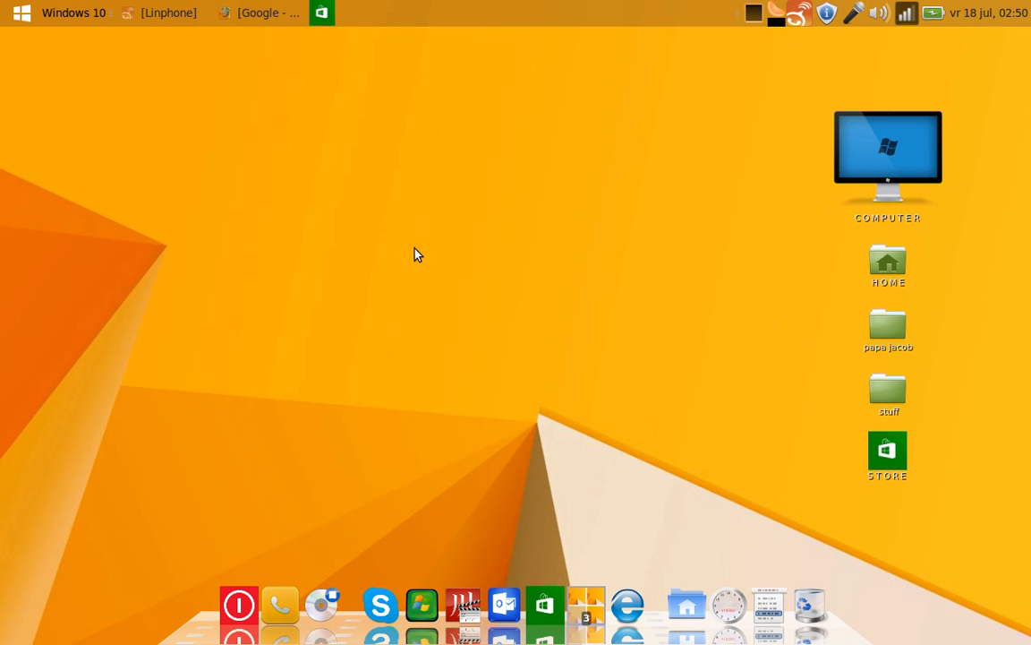
pyautogui.moveTo(412, 338)
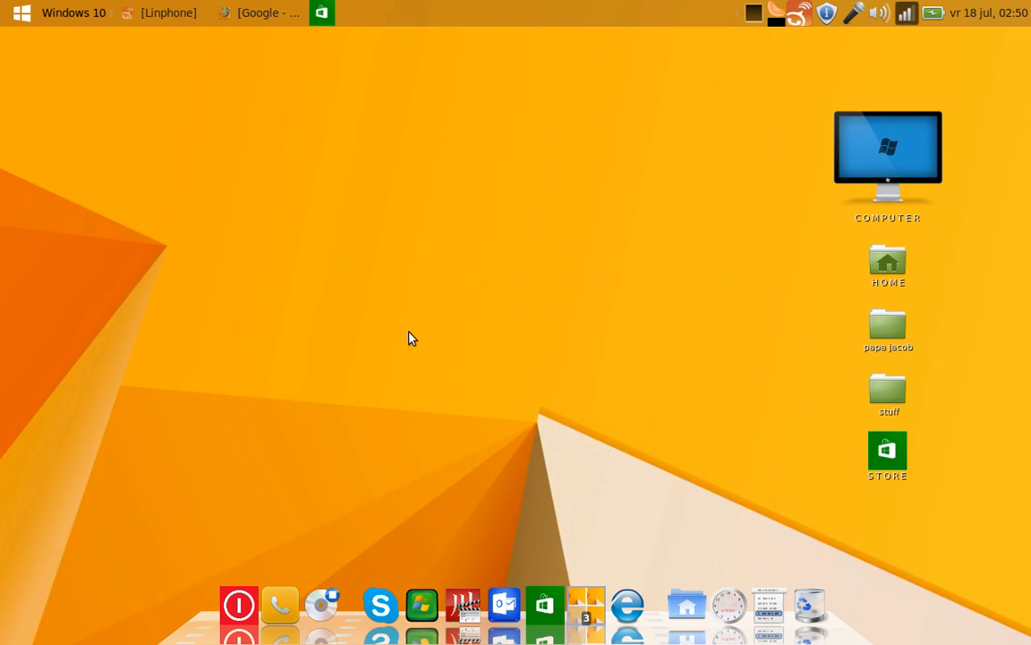
pyautogui.moveTo(789, 96)
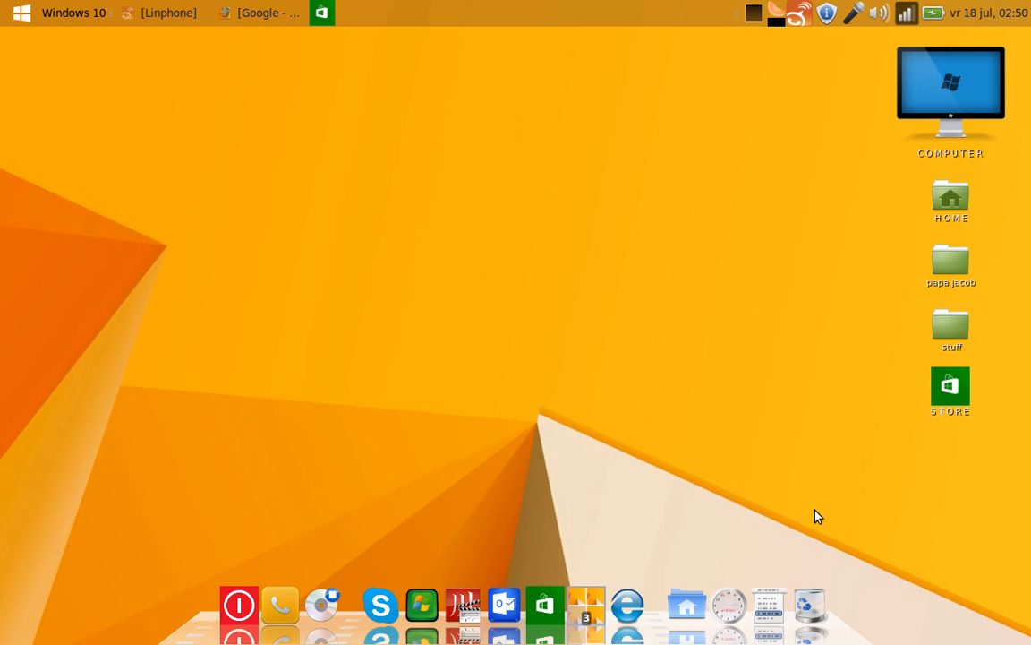
pyautogui.click(21, 12)
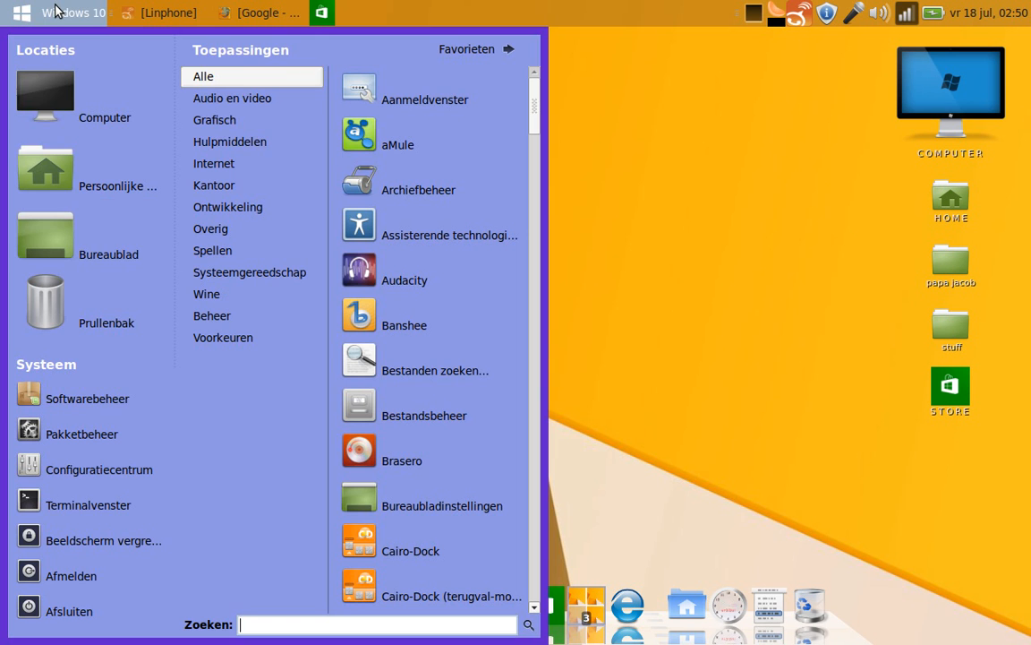
pyautogui.moveTo(63, 13)
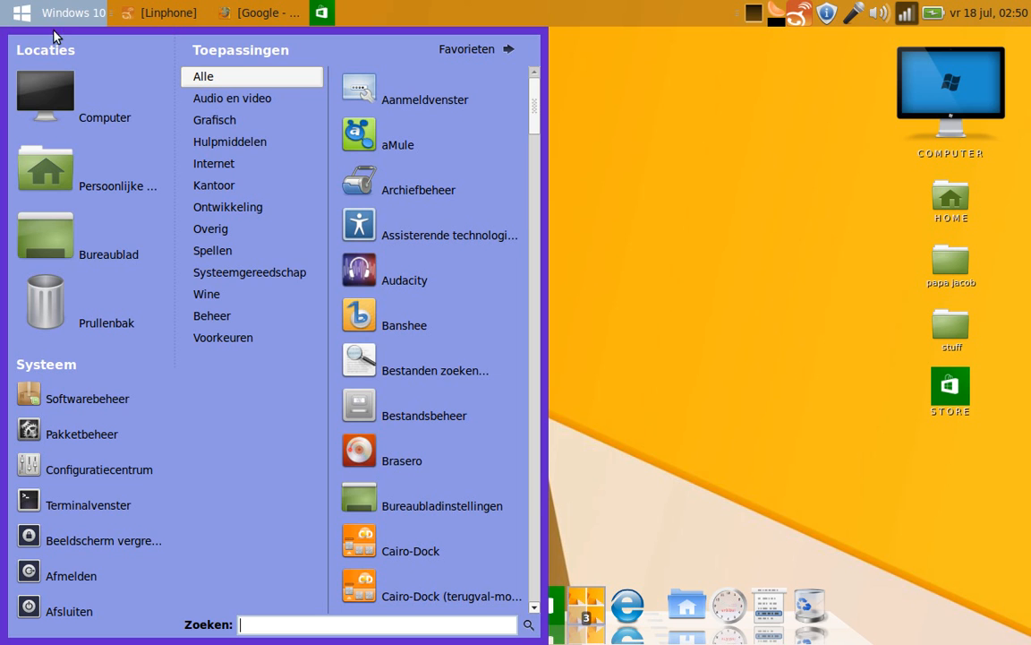
pyautogui.moveTo(72, 53)
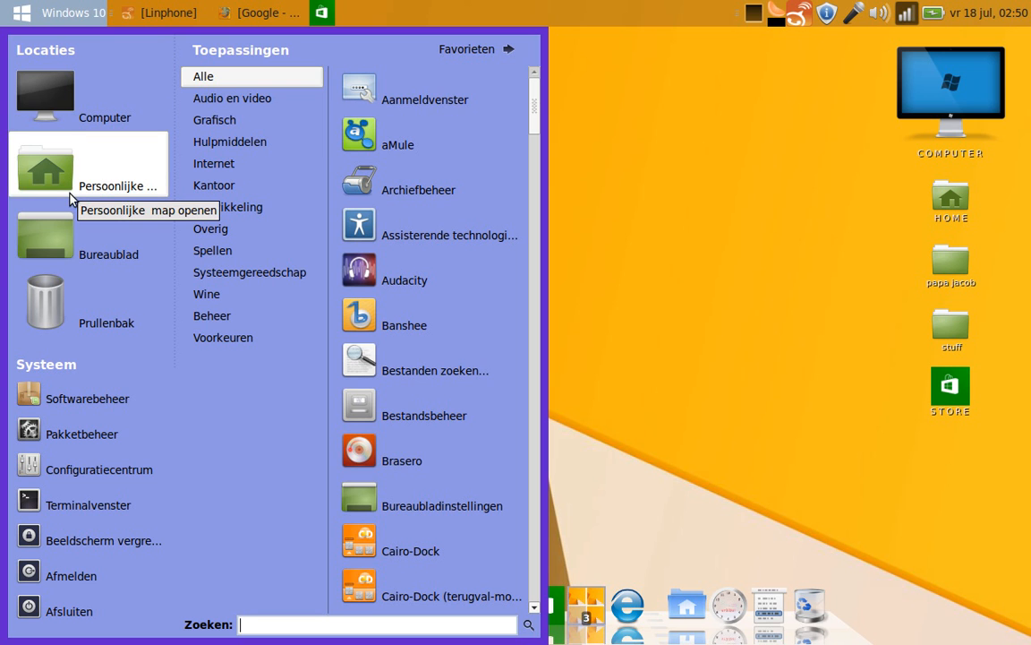
pyautogui.click(212, 315)
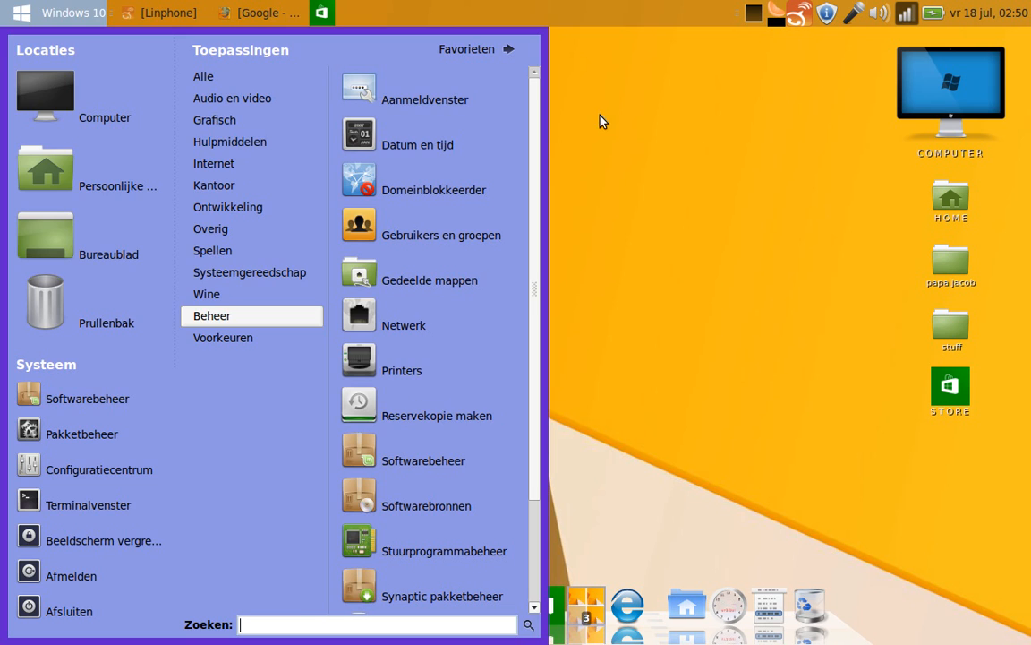
pyautogui.click(581, 117)
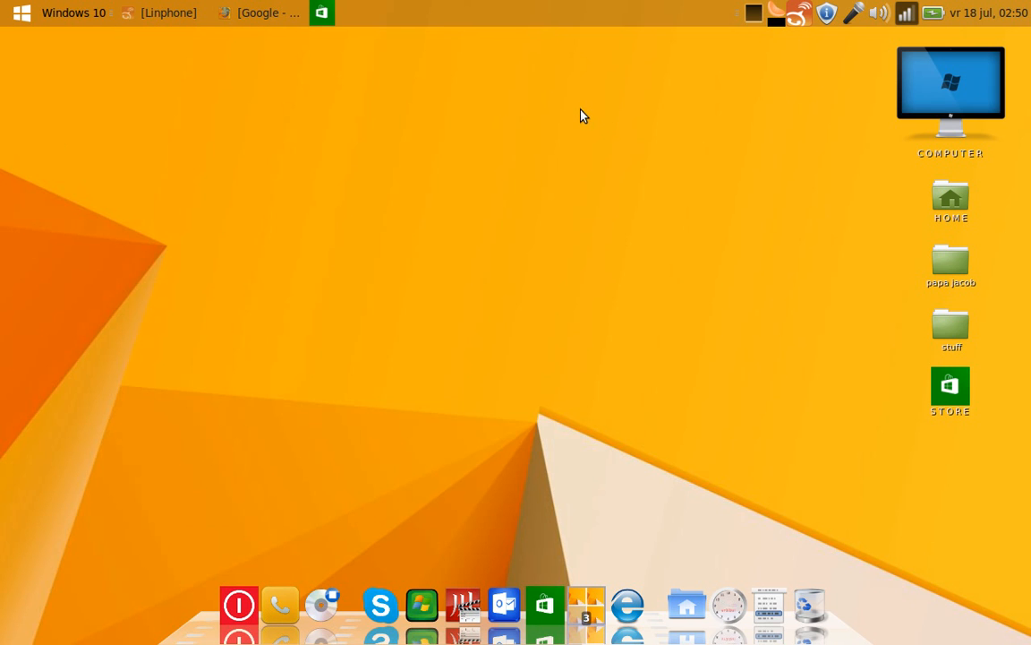
pyautogui.moveTo(522, 89)
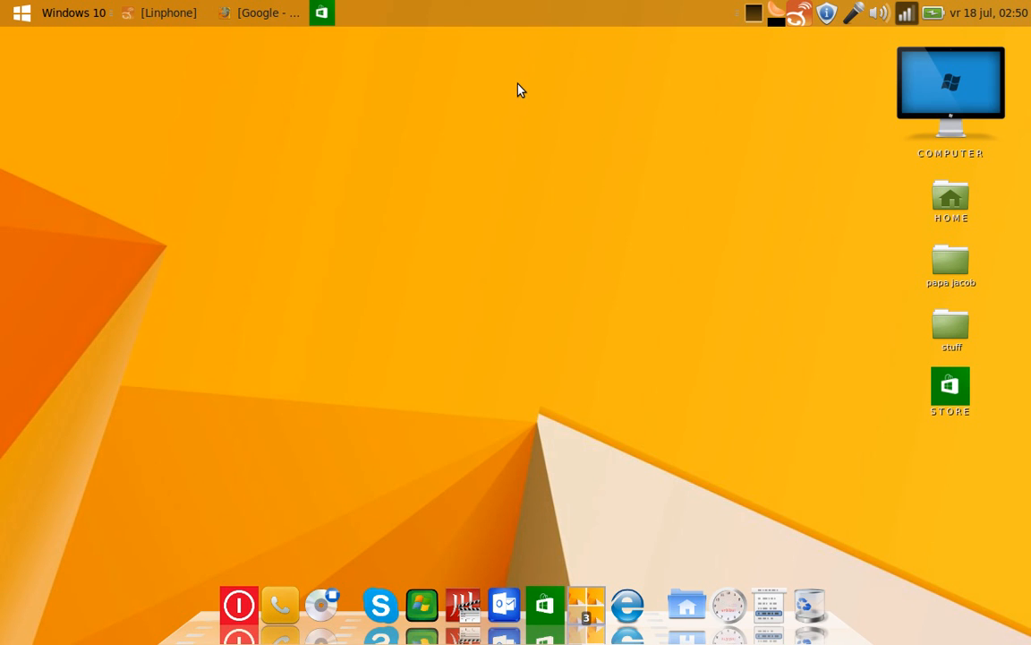
pyautogui.moveTo(188, 111)
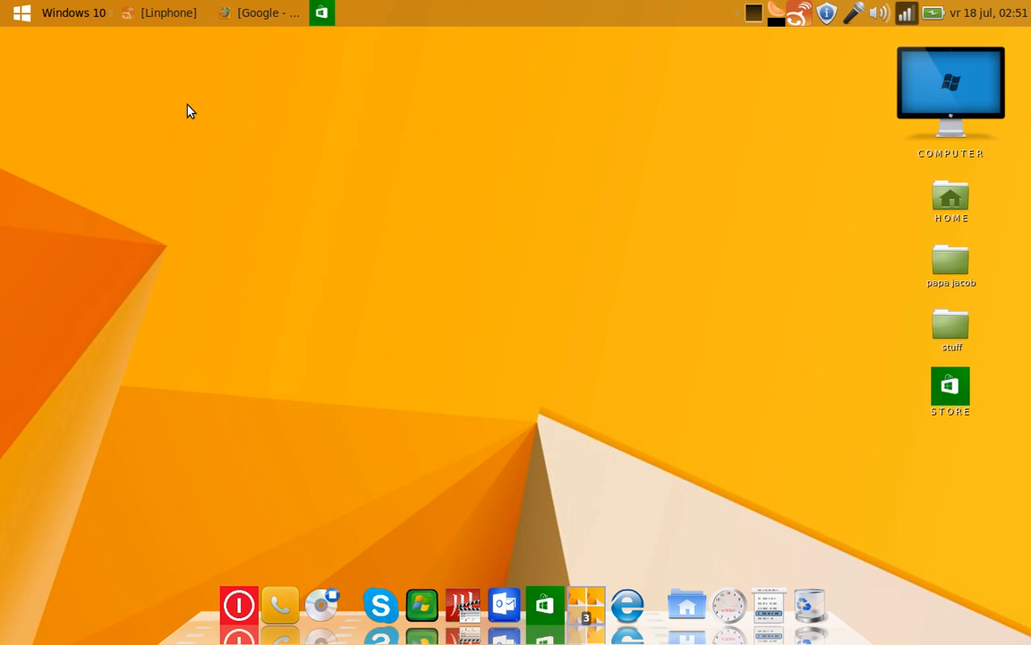
pyautogui.moveTo(647, 34)
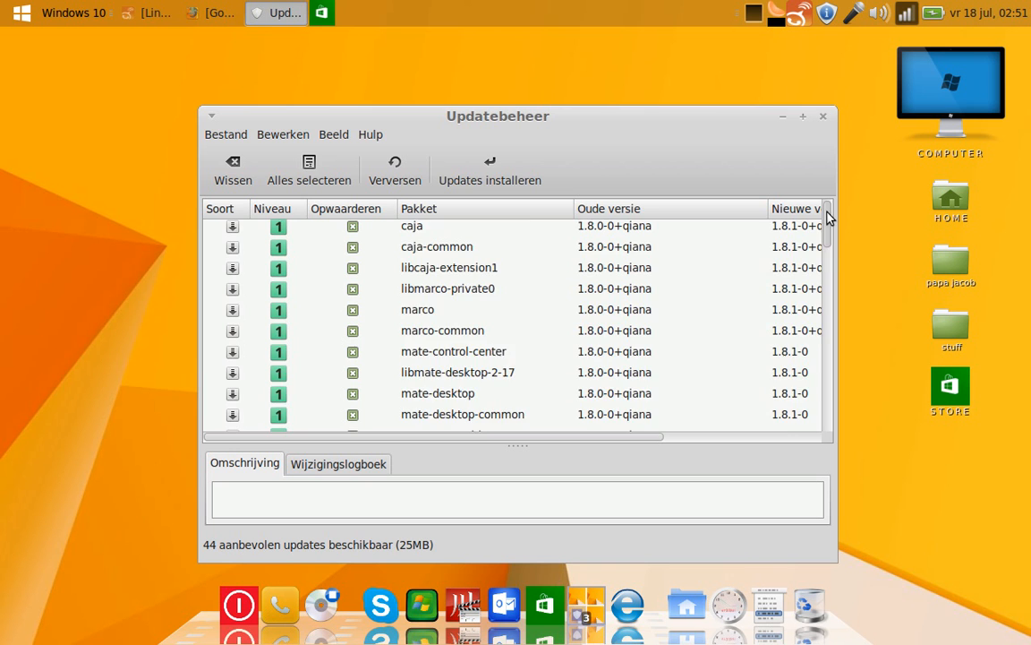
pyautogui.scroll(-3)
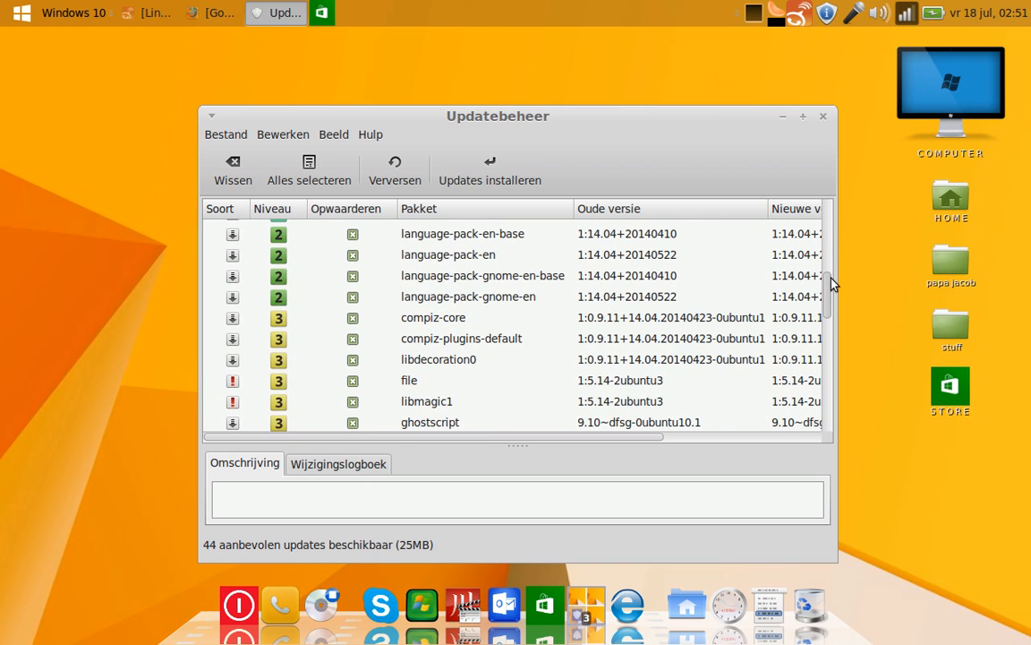
pyautogui.scroll(-3)
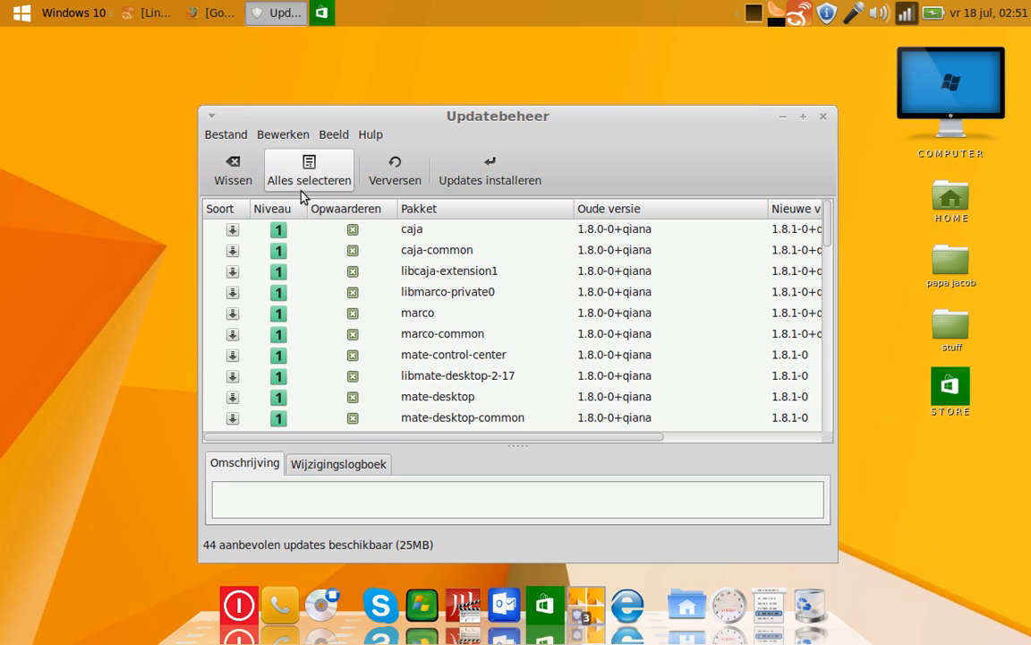
pyautogui.moveTo(832, 106)
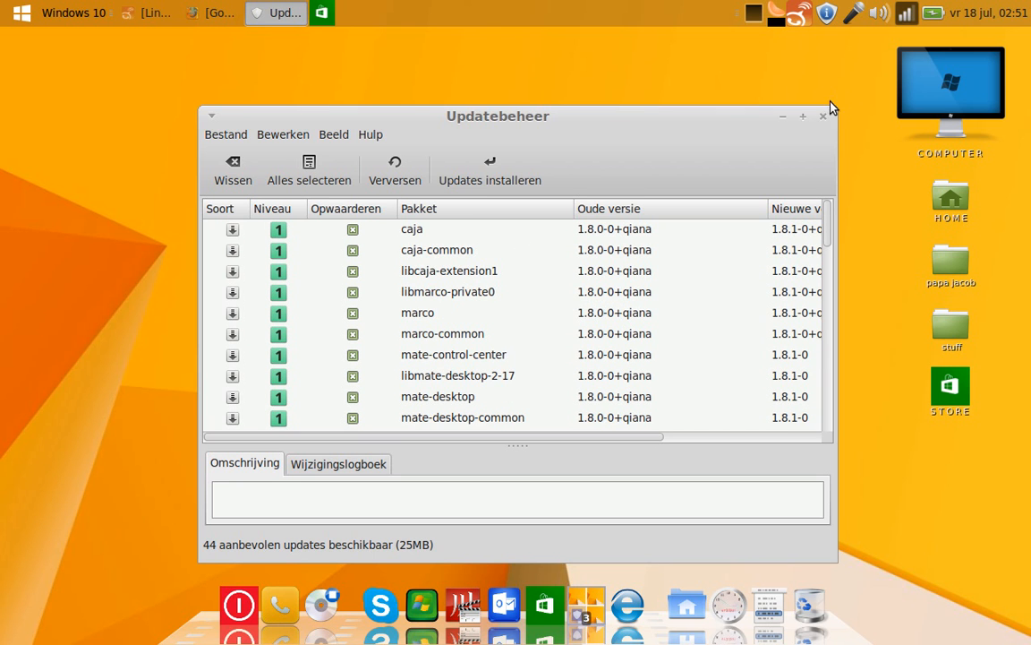
pyautogui.click(822, 117)
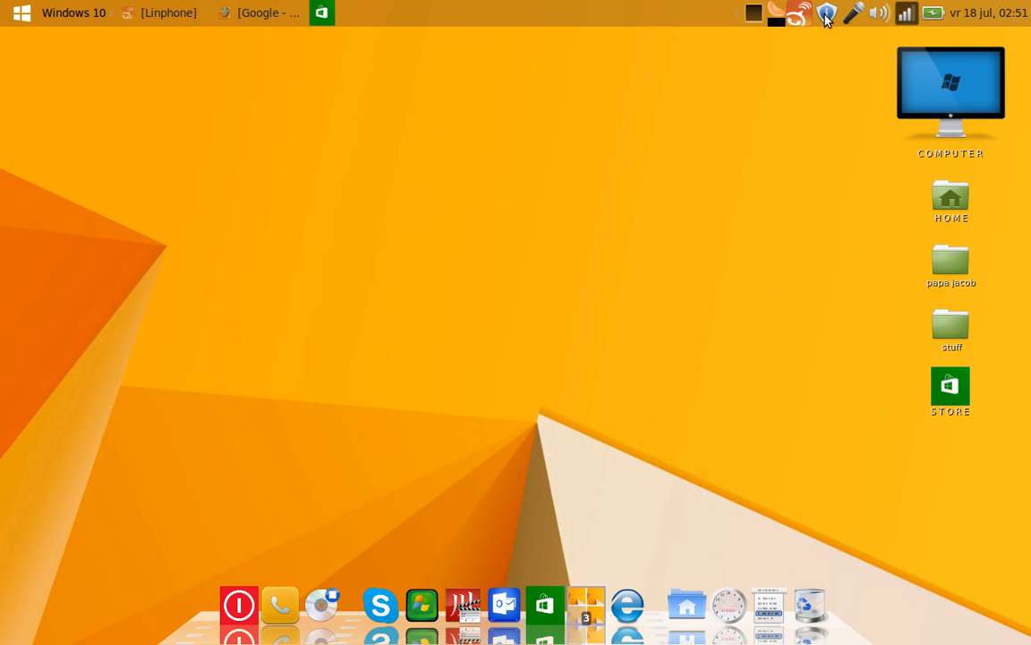
pyautogui.moveTo(825, 14)
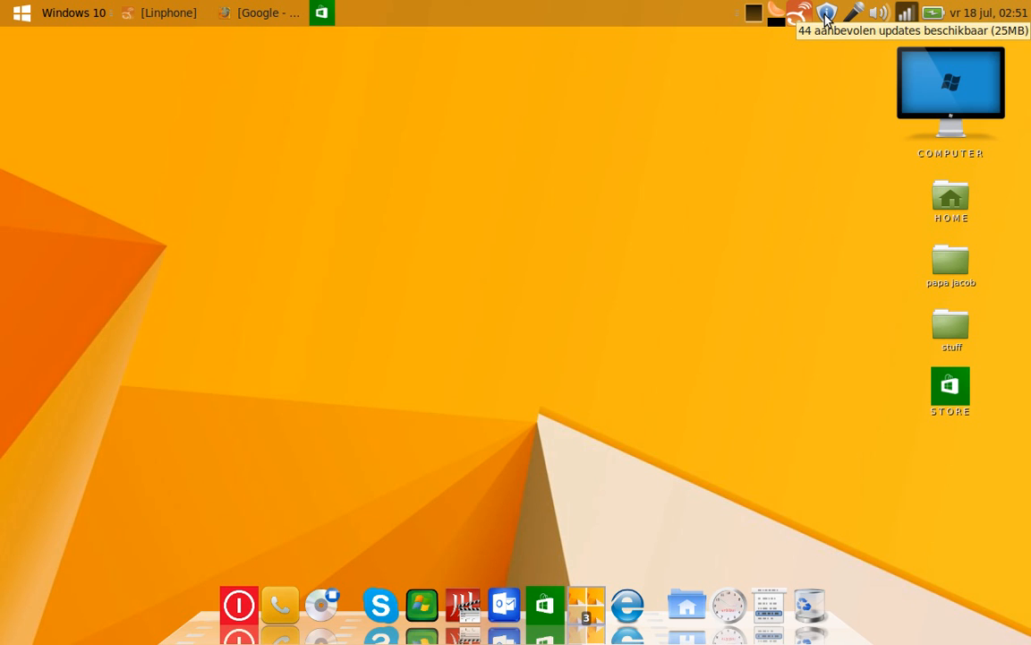
pyautogui.moveTo(777, 105)
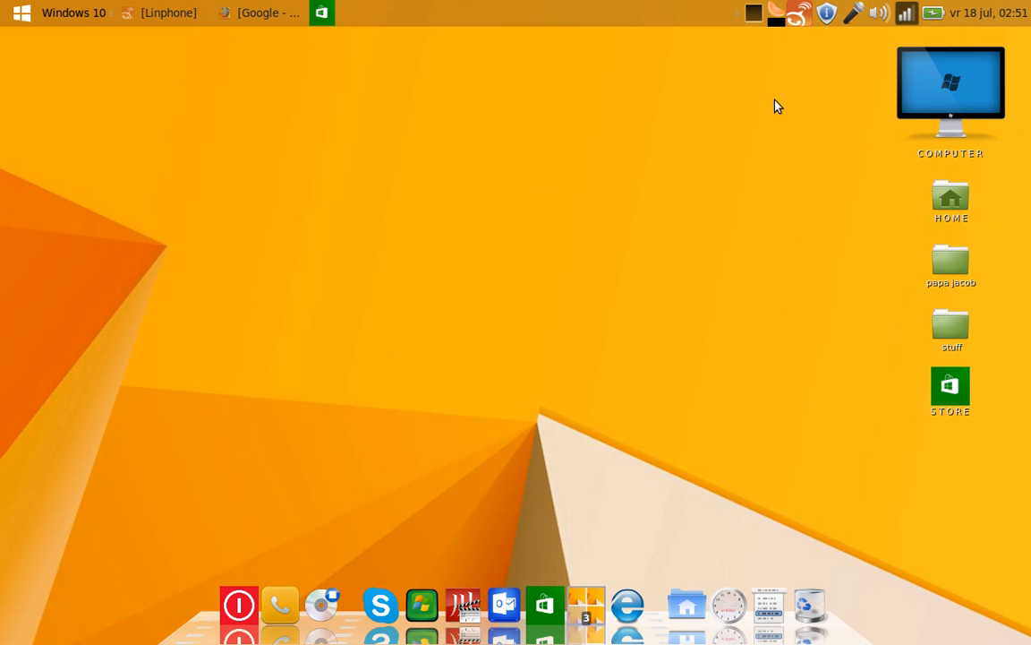
pyautogui.moveTo(416, 349)
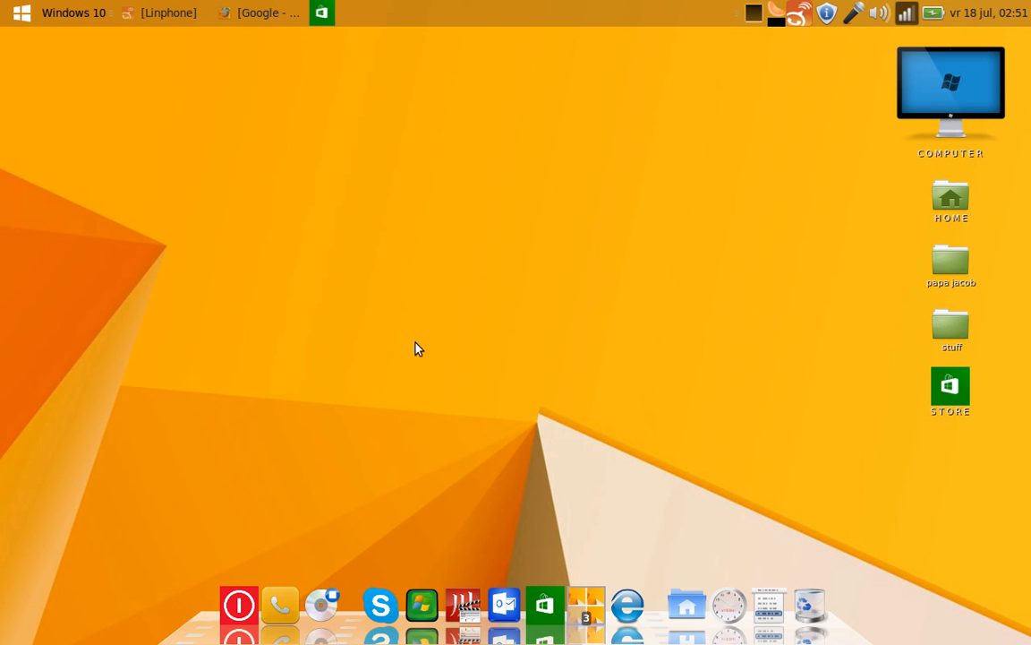
pyautogui.moveTo(46, 7)
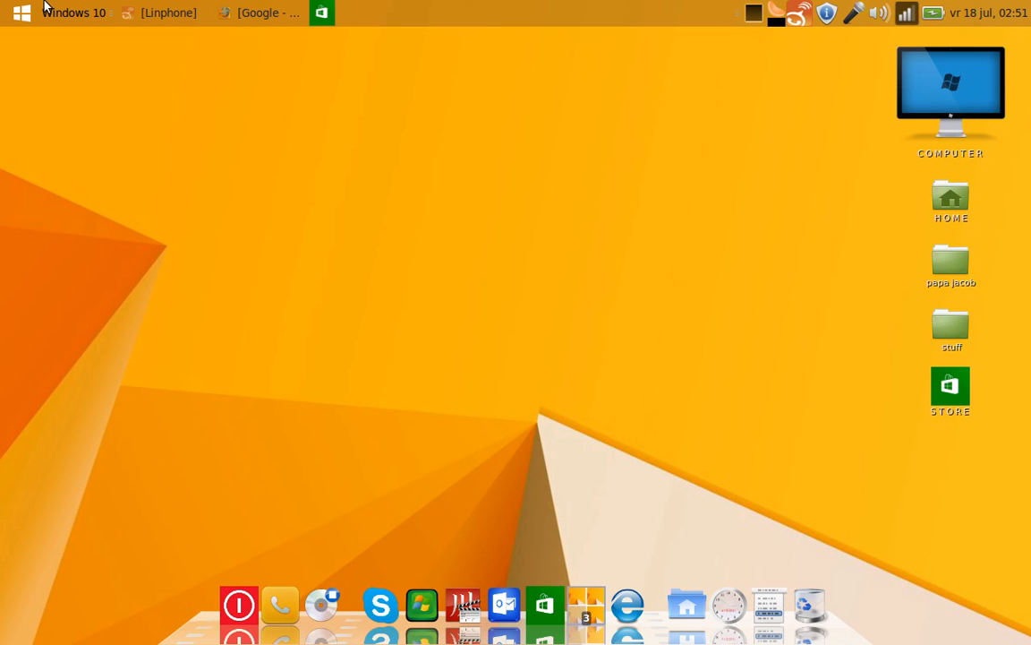
pyautogui.moveTo(196, 296)
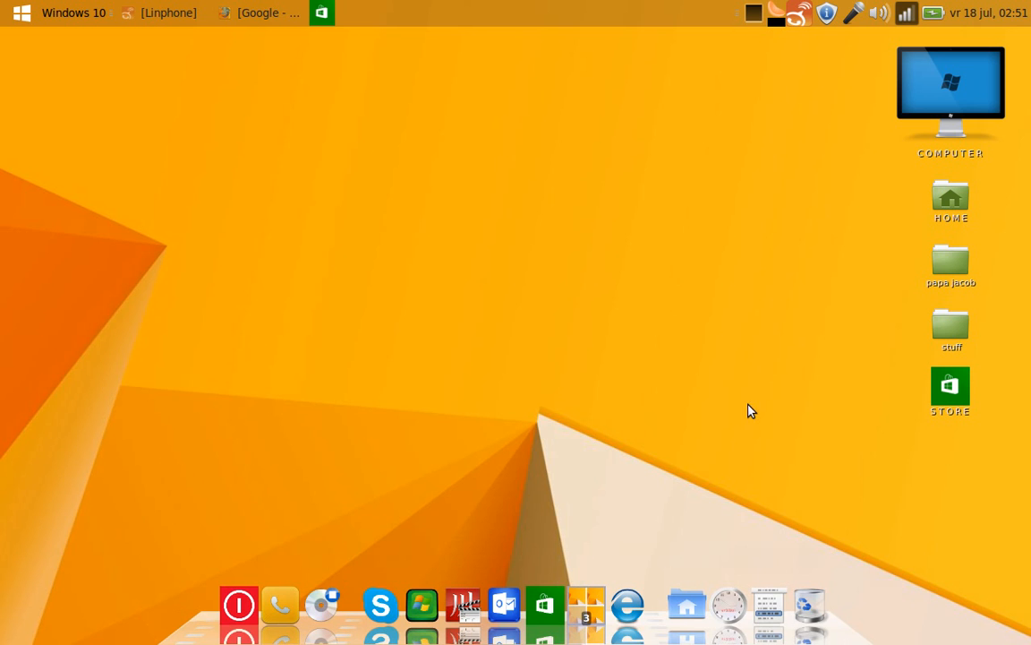
pyautogui.moveTo(621, 388)
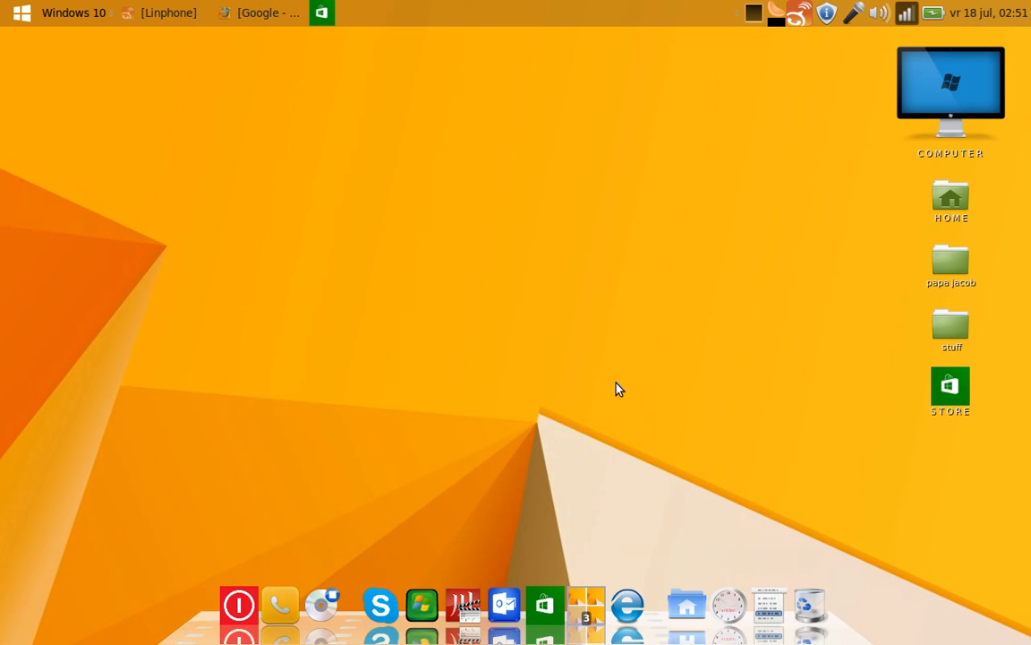
pyautogui.moveTo(562, 435)
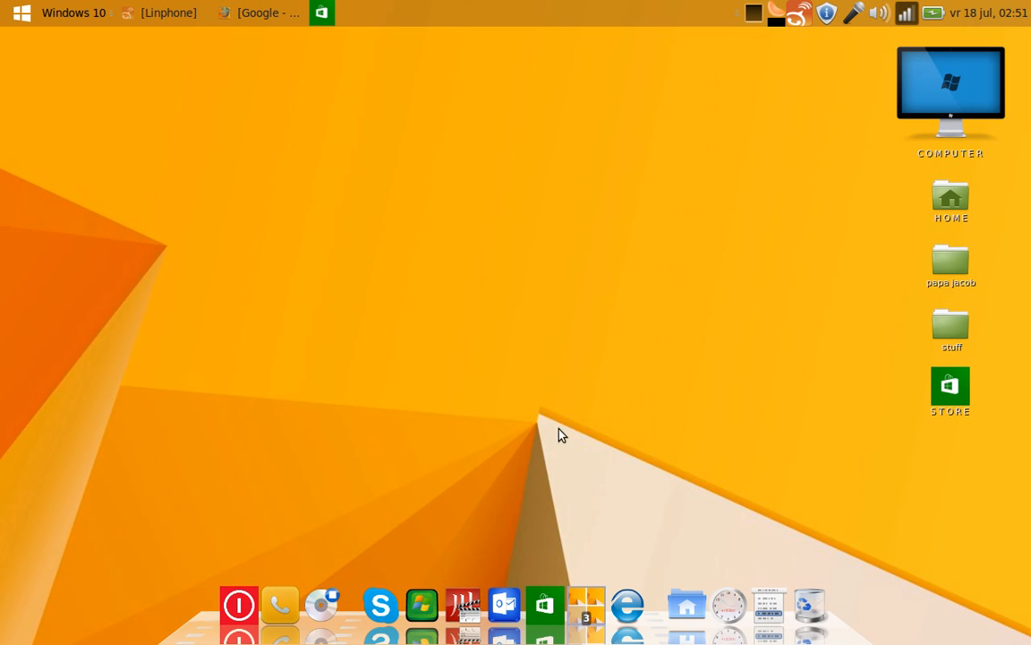
pyautogui.moveTo(271, 49)
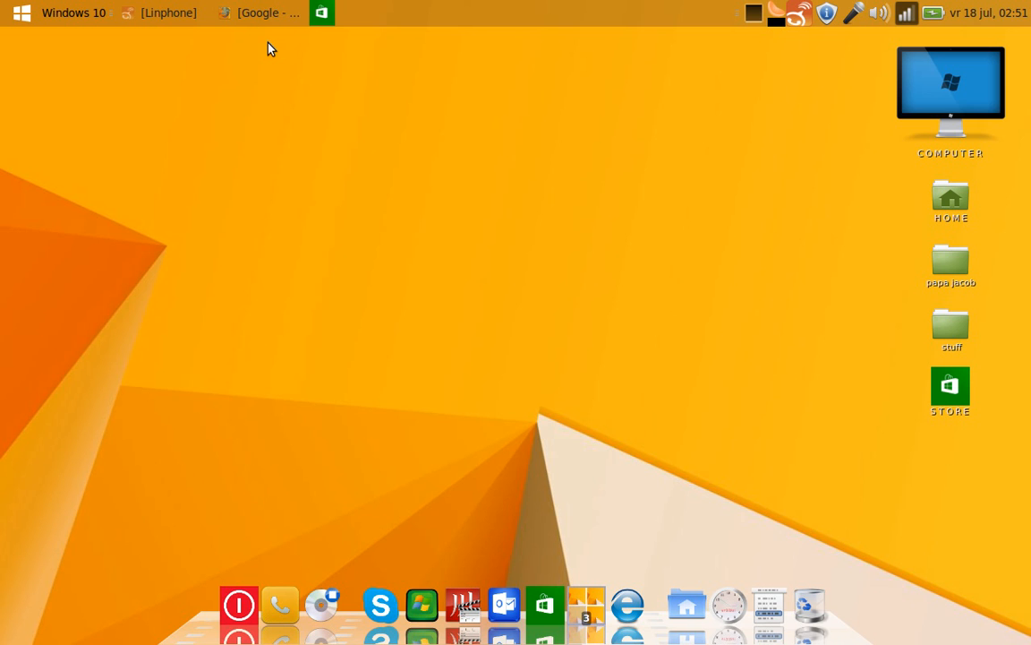
pyautogui.moveTo(274, 126)
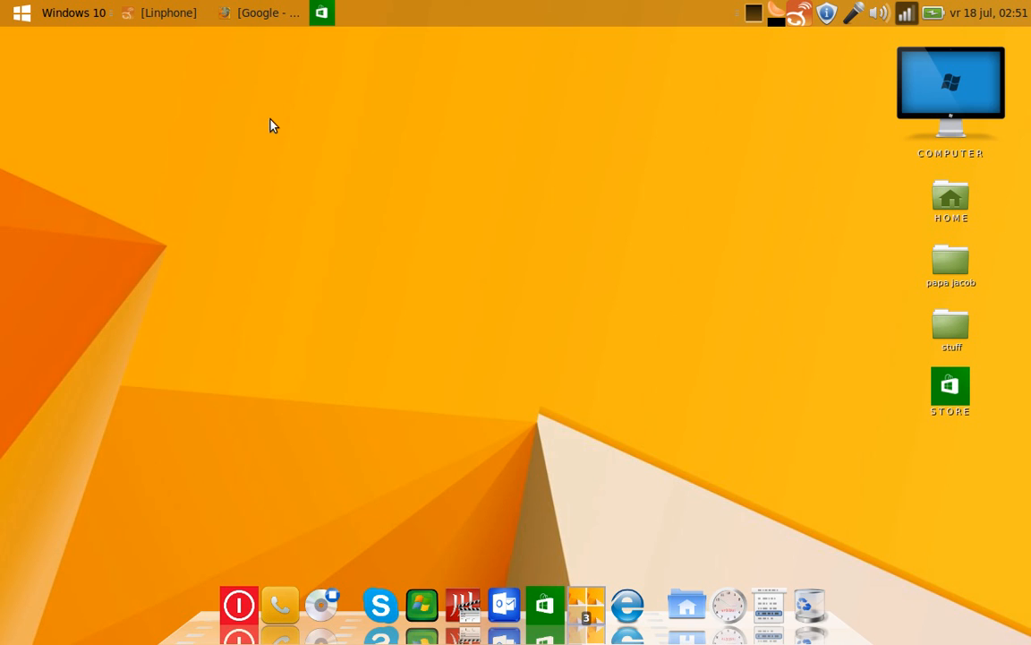
pyautogui.moveTo(279, 203)
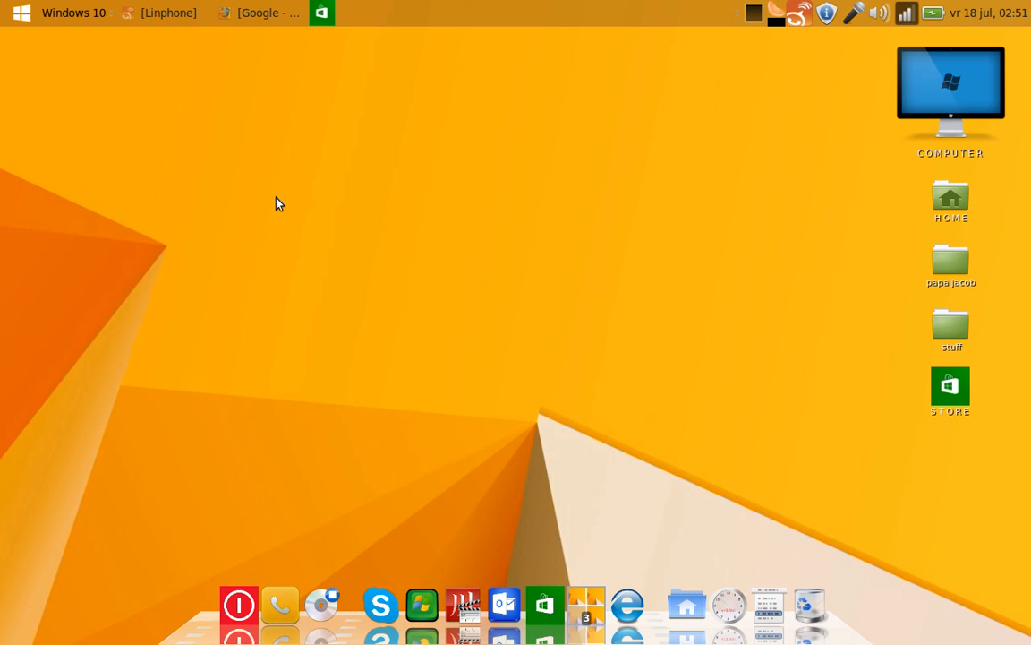
pyautogui.moveTo(325, 166)
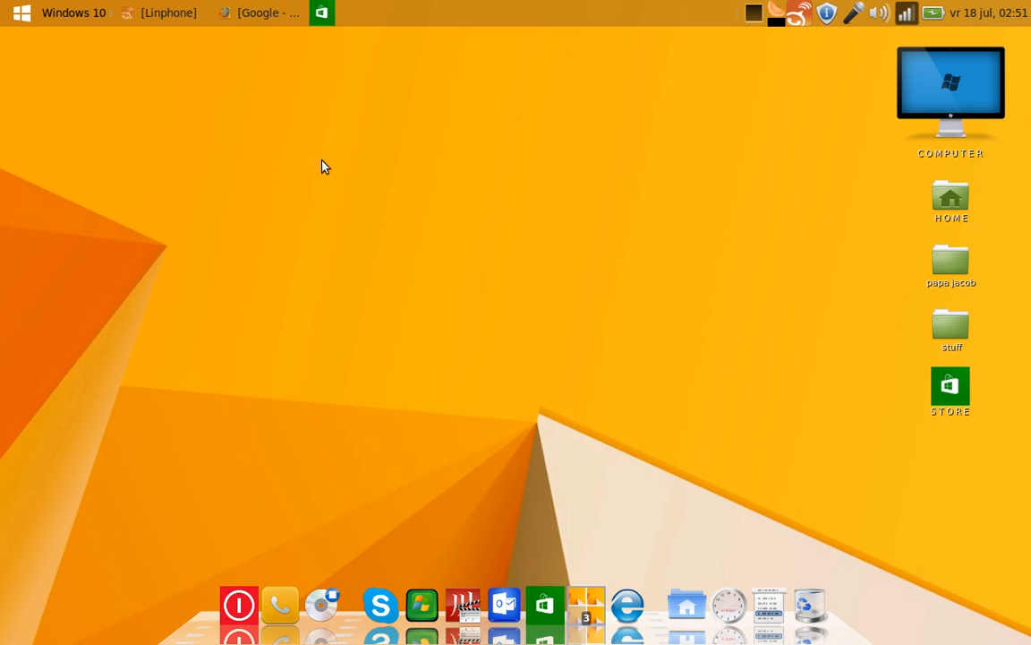
pyautogui.moveTo(377, 267)
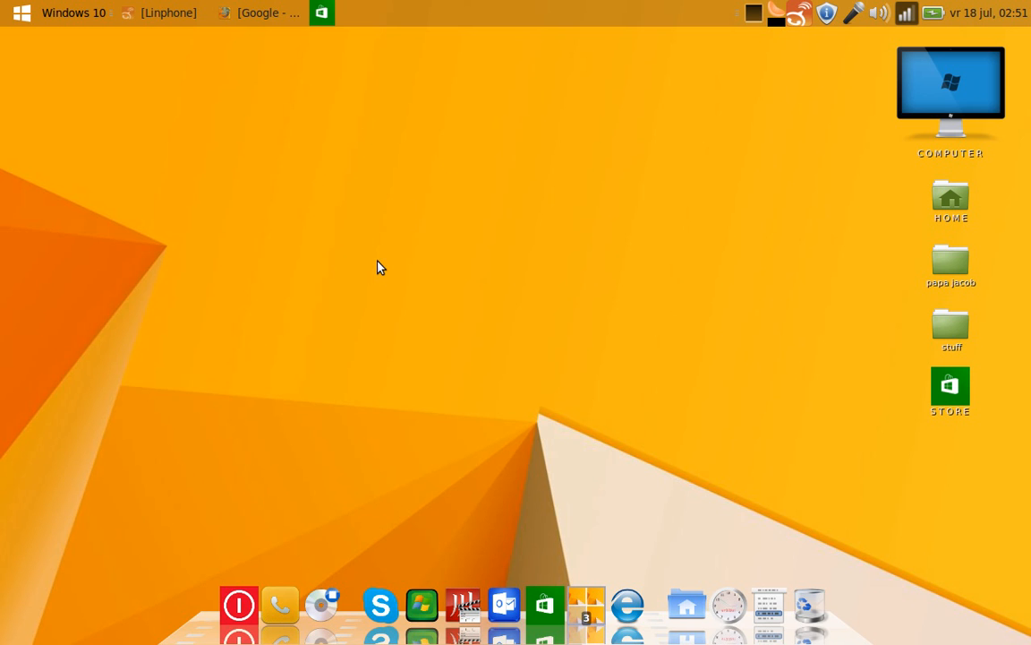
pyautogui.moveTo(338, 244)
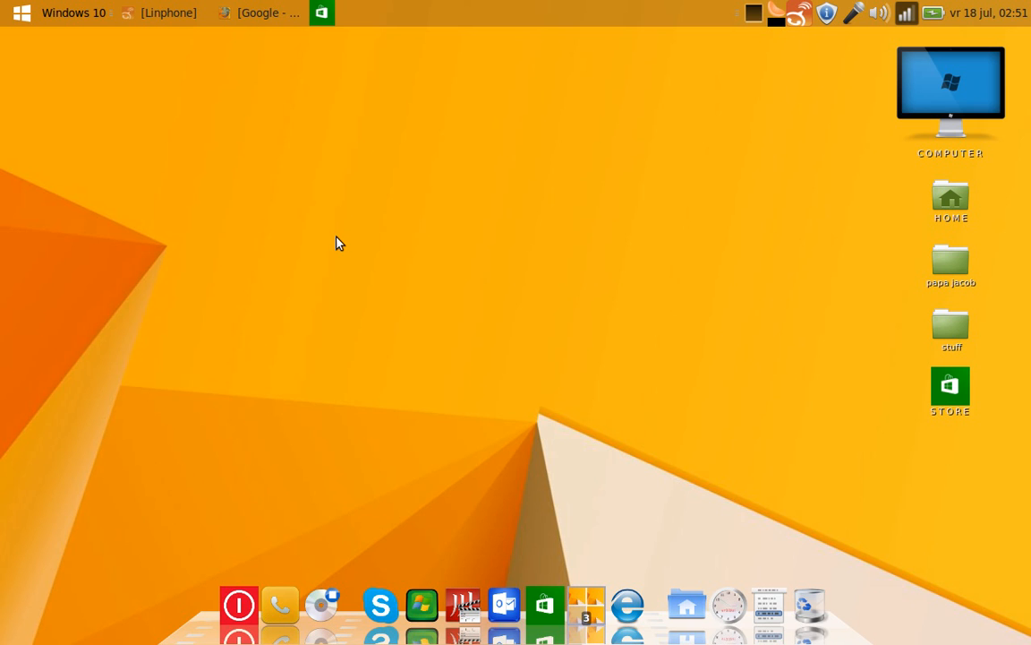
pyautogui.moveTo(349, 234)
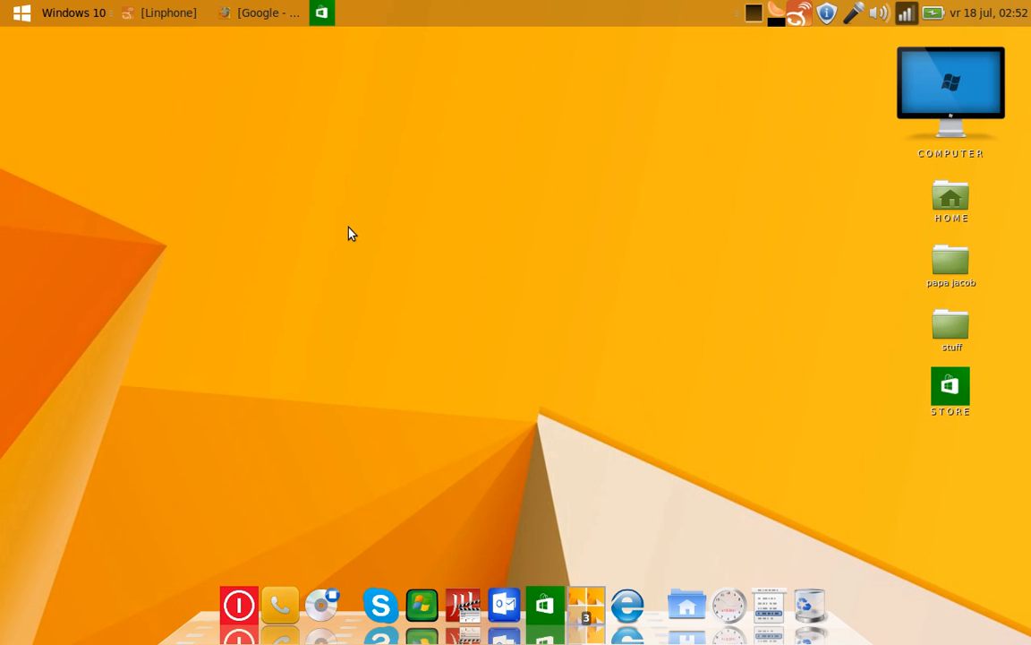
pyautogui.moveTo(365, 240)
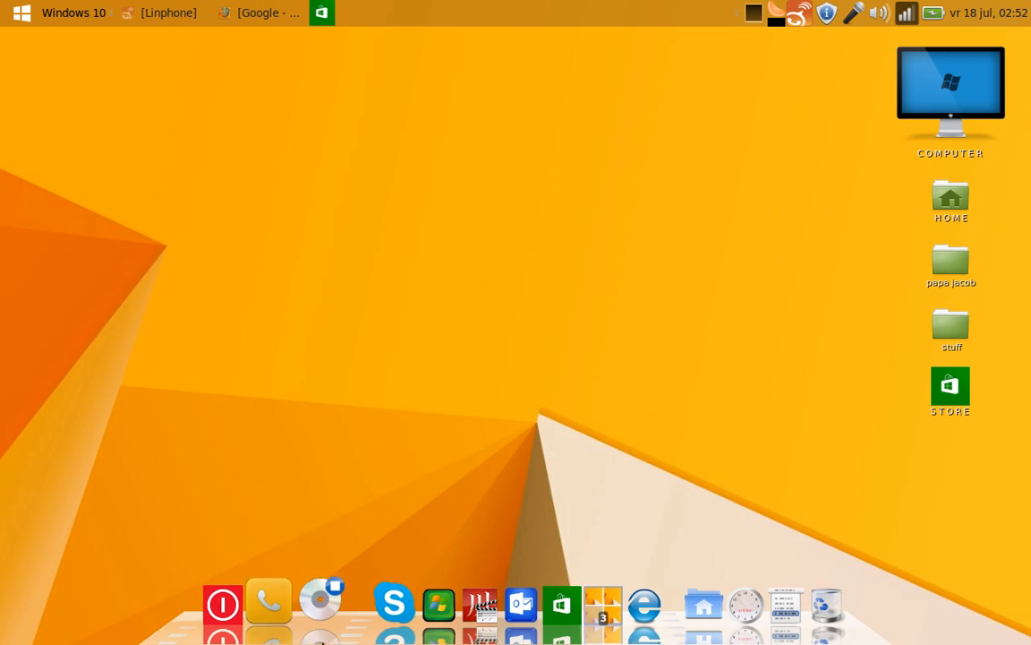
pyautogui.moveTo(777, 595)
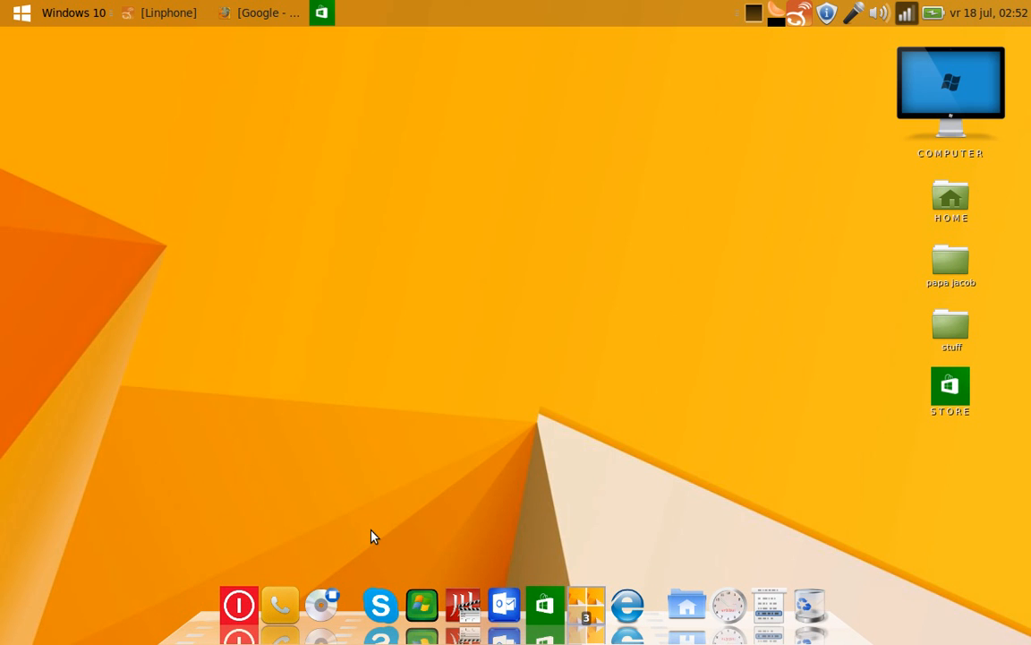
pyautogui.moveTo(414, 470)
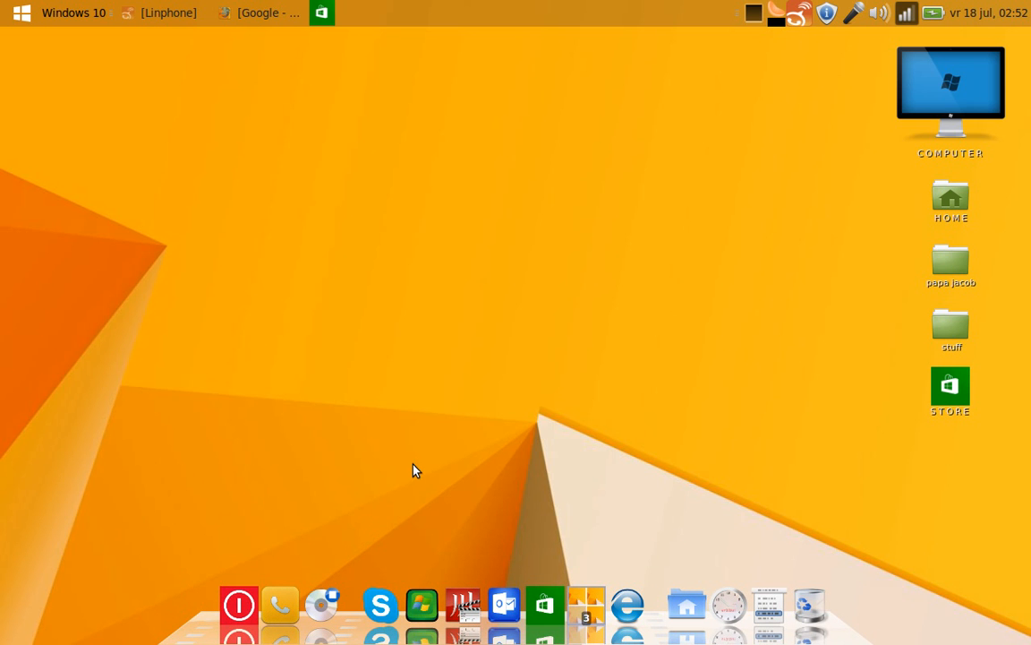
pyautogui.moveTo(179, 132)
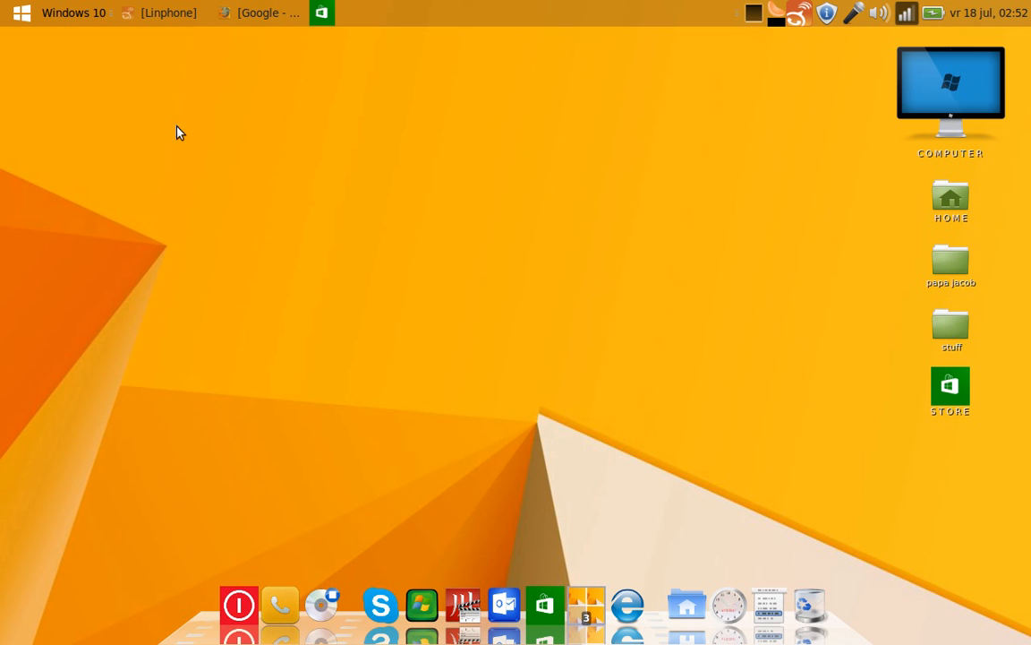
pyautogui.moveTo(241, 143)
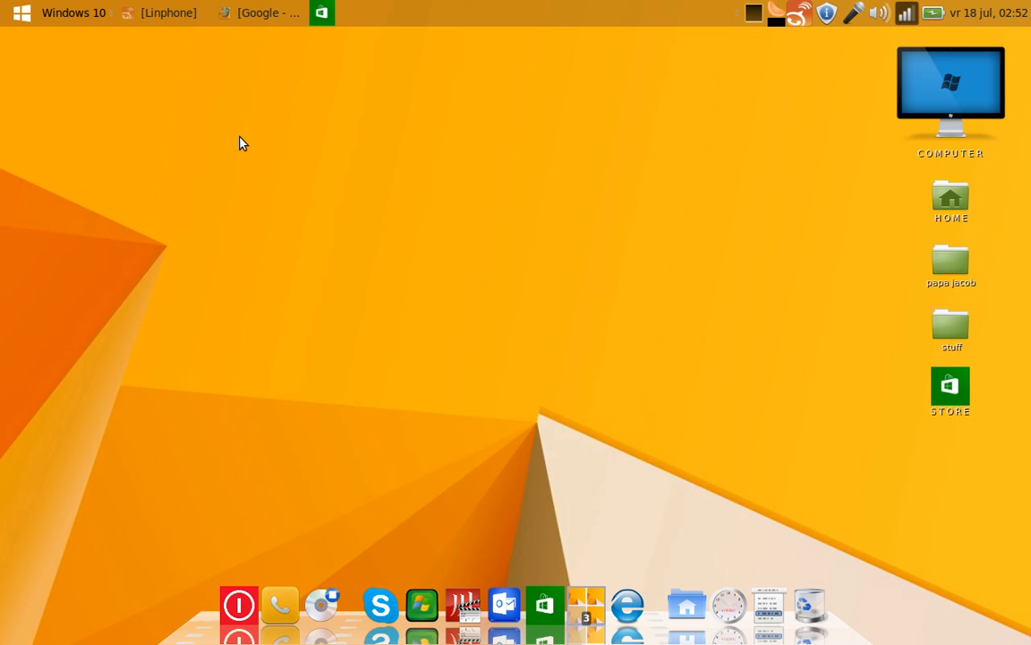
pyautogui.moveTo(152, 64)
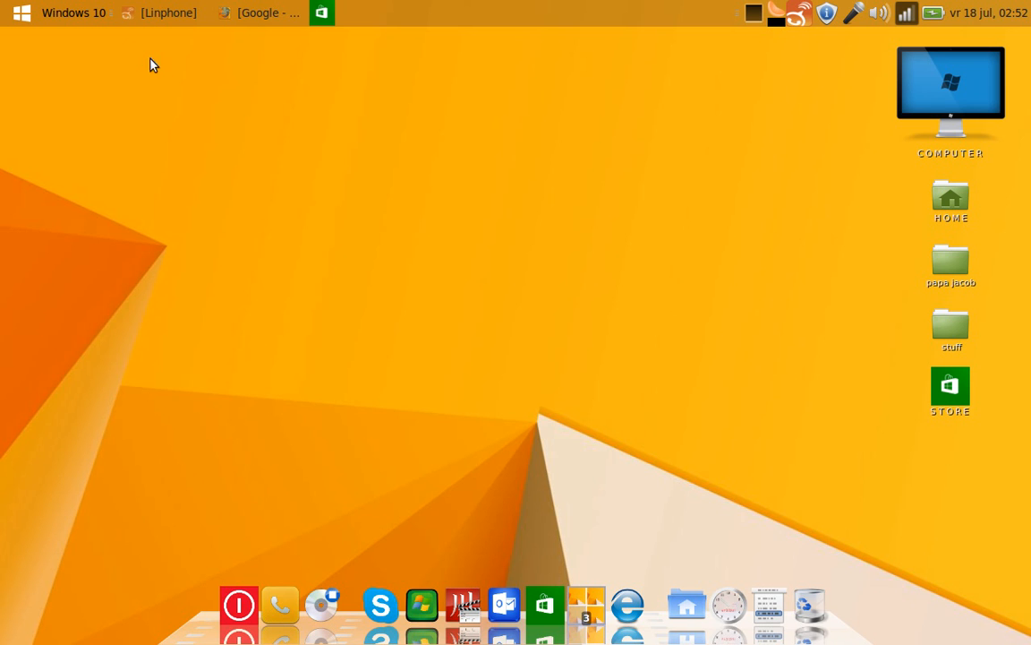
pyautogui.moveTo(78, 18)
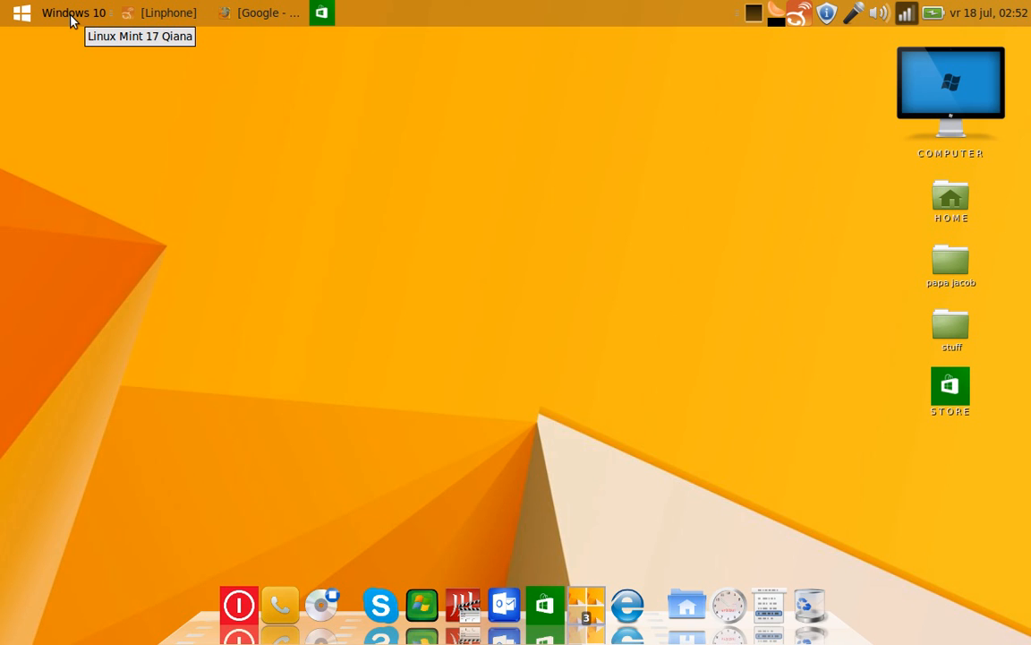
pyautogui.moveTo(403, 136)
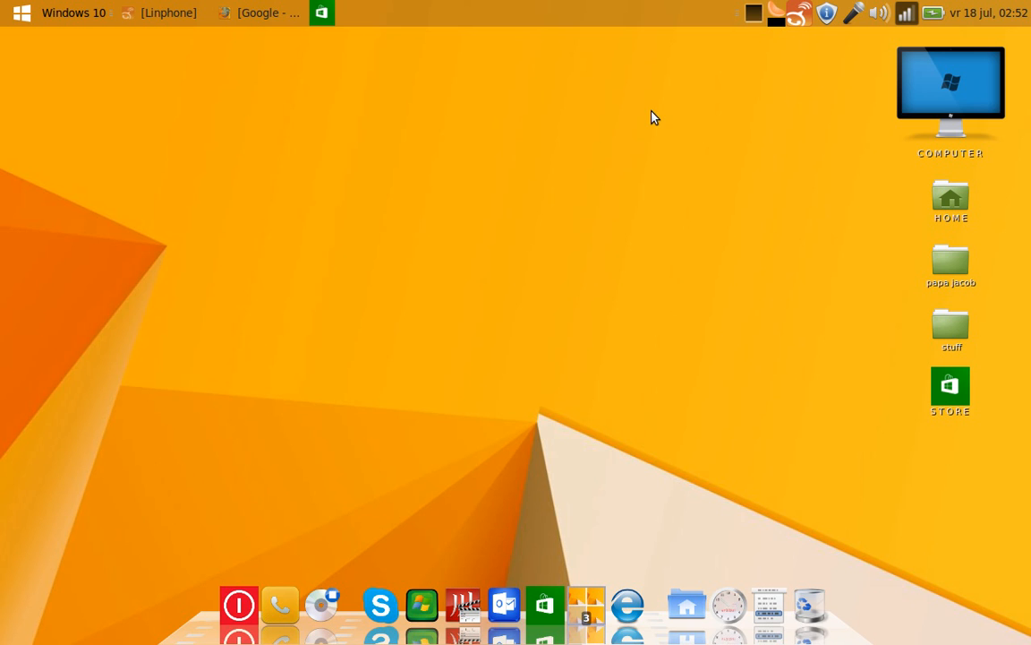
pyautogui.moveTo(640, 97)
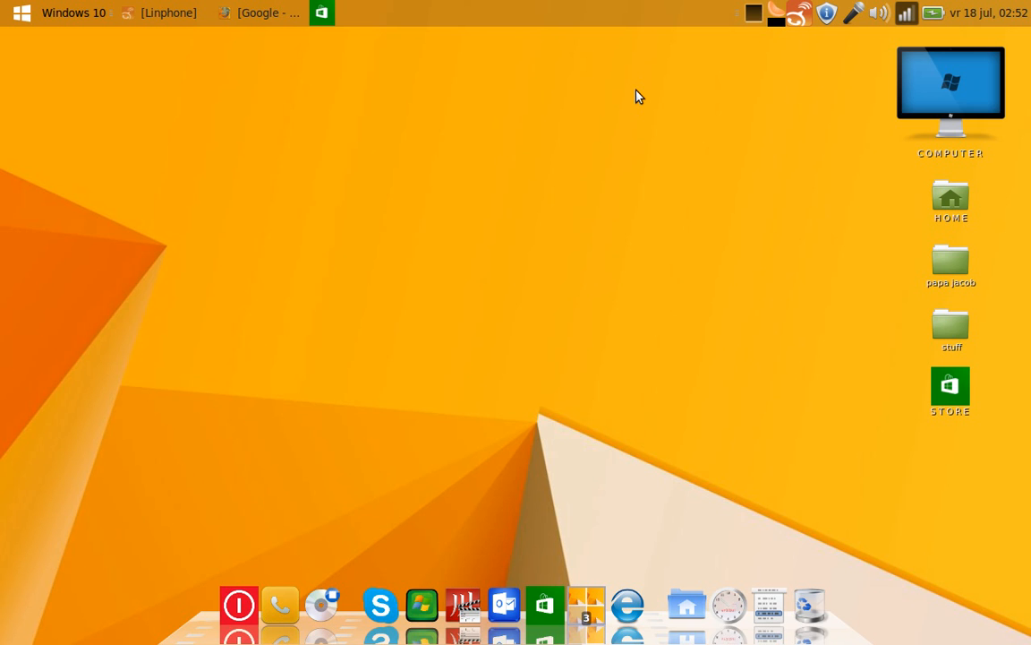
pyautogui.moveTo(631, 118)
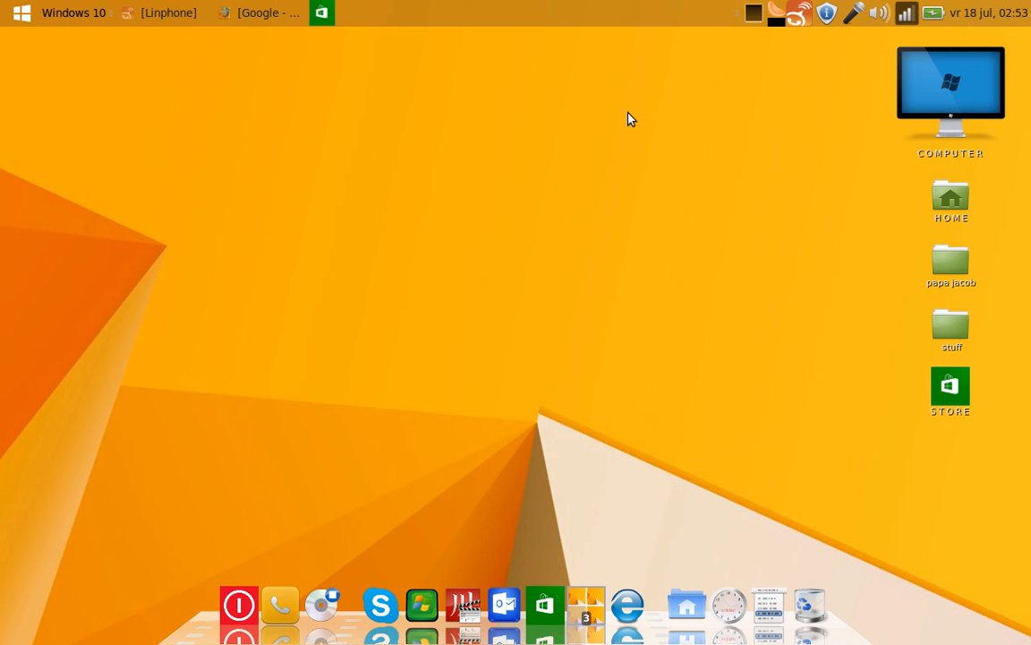
pyautogui.moveTo(555, 127)
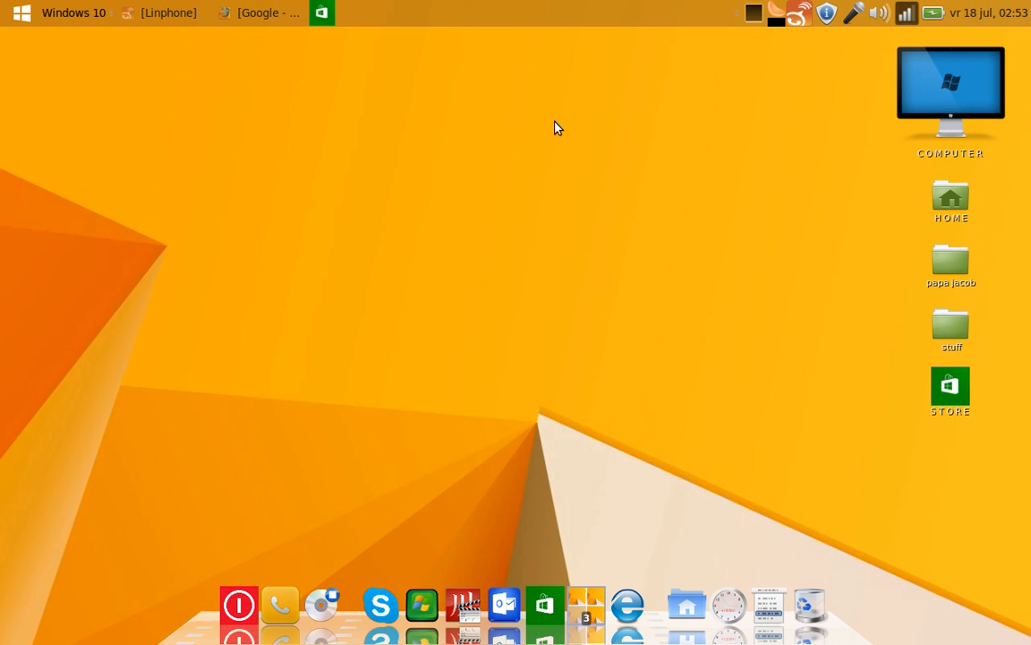
pyautogui.moveTo(556, 131)
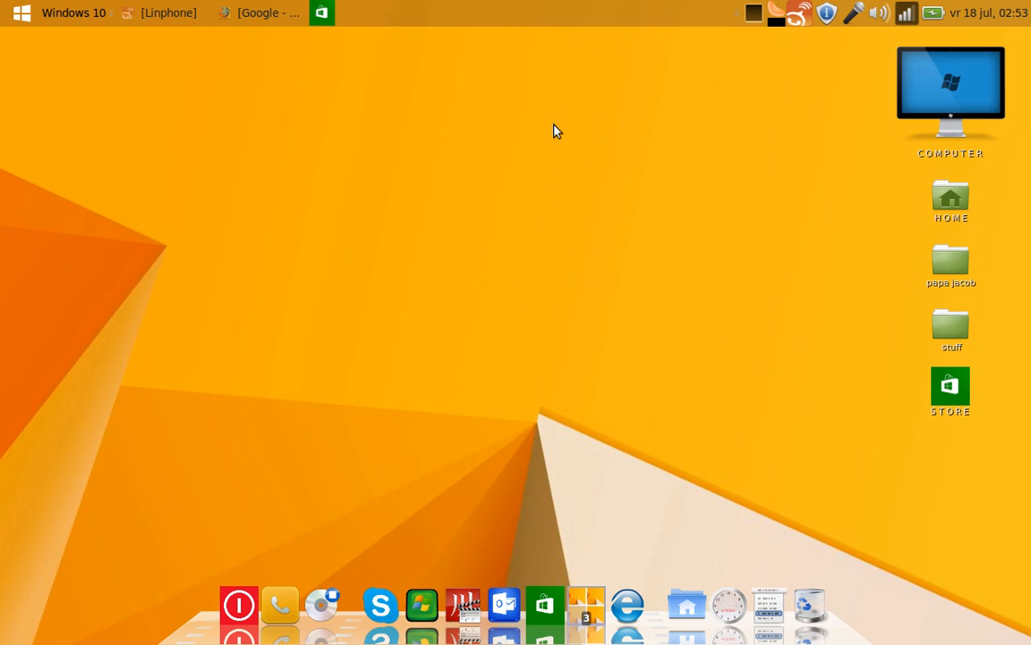
pyautogui.moveTo(484, 189)
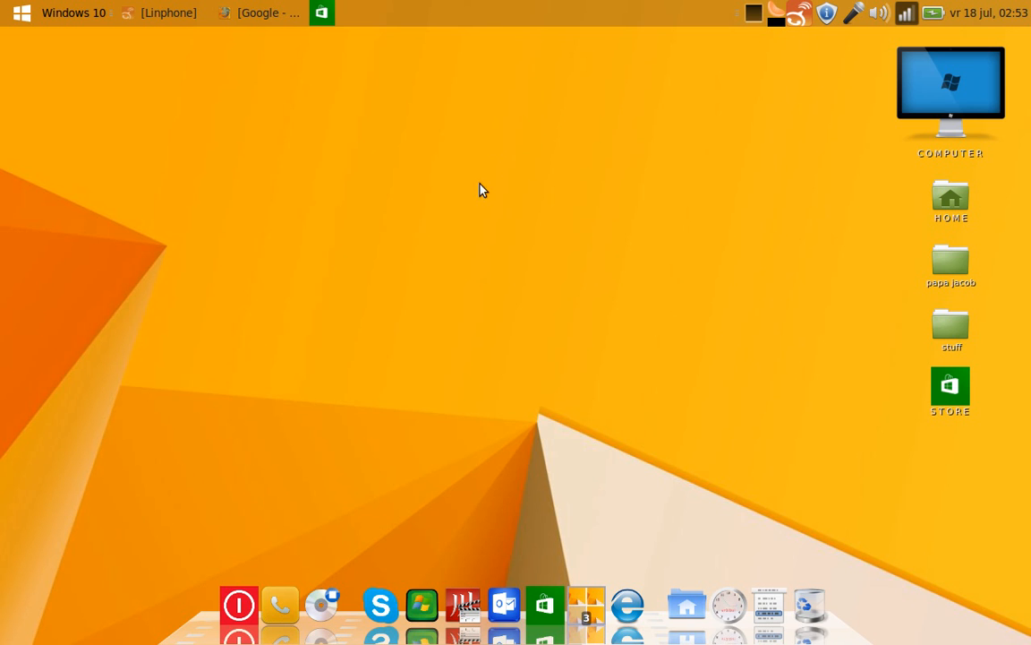
pyautogui.moveTo(475, 204)
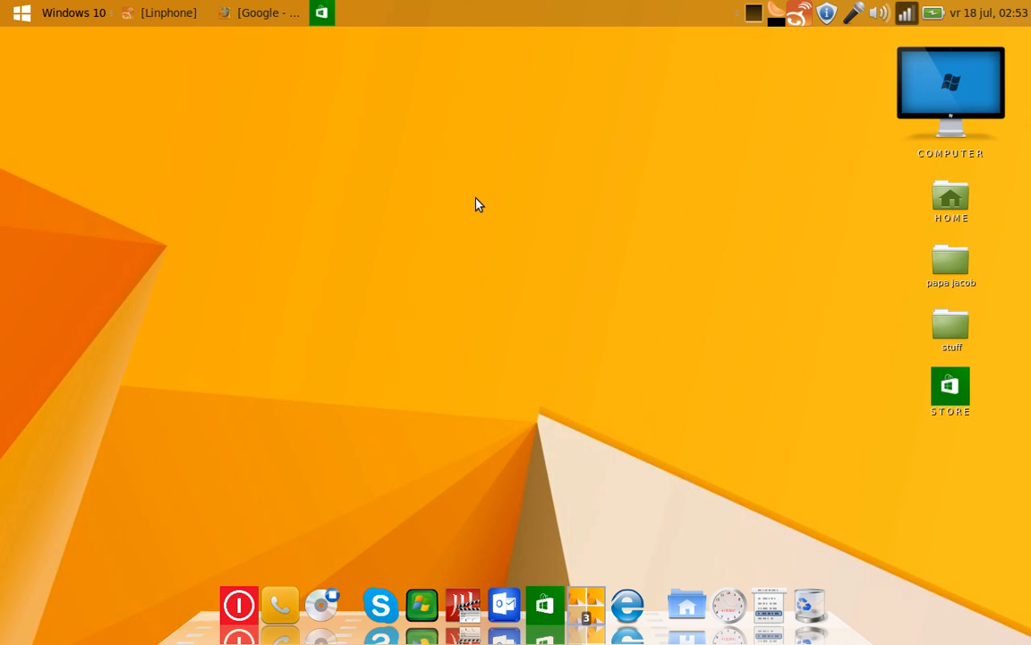
pyautogui.moveTo(407, 135)
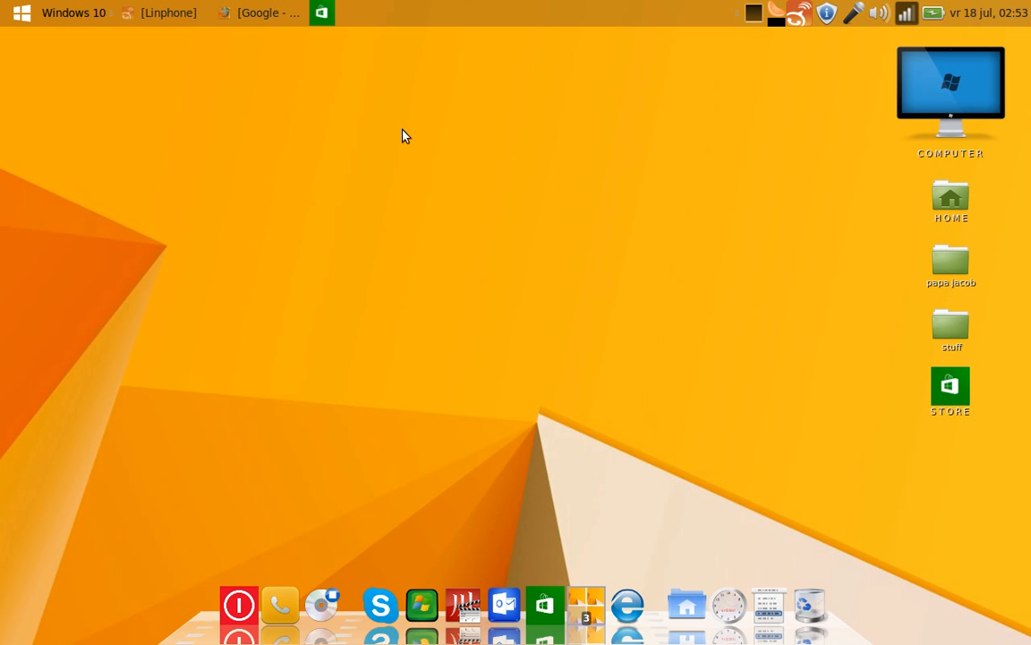
pyautogui.moveTo(913, 25)
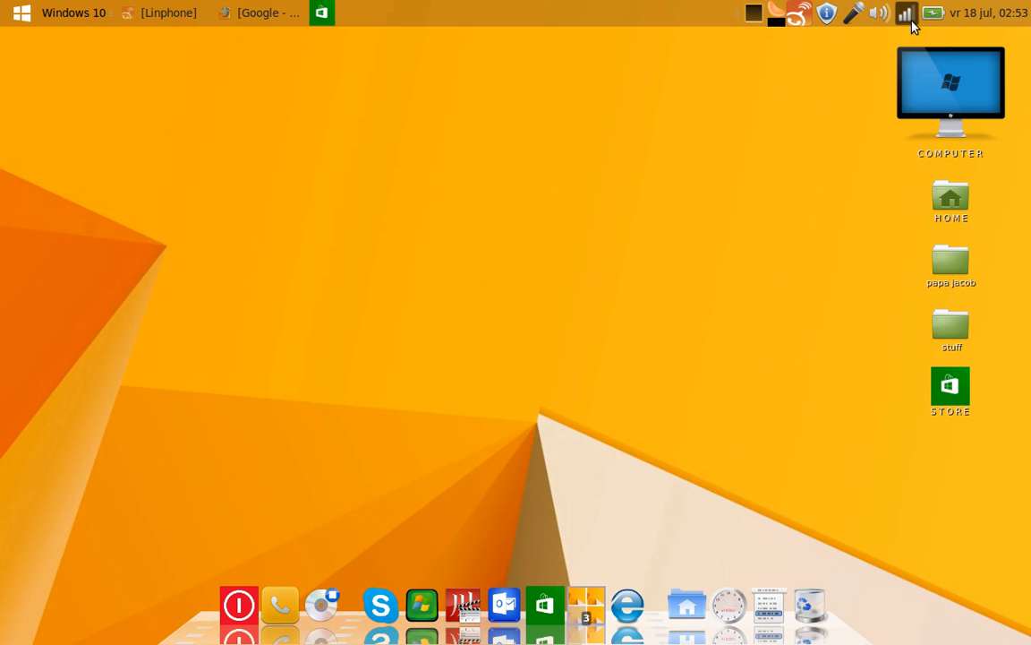
pyautogui.moveTo(832, 85)
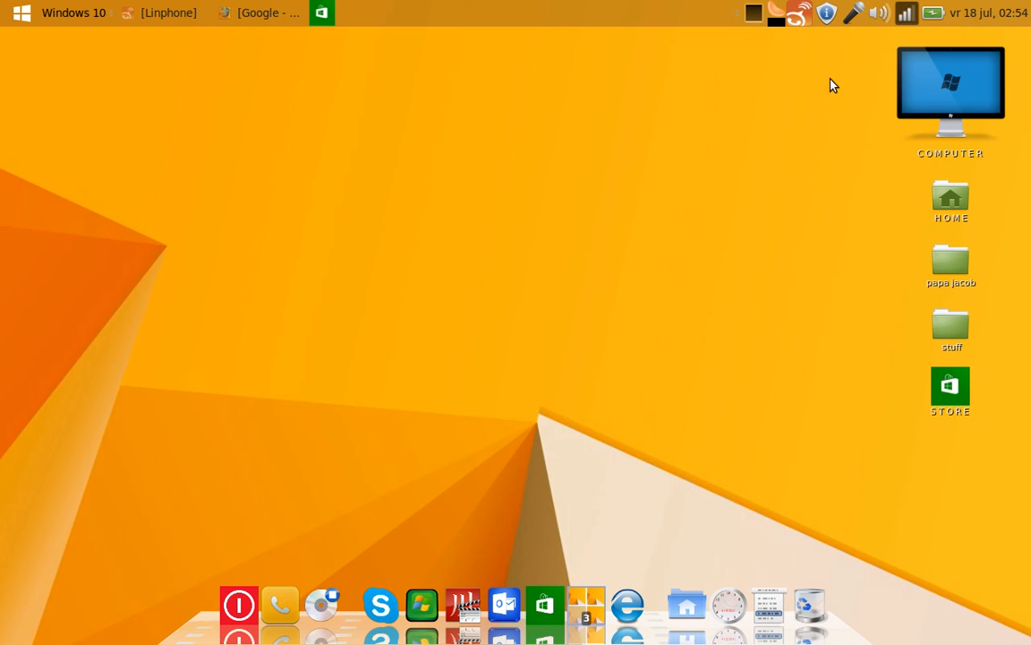
pyautogui.moveTo(813, 71)
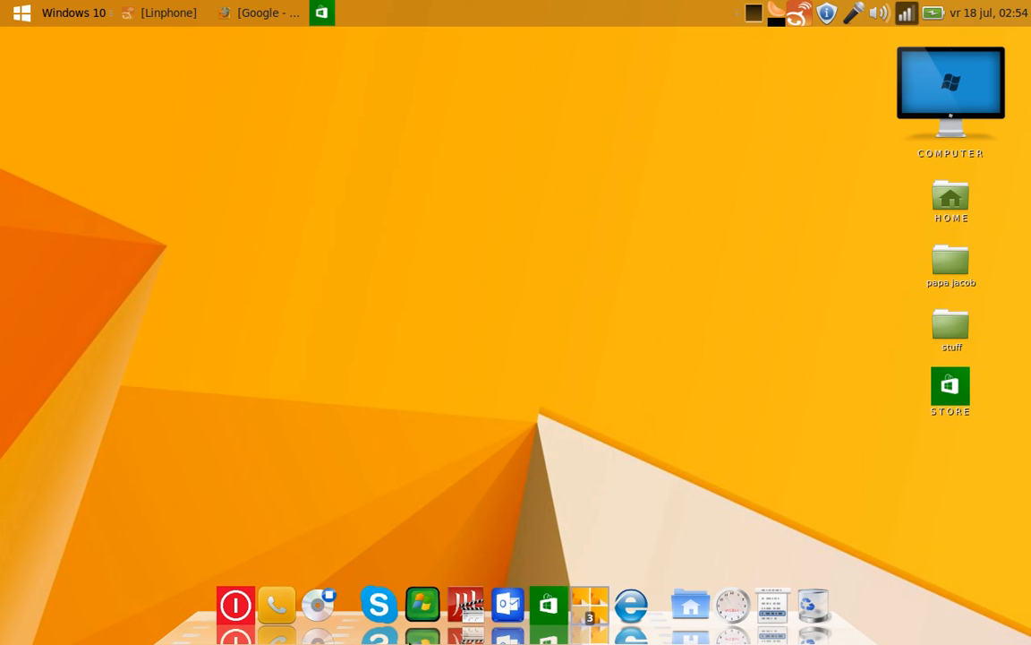
pyautogui.moveTo(236, 605)
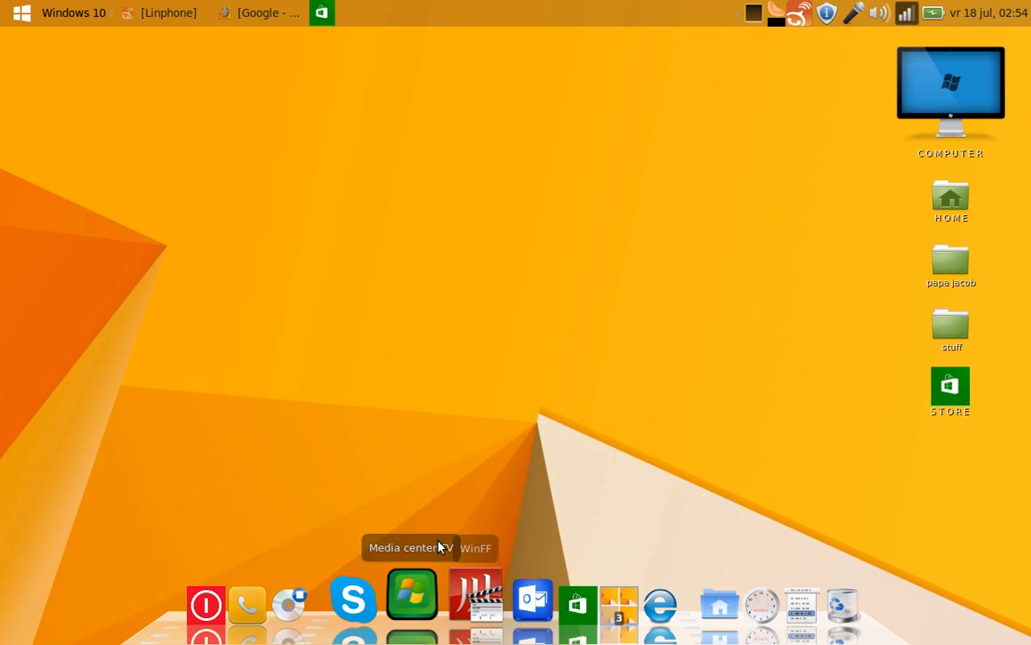
pyautogui.click(22, 12)
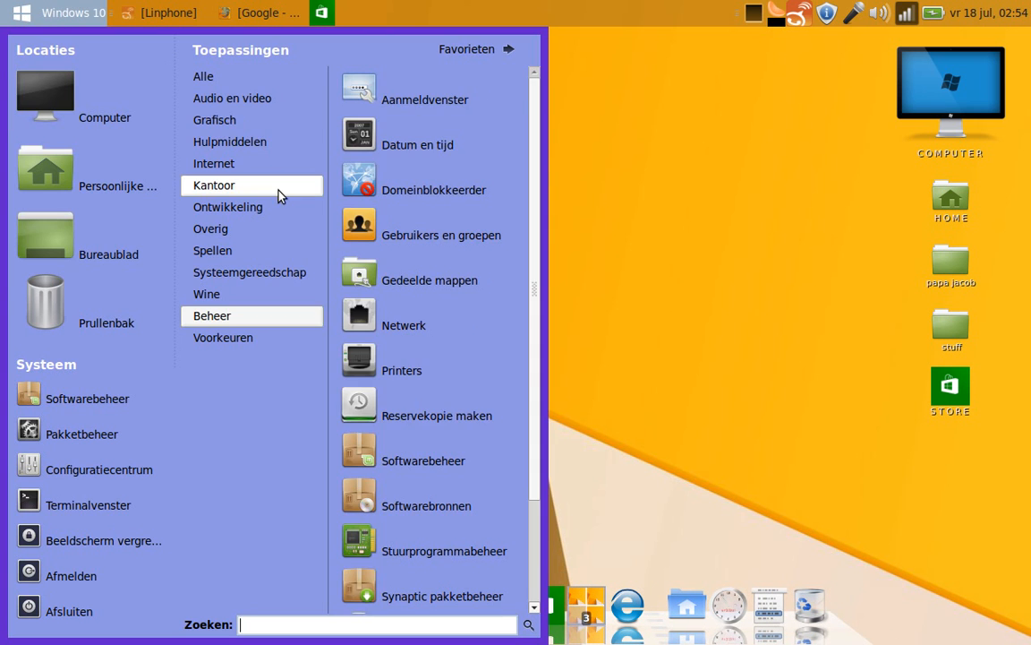
pyautogui.click(203, 76)
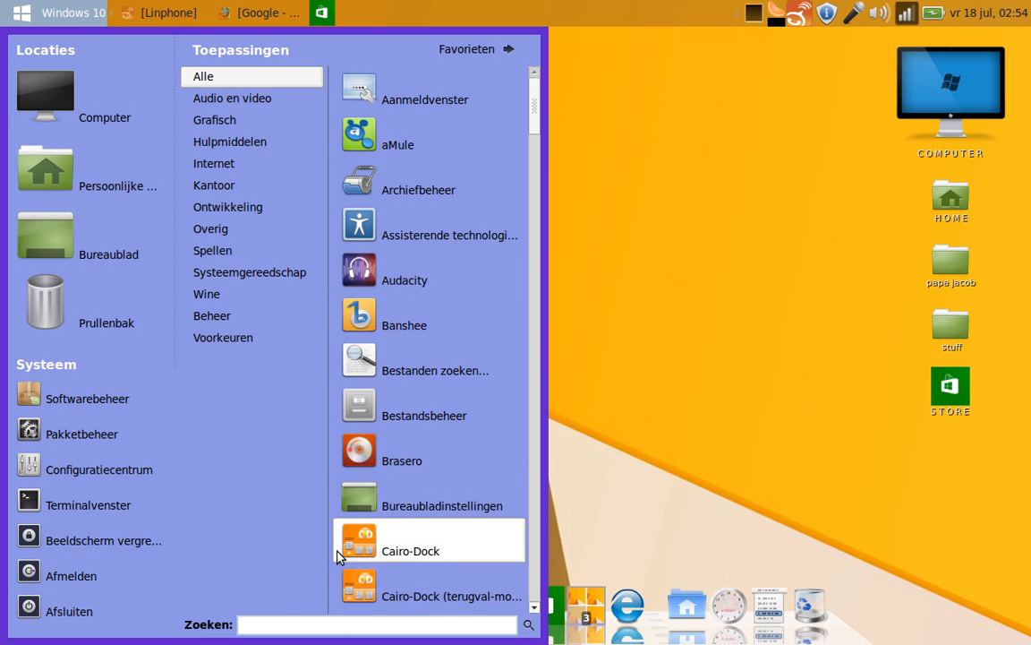
pyautogui.moveTo(488, 263)
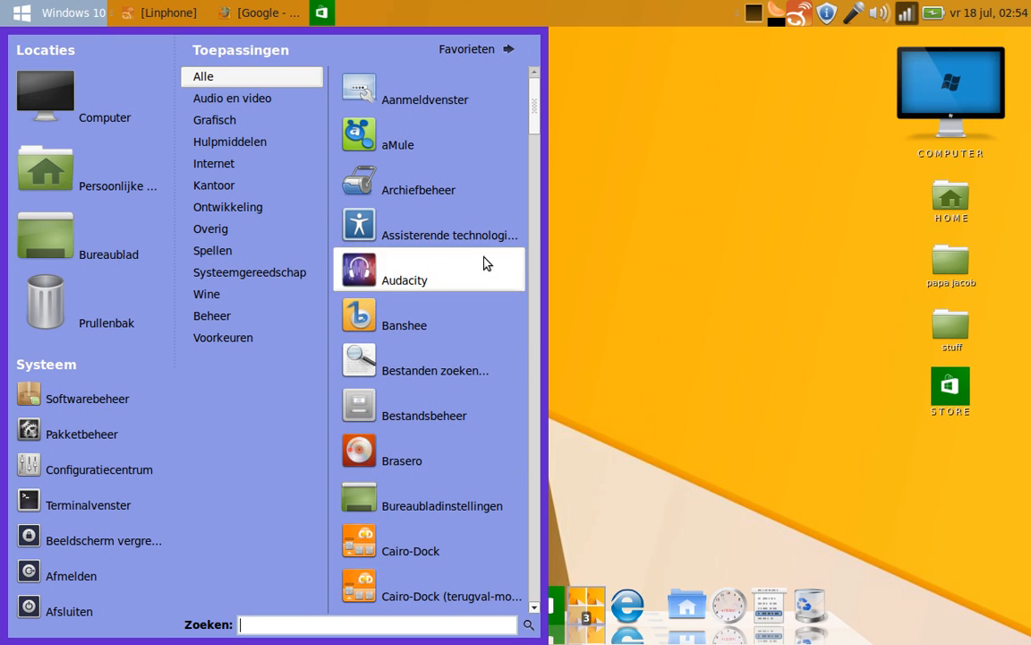
pyautogui.moveTo(501, 189)
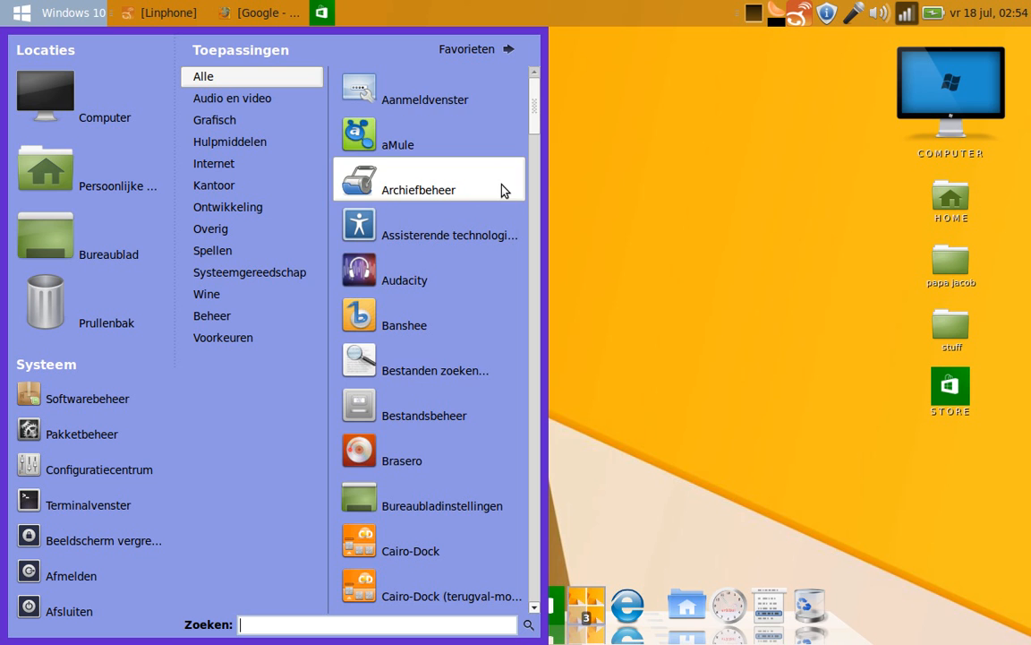
pyautogui.scroll(-3)
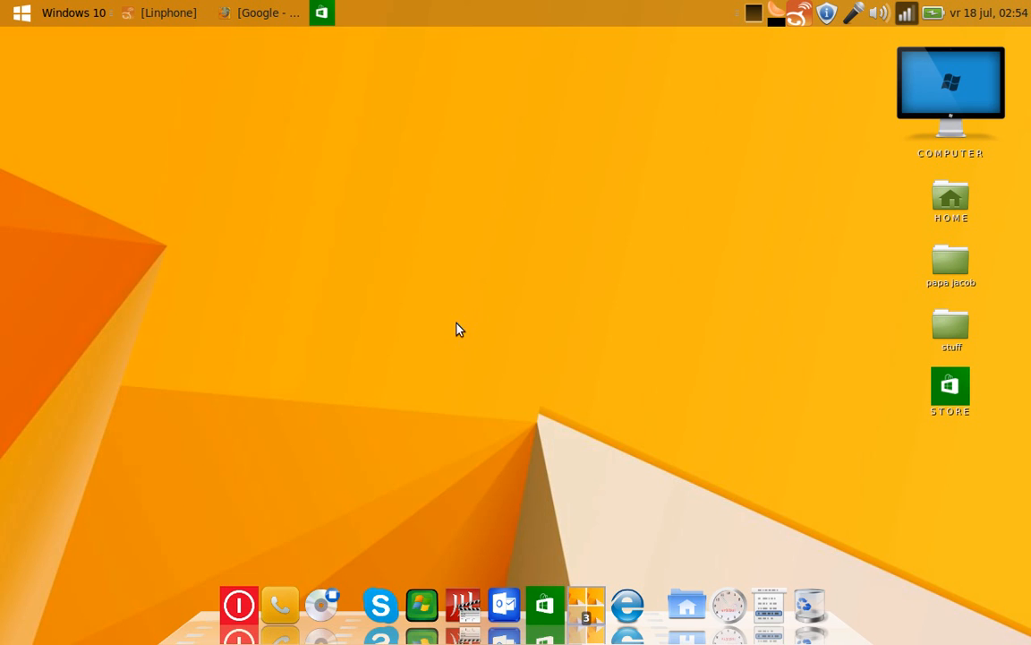
pyautogui.moveTo(457, 309)
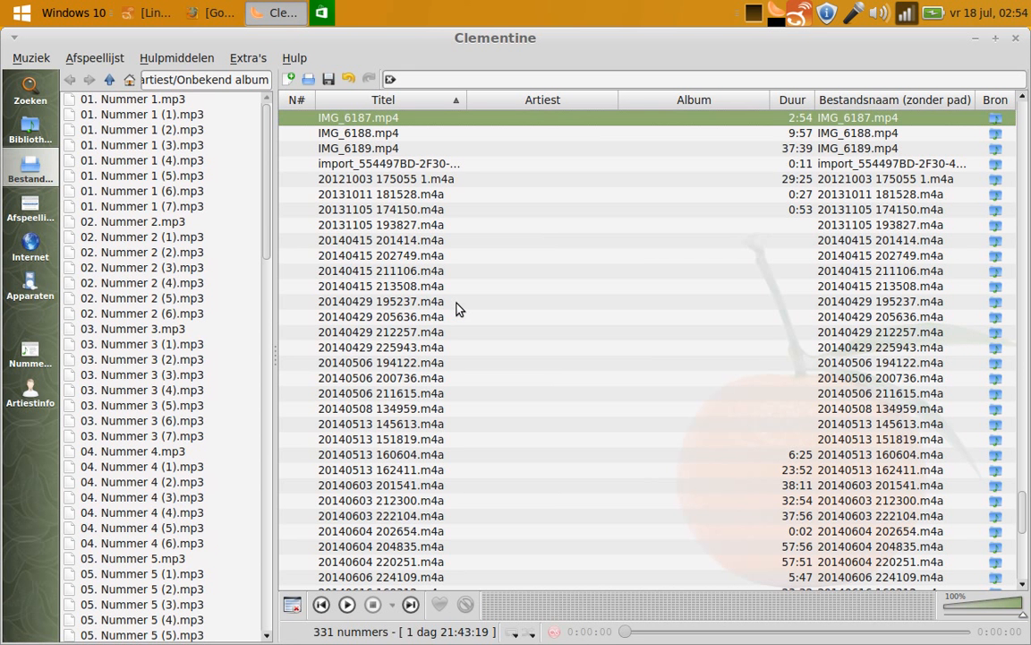
pyautogui.moveTo(457, 222)
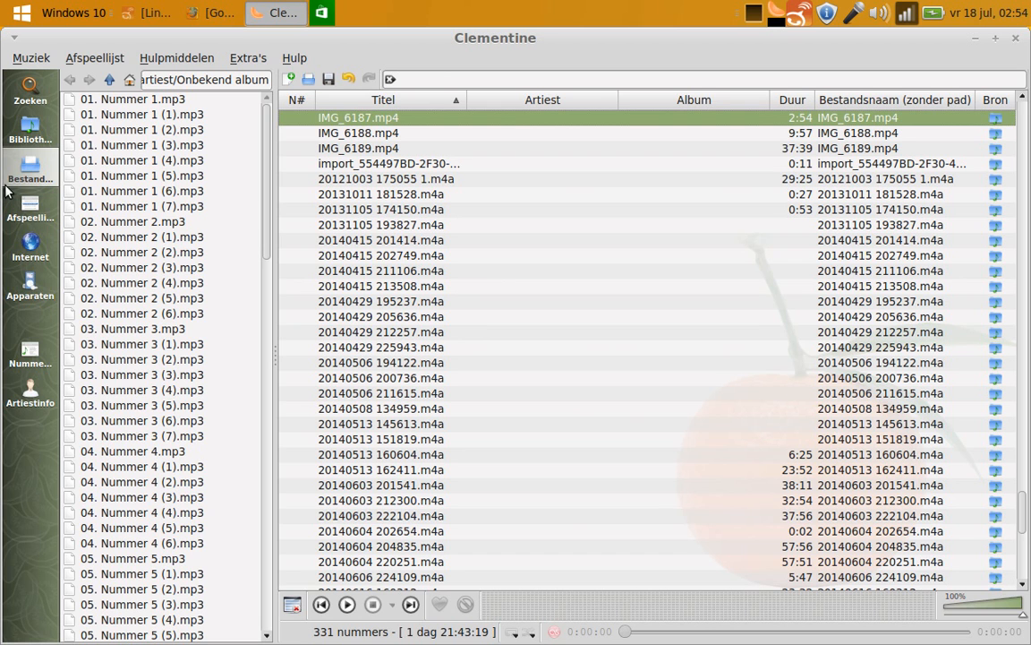
# Show Clementine's Internet sidebar listing Last.fm, Spotify, SoundCloud and other services.
pyautogui.click(29, 246)
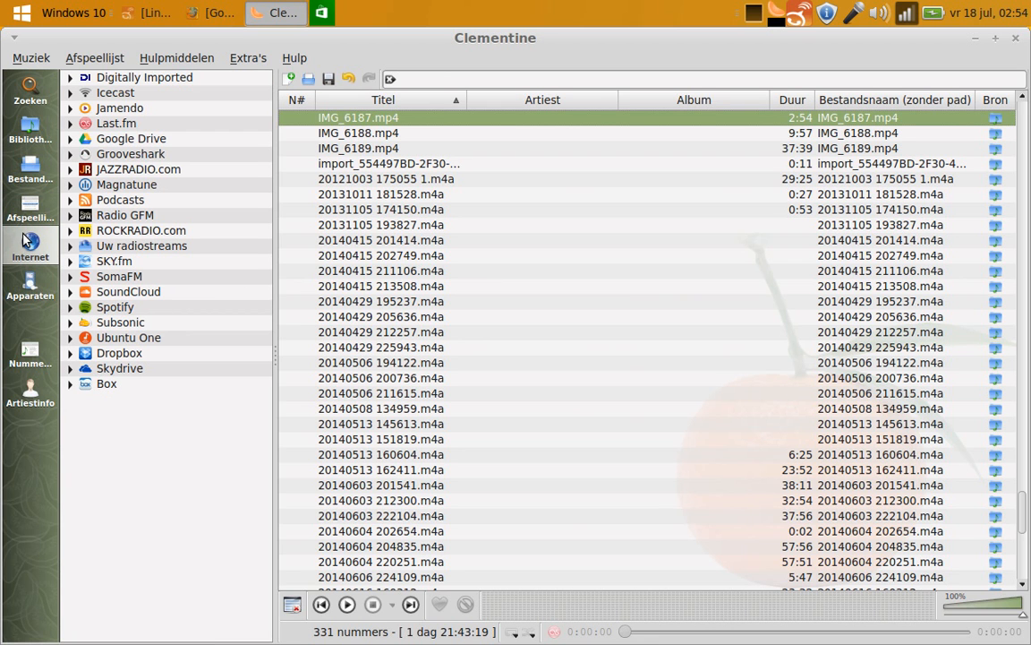
pyautogui.moveTo(72, 252)
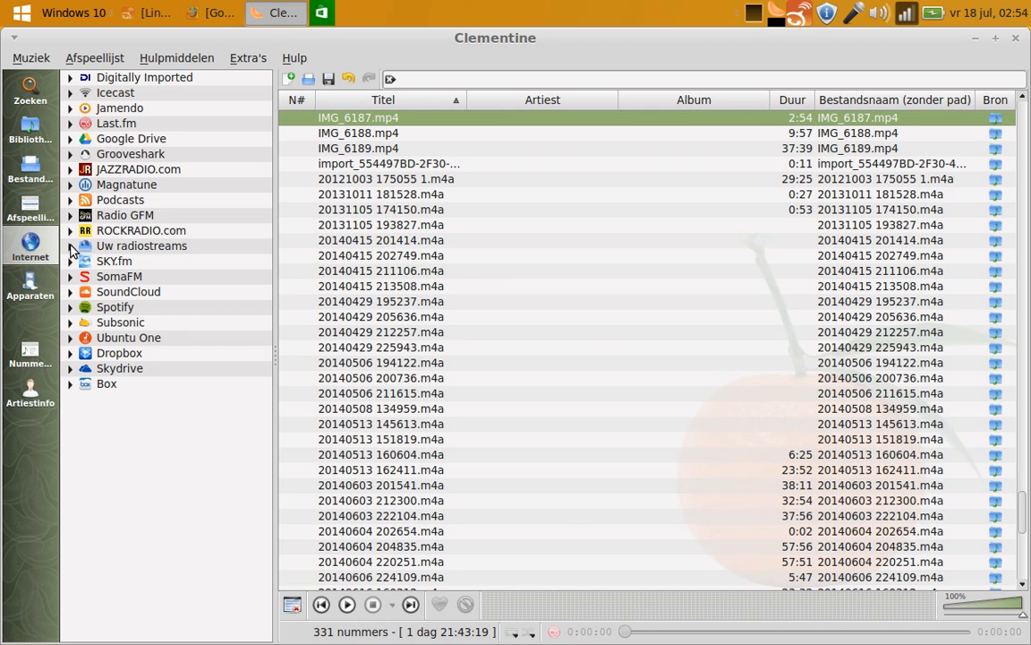